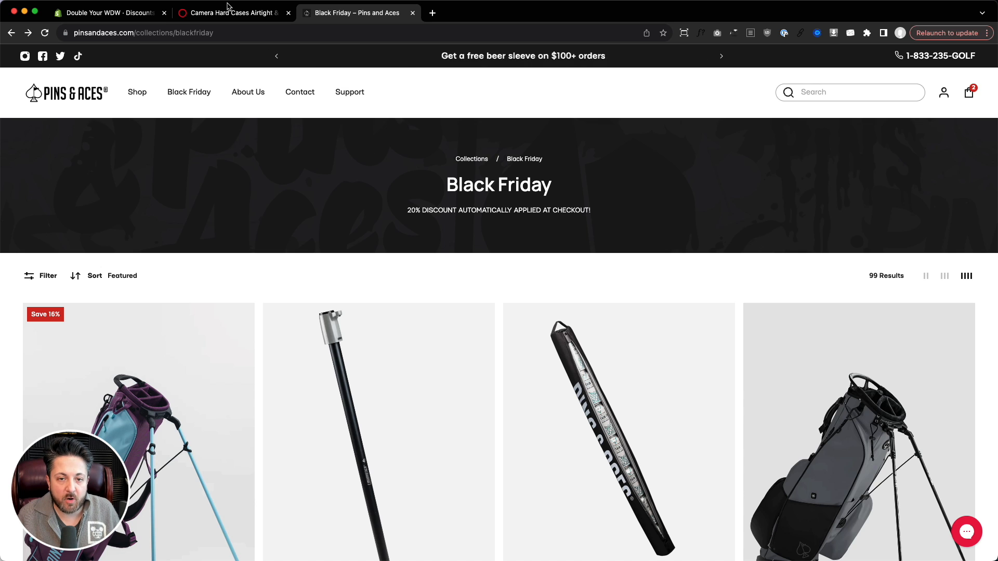
Compare the Condition 1 waterproof cases collection with the Pins & Aces Black Friday collection.
{"action": "left_click", "coordinate": [232, 13]}
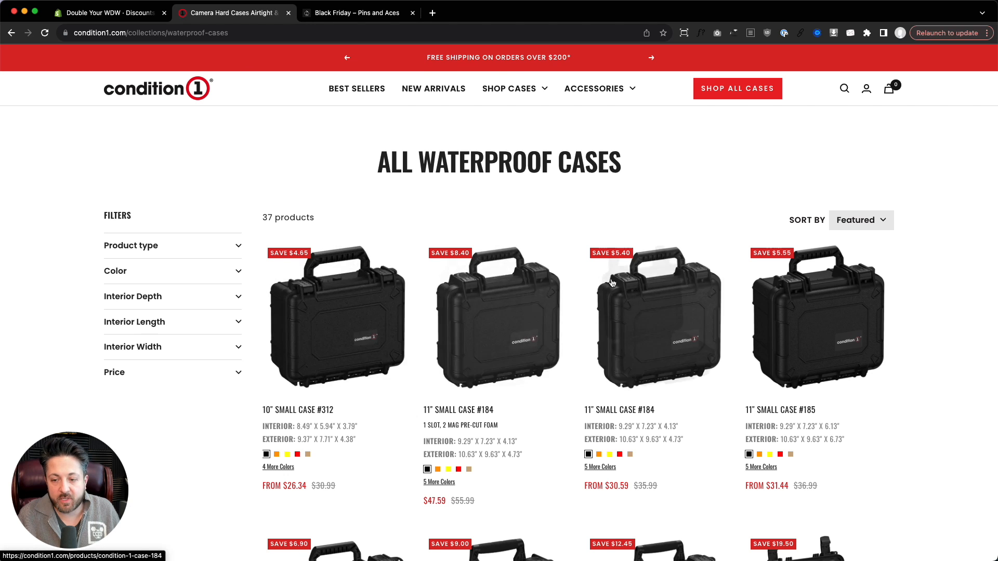
{"action": "scroll", "scroll_direction": "down", "scroll_amount": 3}
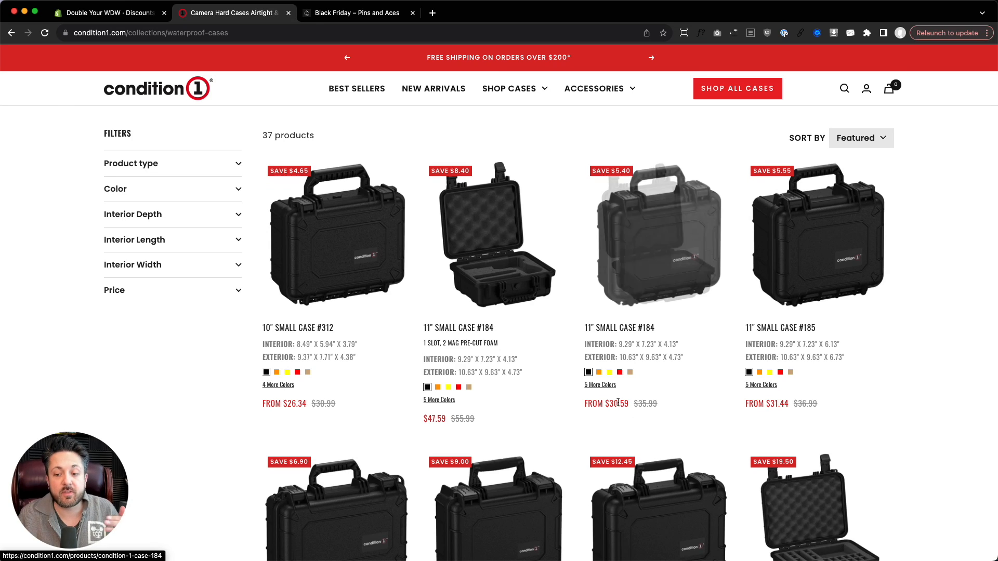
{"action": "mouse_move", "coordinate": [479, 253]}
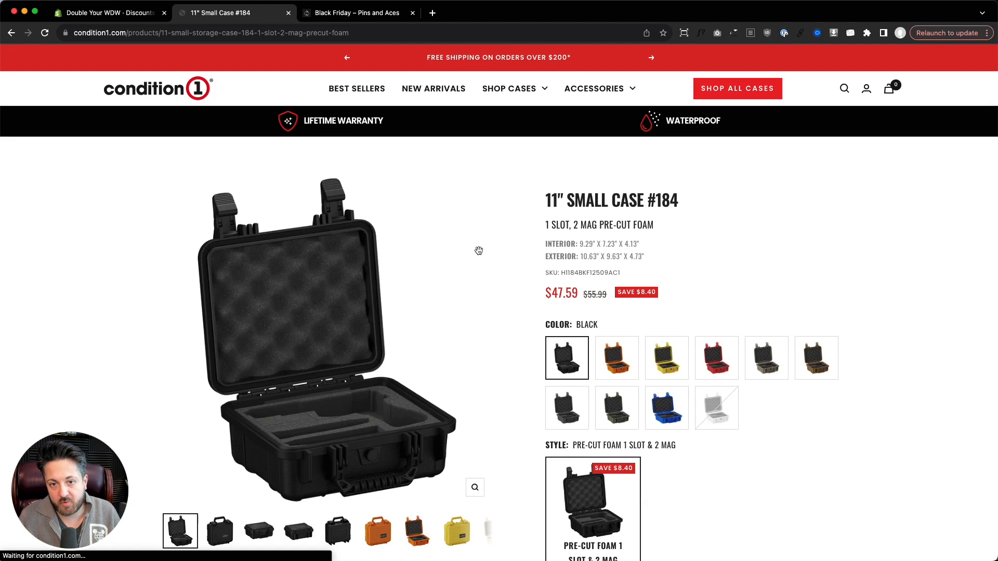
{"action": "left_click", "coordinate": [355, 12]}
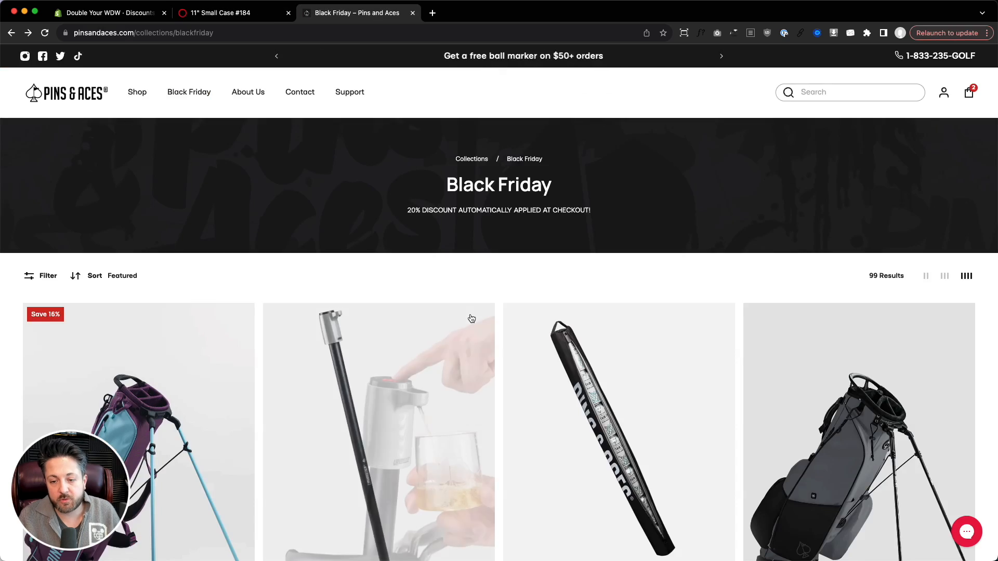
{"action": "scroll", "scroll_direction": "down", "scroll_amount": 3}
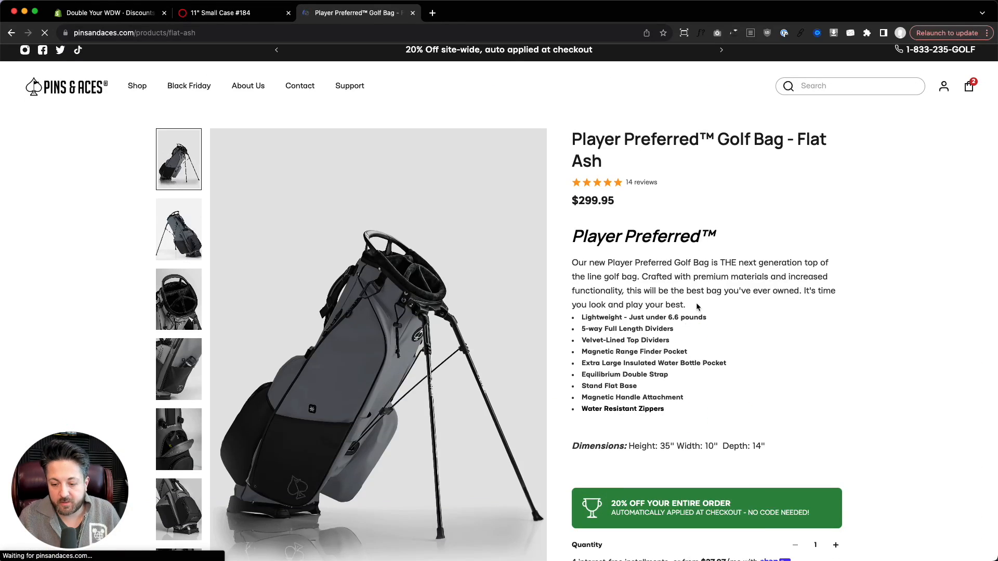
{"action": "scroll", "scroll_direction": "down", "scroll_amount": 3}
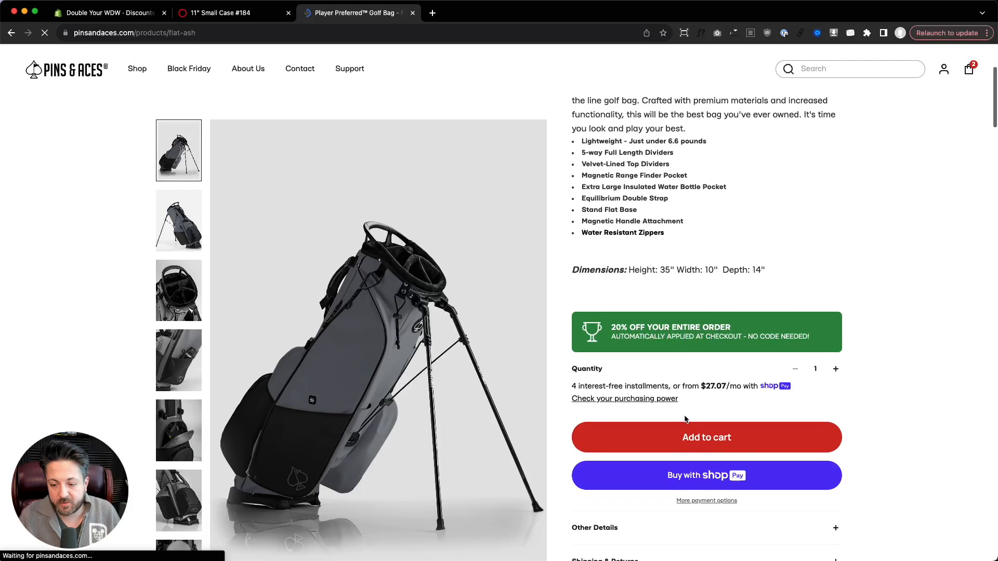
Add the Flat Ash golf bag to the cart, check its 20% off price, then close the cart.
{"action": "left_click", "coordinate": [706, 437]}
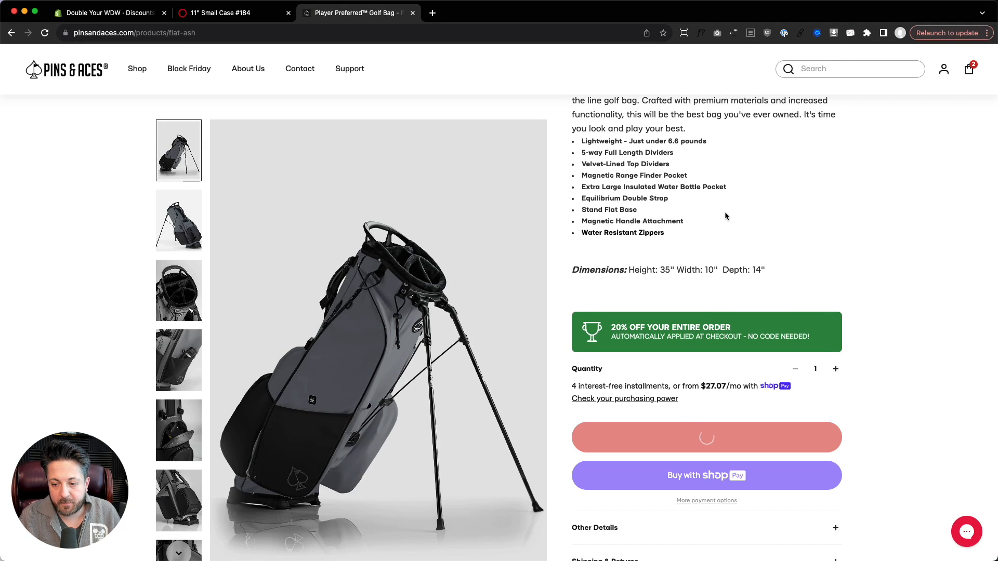
{"action": "left_click", "coordinate": [706, 437]}
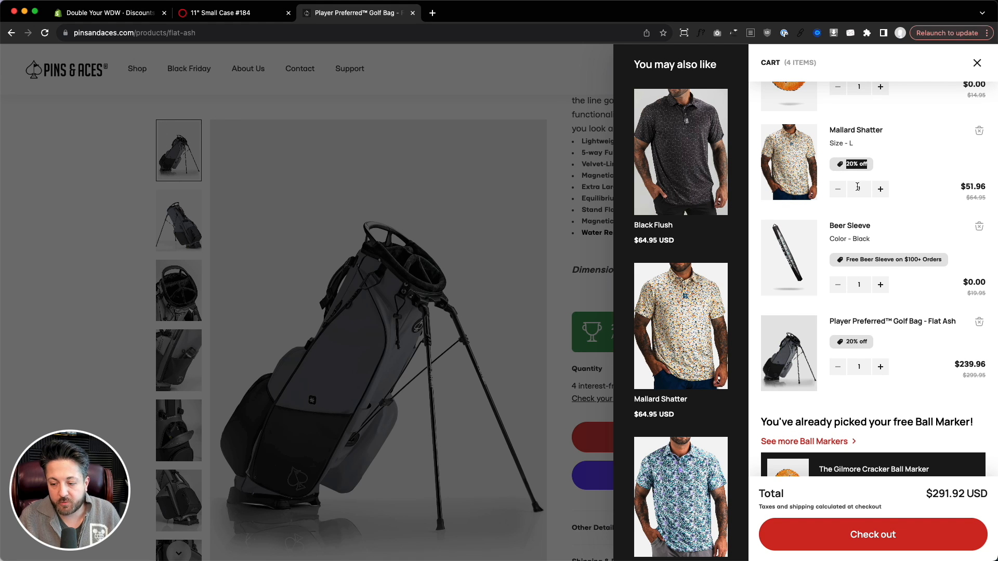
{"action": "left_click", "coordinate": [978, 63]}
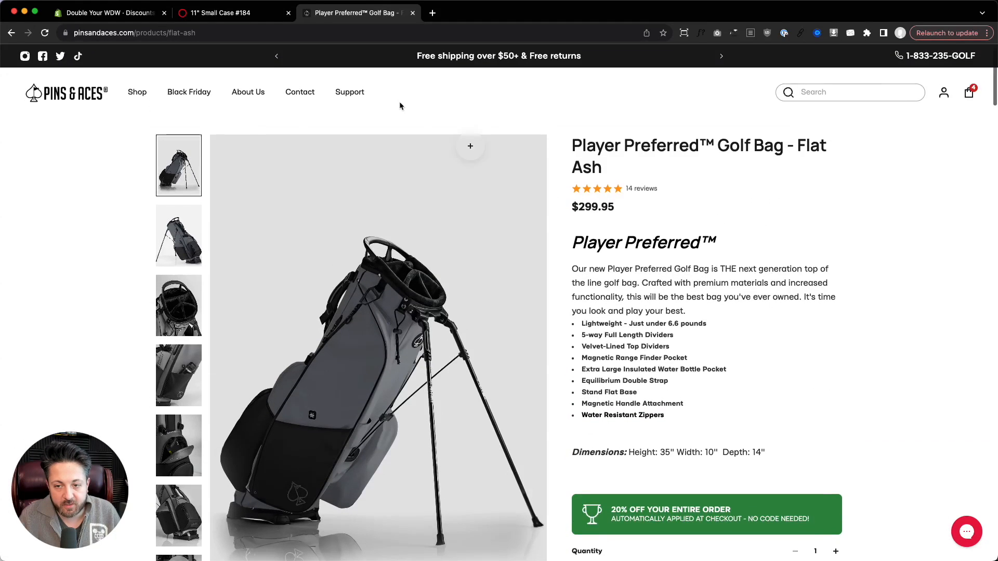
{"action": "left_click", "coordinate": [229, 13]}
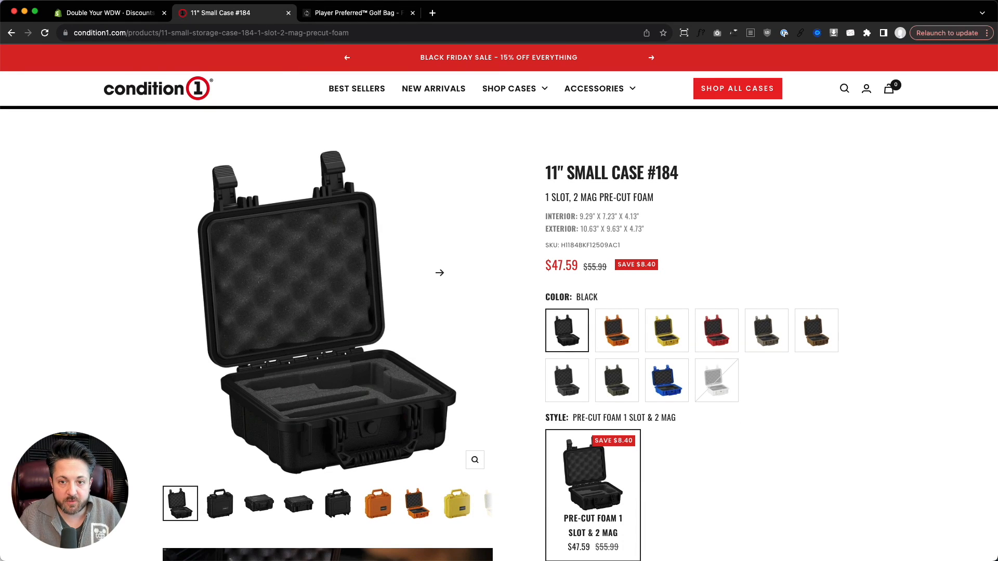
{"action": "left_click", "coordinate": [357, 12]}
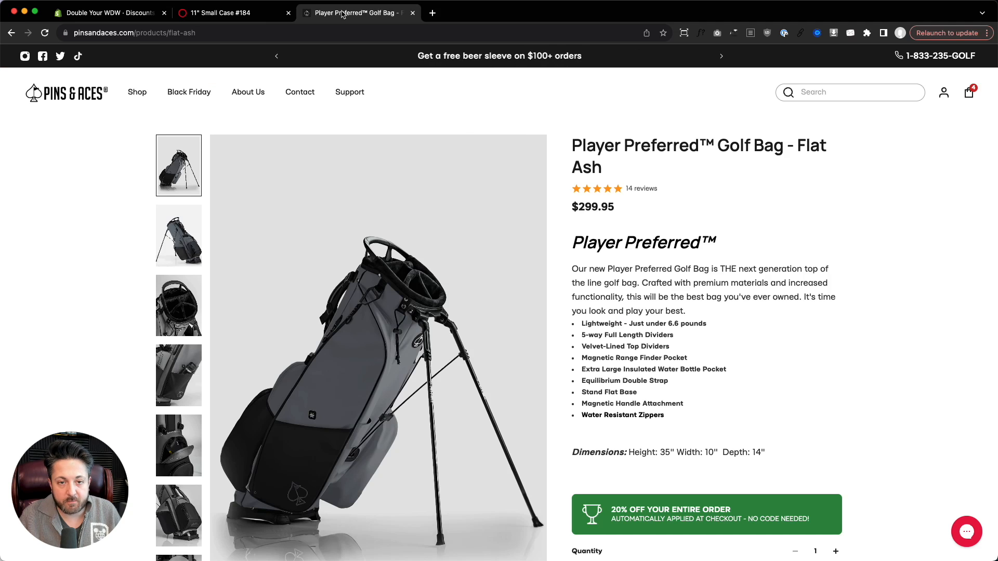
In the Shopify Discounts admin, reopen the discount type chooser after dismissing it once.
{"action": "left_click", "coordinate": [109, 12]}
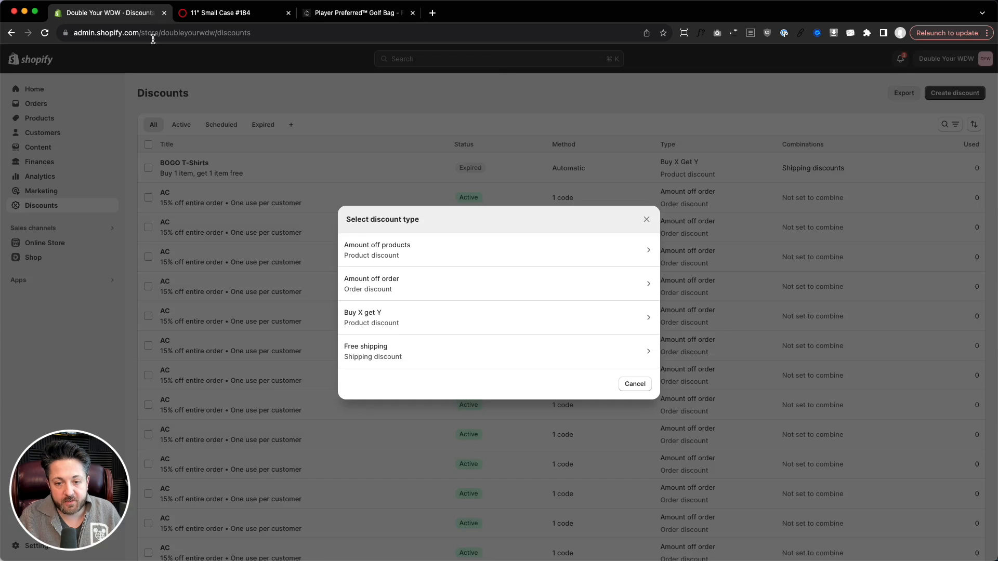
{"action": "mouse_move", "coordinate": [349, 178]}
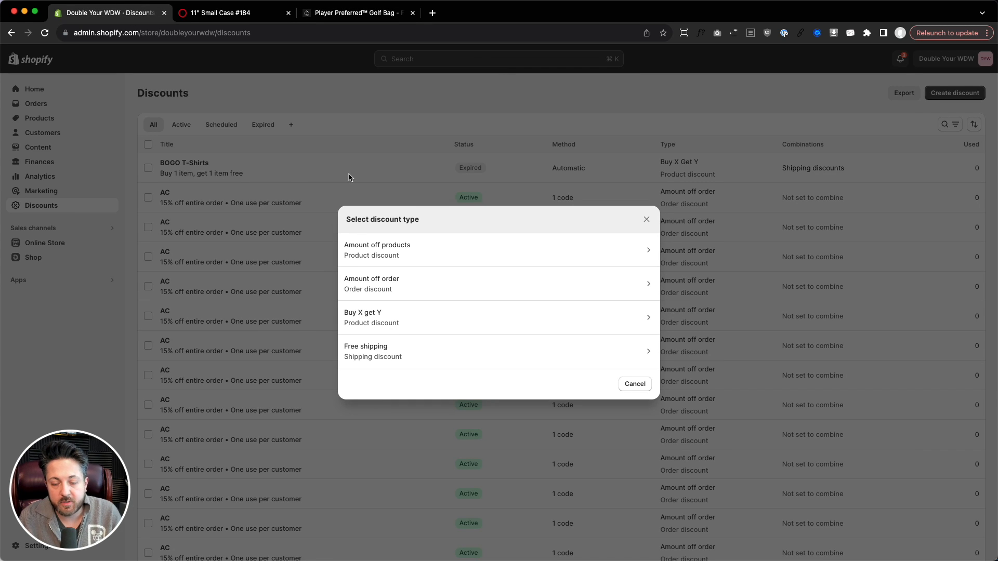
{"action": "mouse_move", "coordinate": [505, 261]}
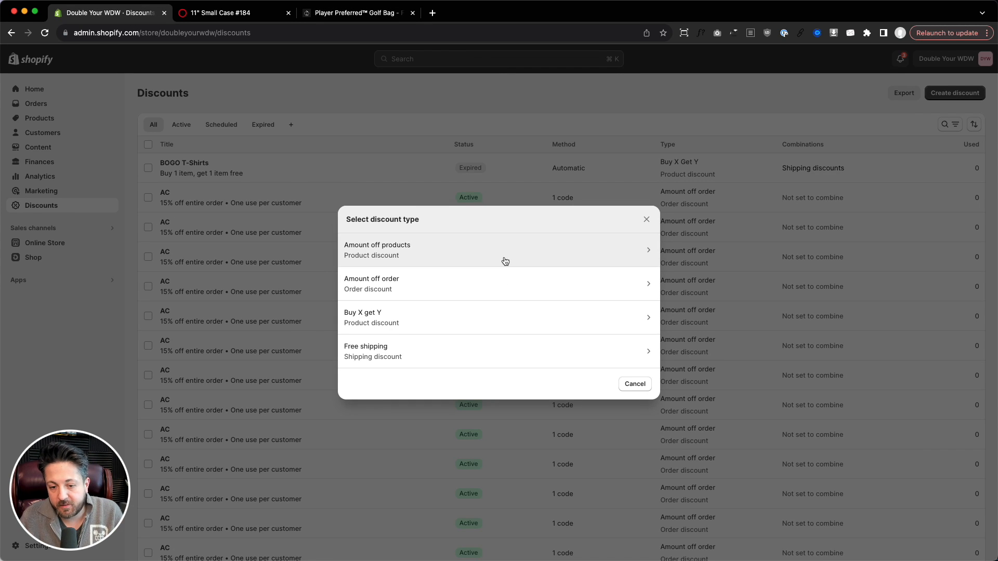
{"action": "left_click", "coordinate": [635, 383]}
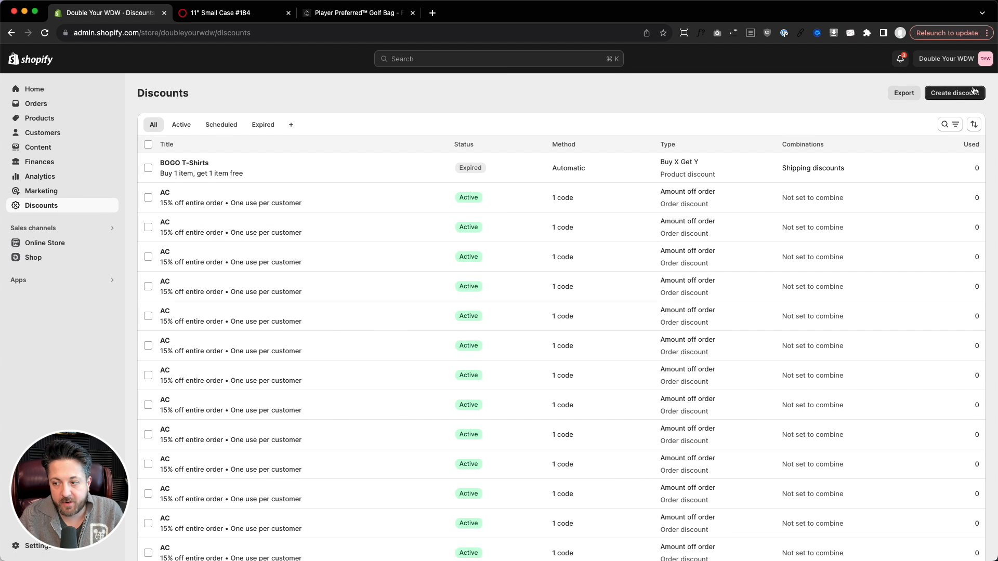
{"action": "left_click", "coordinate": [955, 92]}
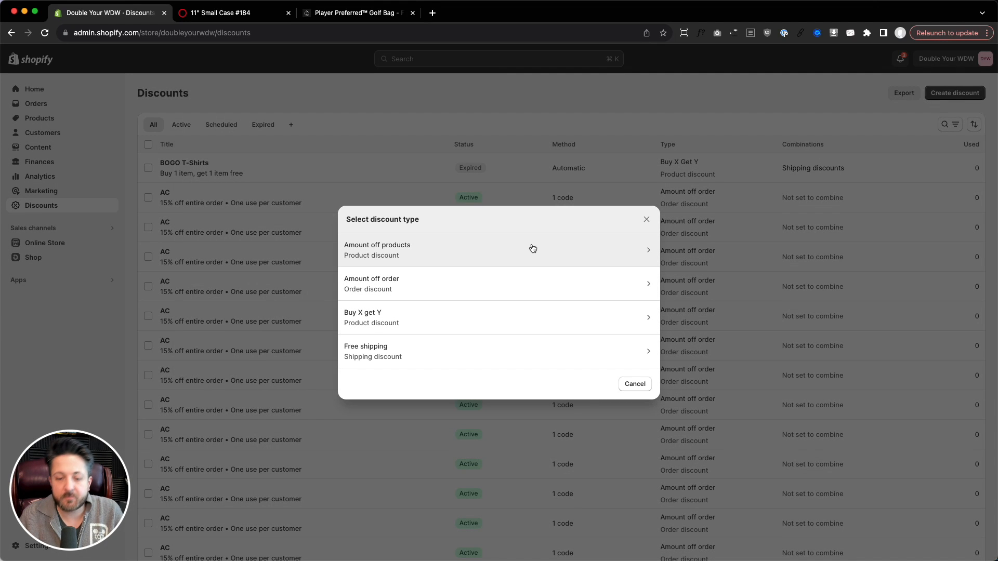
{"action": "mouse_move", "coordinate": [530, 258]}
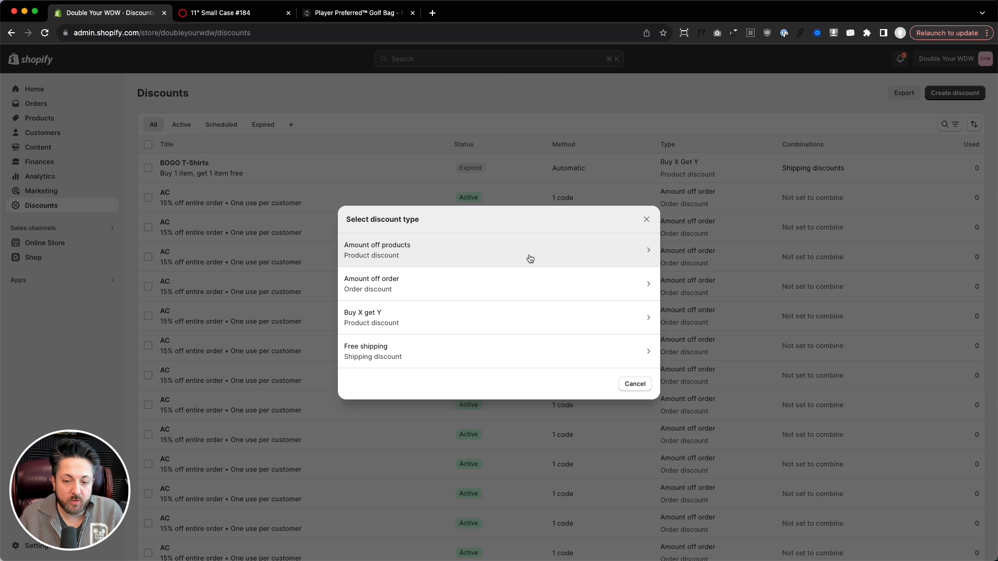
{"action": "mouse_move", "coordinate": [532, 288]}
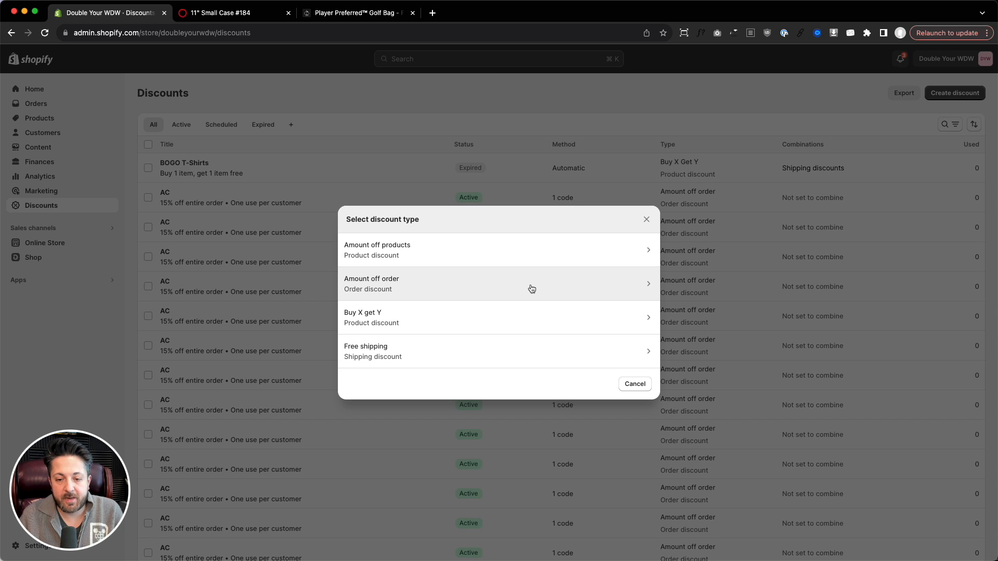
Draft an automatic amount-off-products discount titled 'BLACK FRIDAY, 20% OFF'.
{"action": "left_click", "coordinate": [377, 250]}
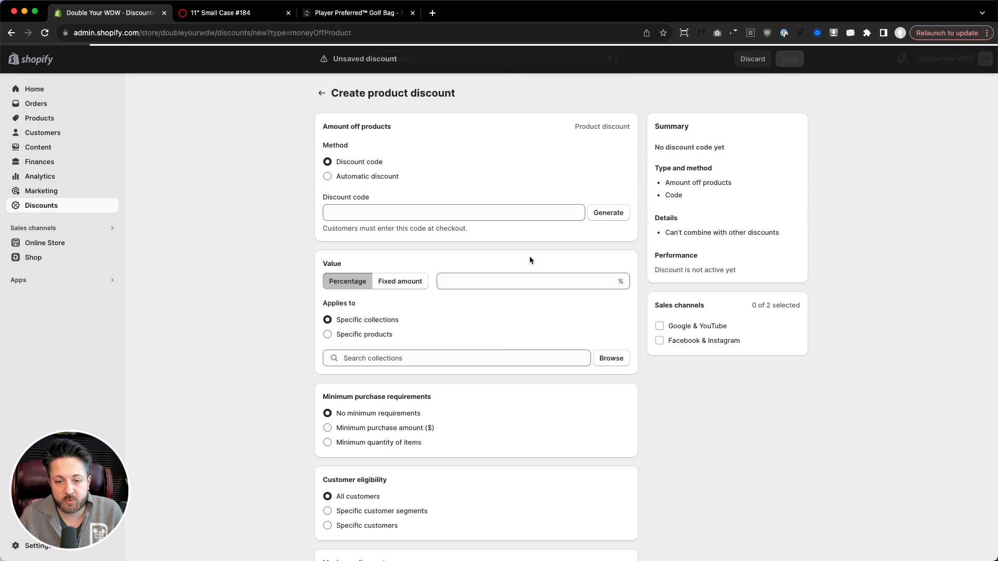
{"action": "left_click", "coordinate": [328, 176]}
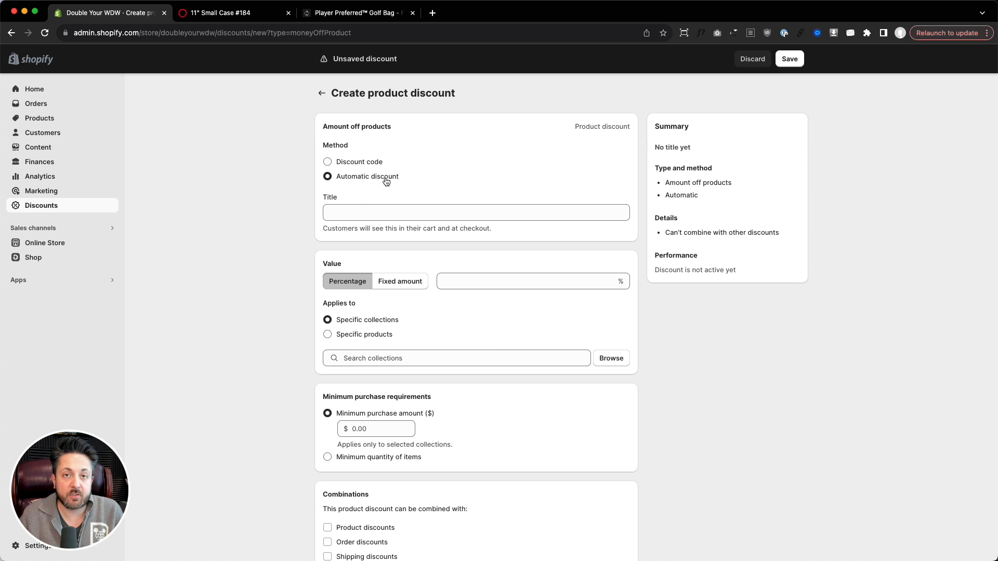
{"action": "left_click", "coordinate": [474, 212]}
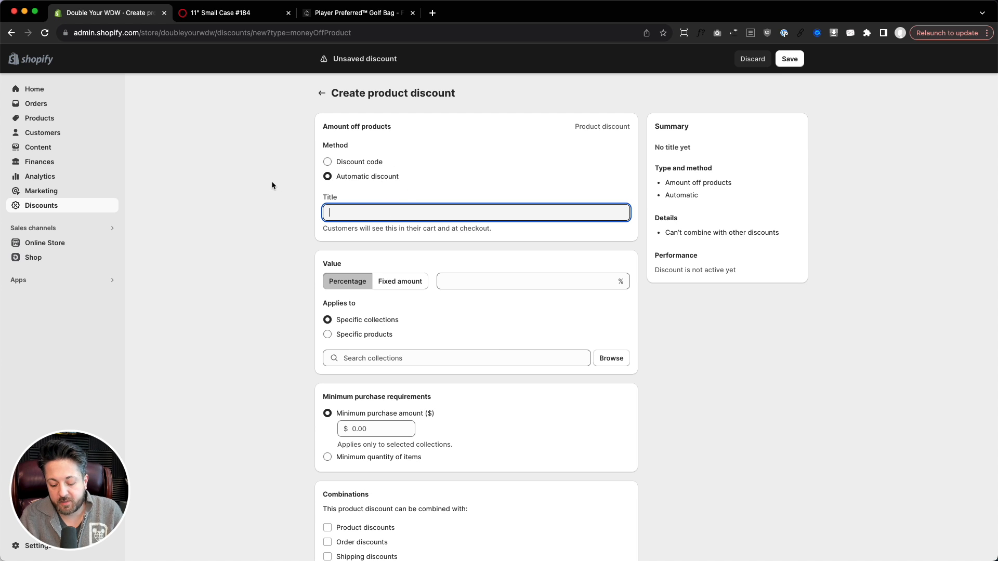
{"action": "type", "text": "BLACK FRIDAY"}
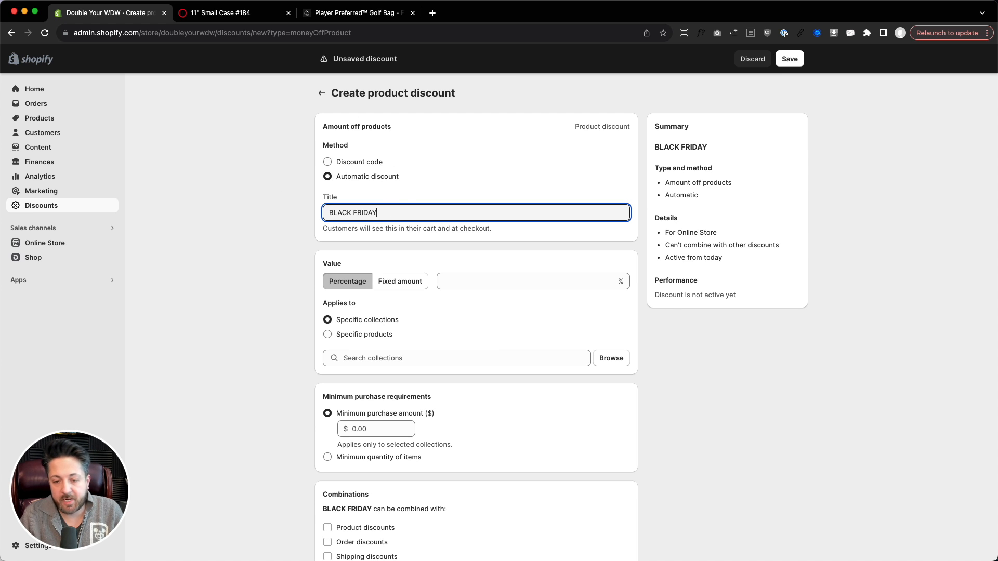
{"action": "type", "text": ", 20%"}
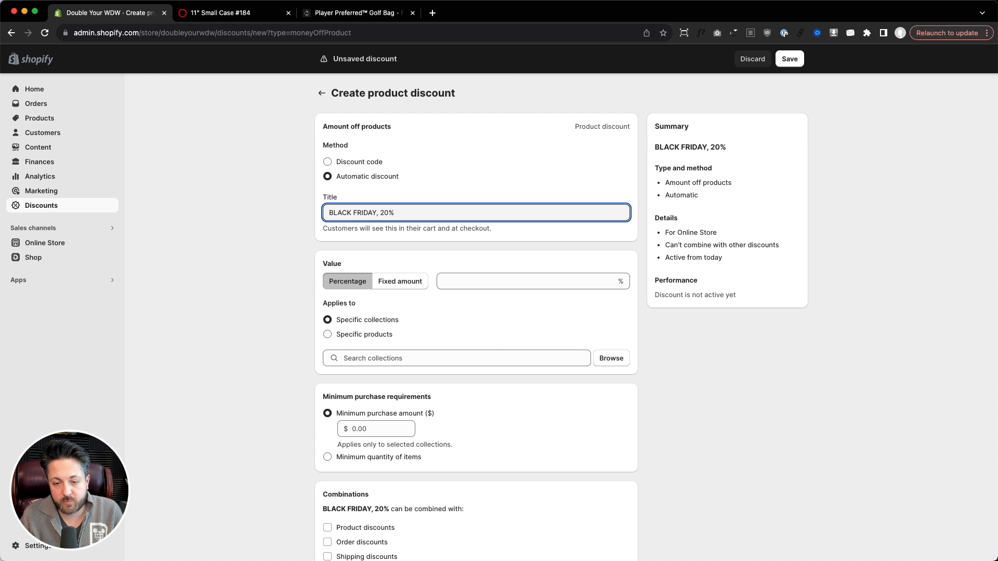
{"action": "type", "text": "O"}
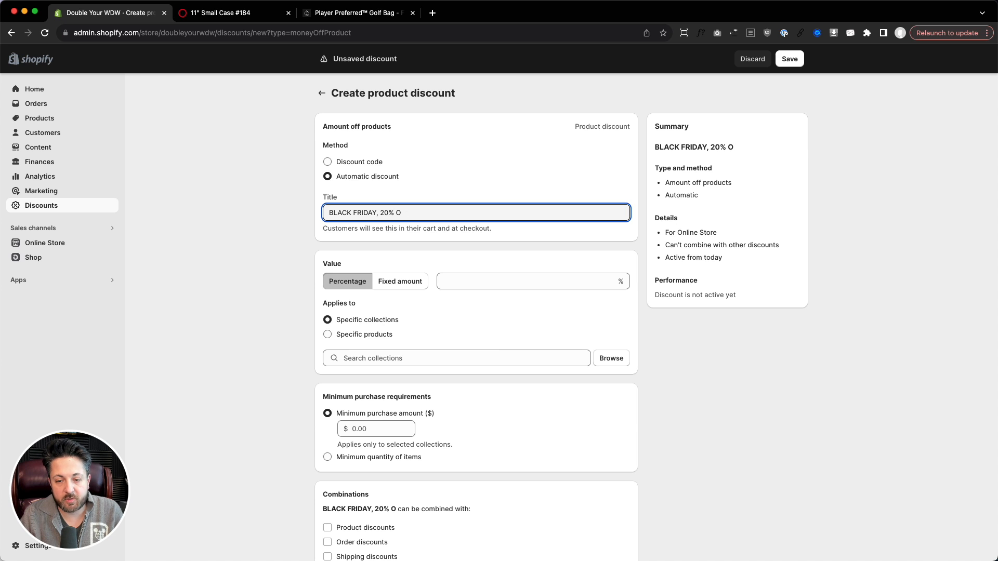
{"action": "type", "text": "FF"}
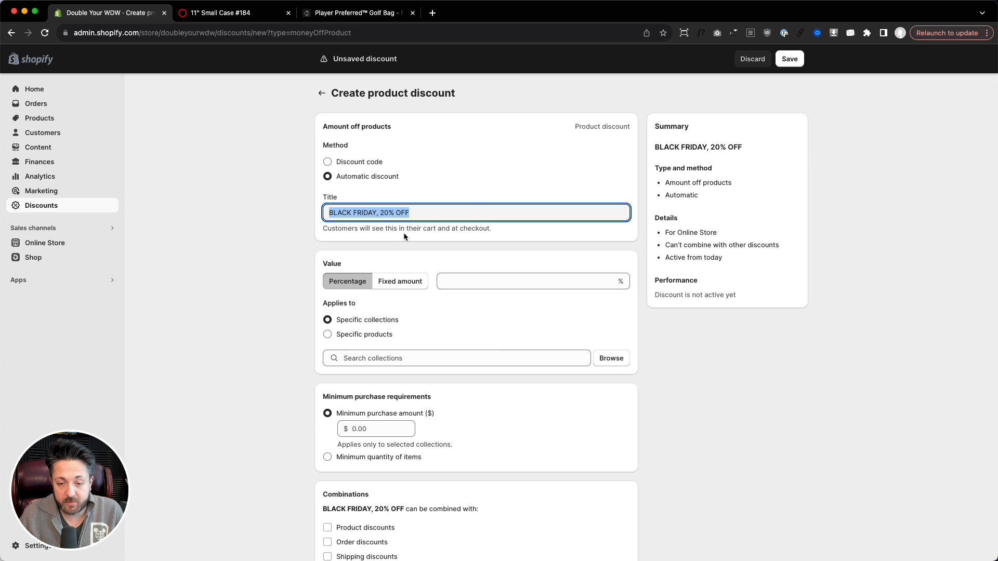
Check the golf bag's discount in the Pins & Aces cart, then view the Condition 1 case page.
{"action": "left_click", "coordinate": [357, 12]}
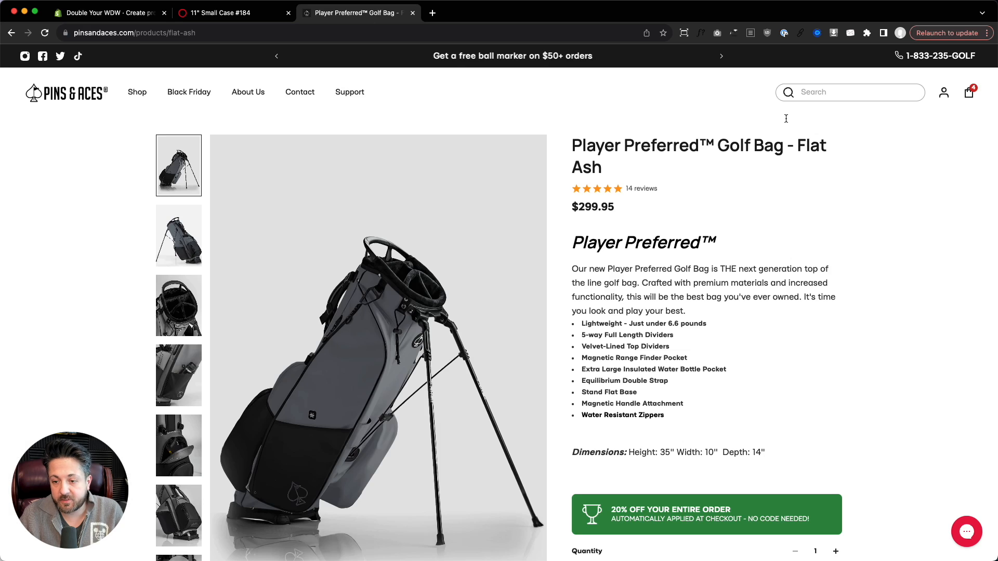
{"action": "left_click", "coordinate": [968, 92]}
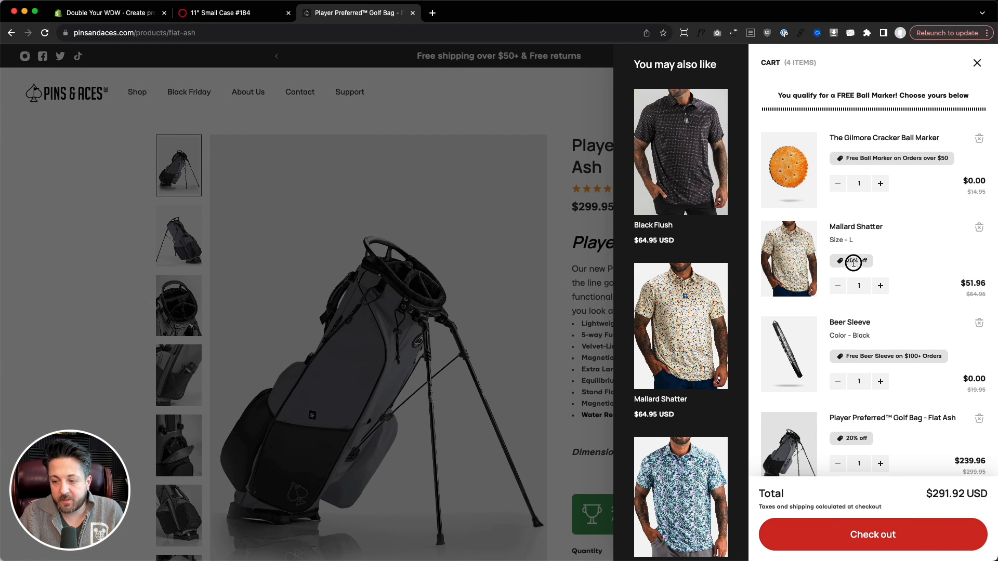
{"action": "left_click", "coordinate": [232, 13]}
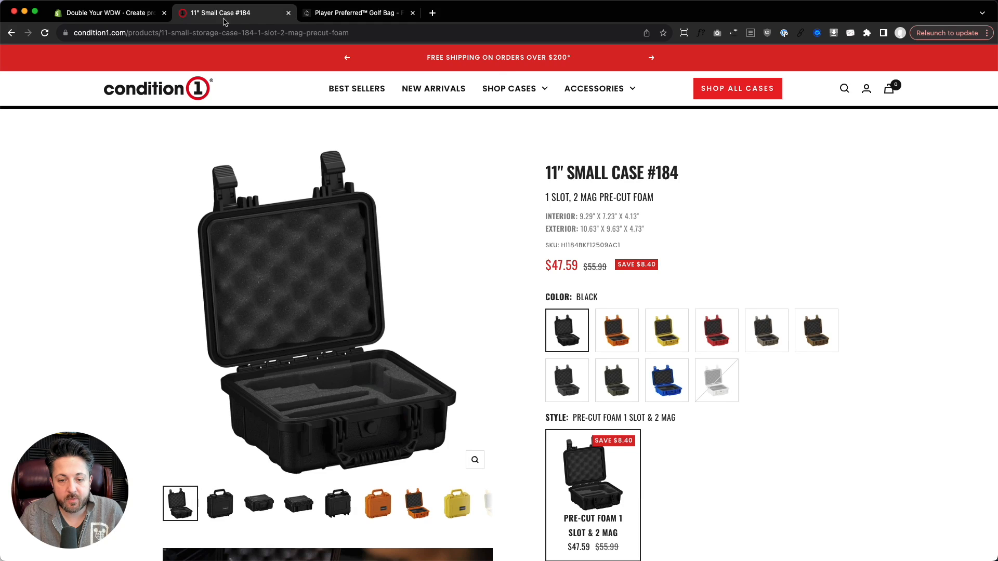
{"action": "left_click", "coordinate": [108, 12]}
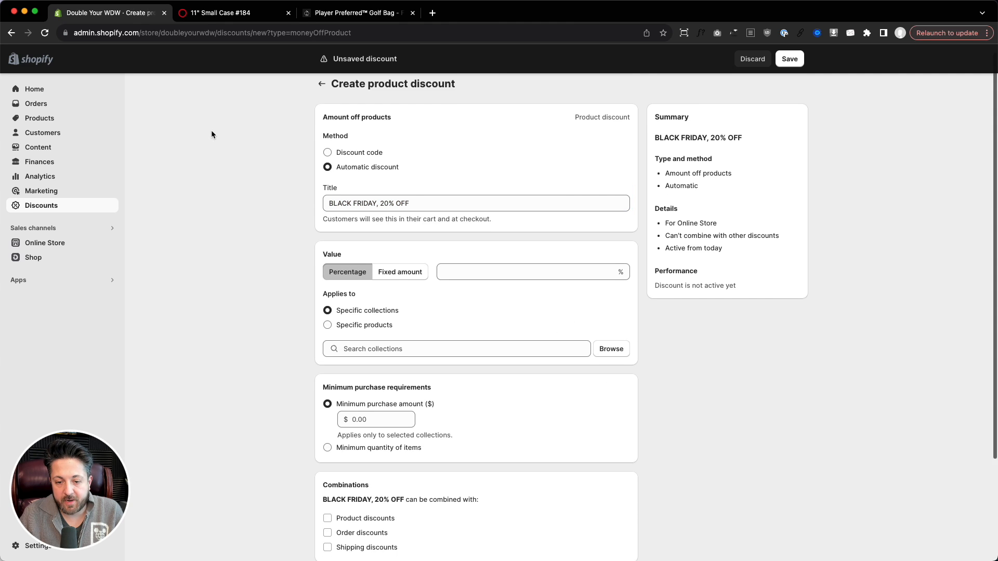
{"action": "type", "text": "20"}
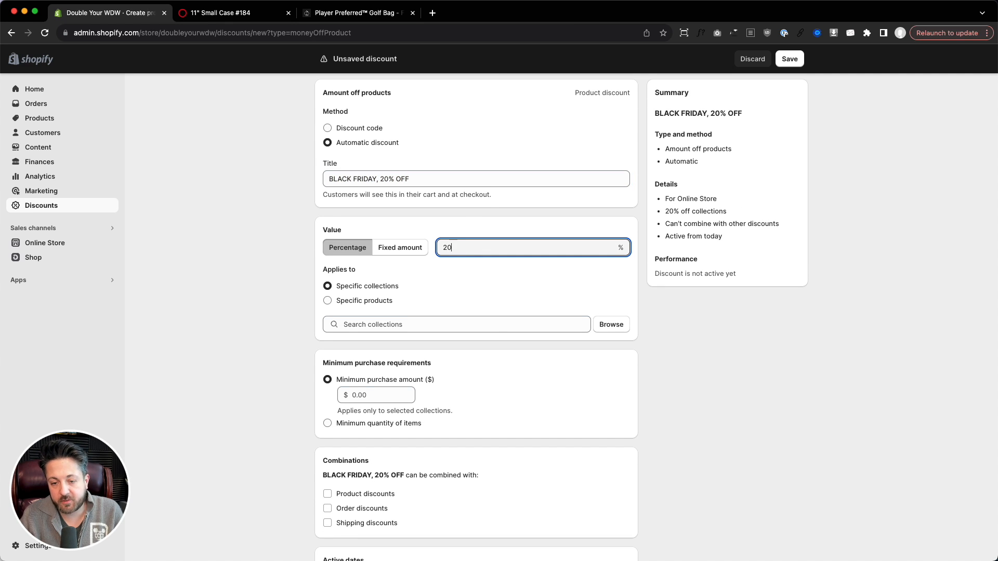
{"action": "scroll", "scroll_direction": "down", "scroll_amount": 3}
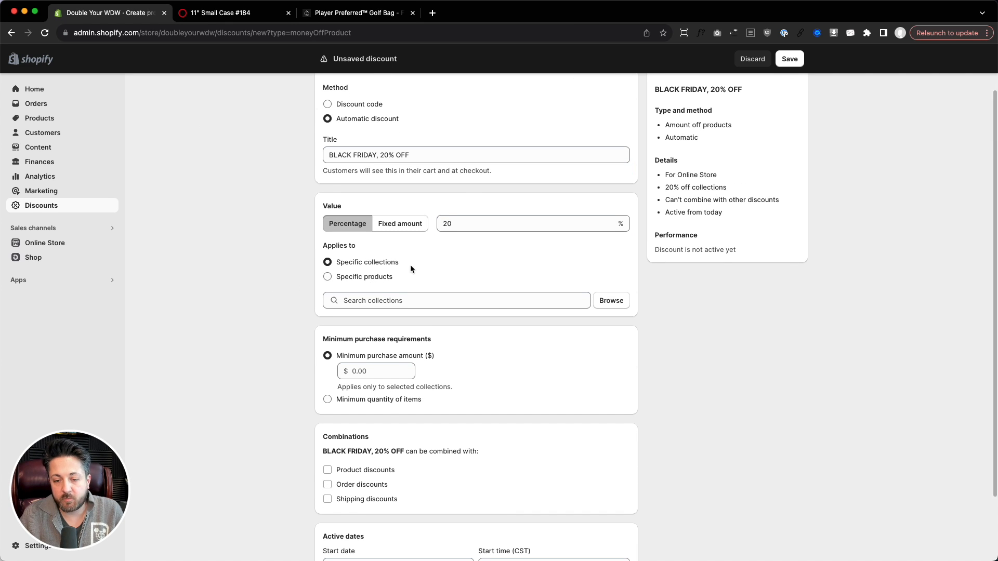
{"action": "left_click", "coordinate": [327, 276]}
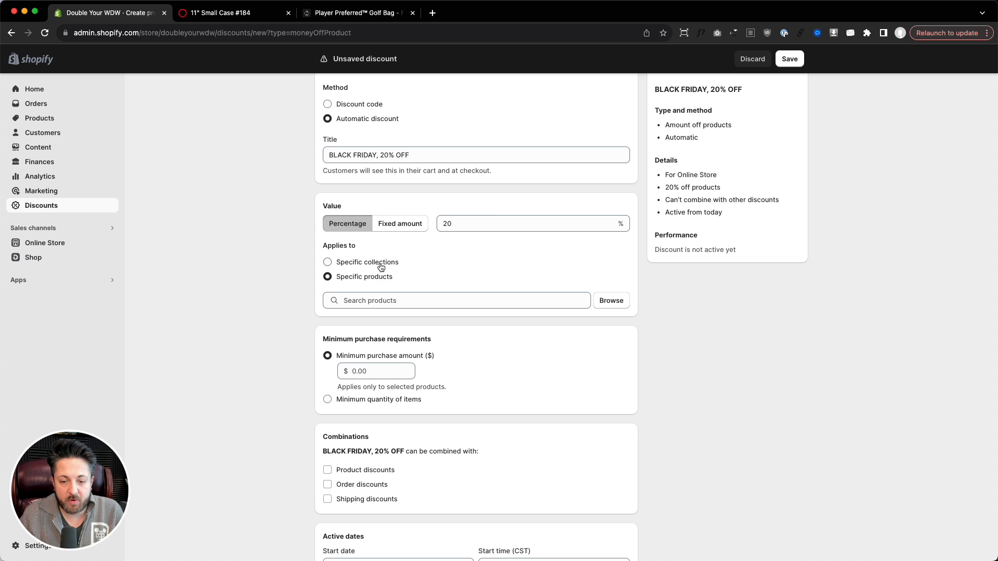
{"action": "left_click", "coordinate": [327, 262]}
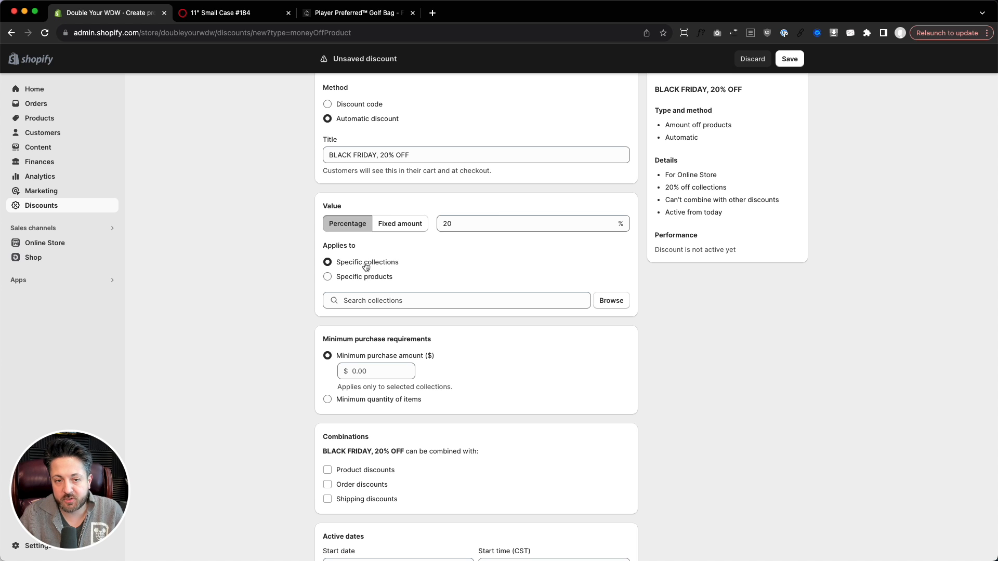
{"action": "mouse_move", "coordinate": [39, 119]}
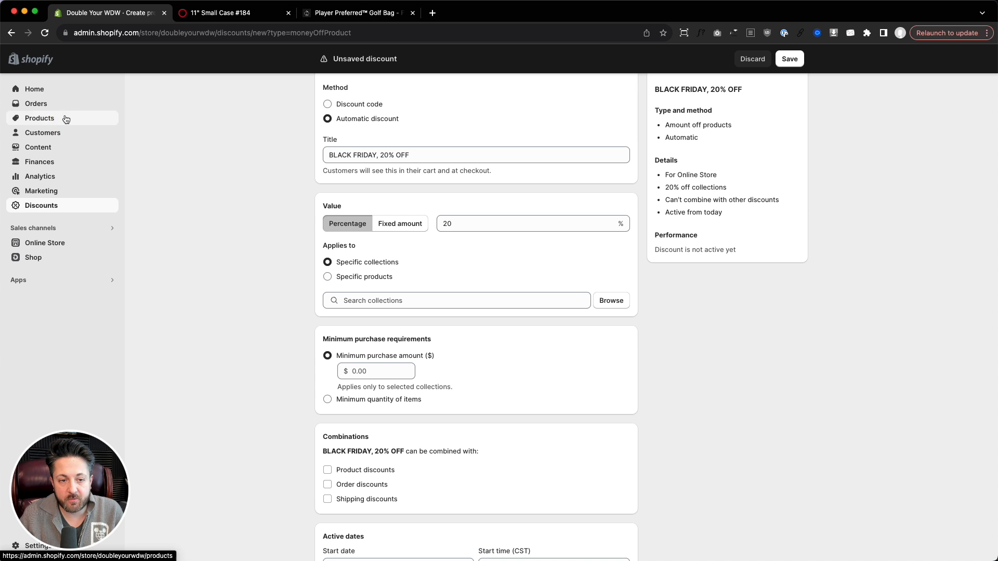
Go to Collections and enter the Black Friday sale collection title.
{"action": "left_click", "coordinate": [39, 118]}
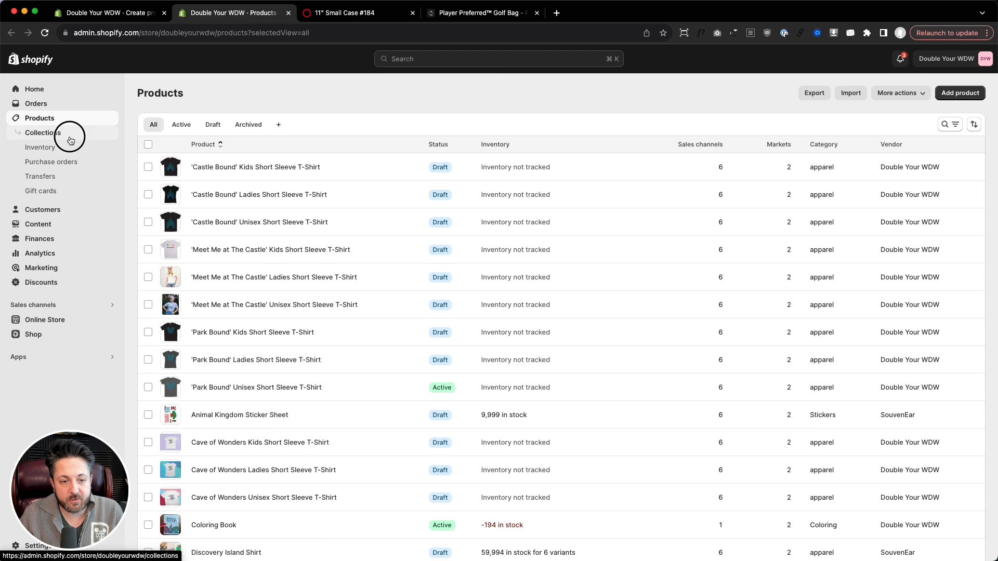
{"action": "left_click", "coordinate": [42, 133]}
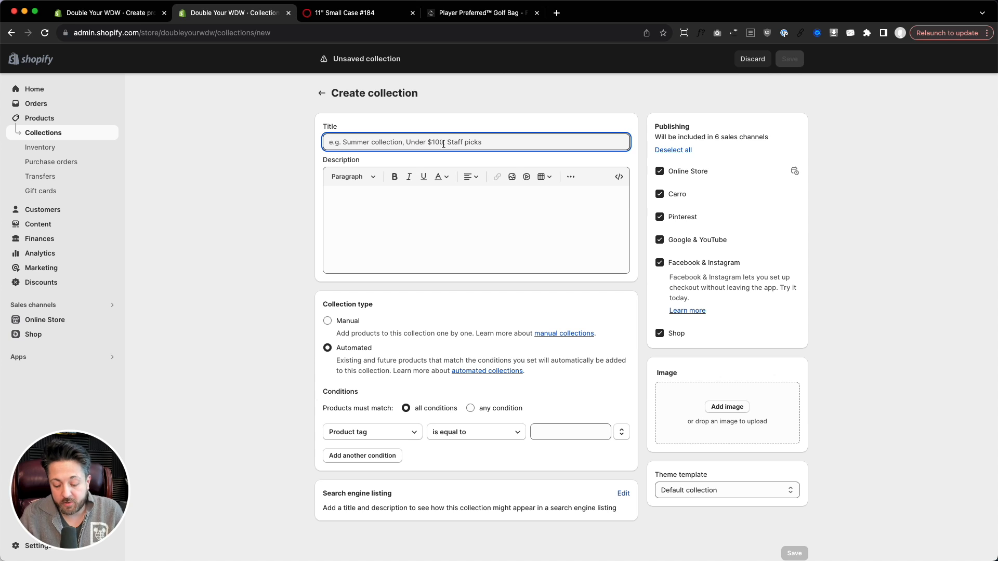
{"action": "type", "text": "BLACK FRIDAY"}
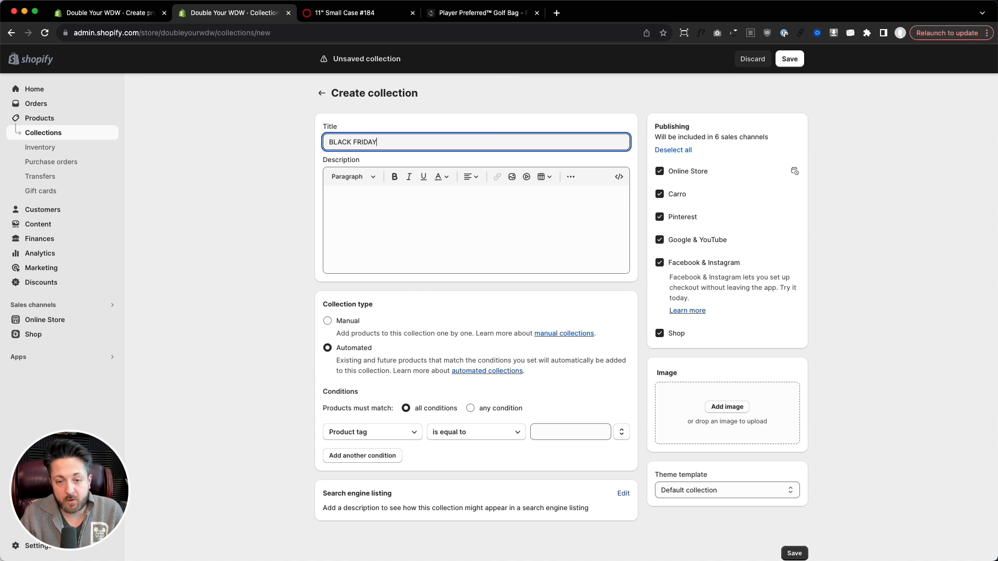
{"action": "type", "text": "SALE,"}
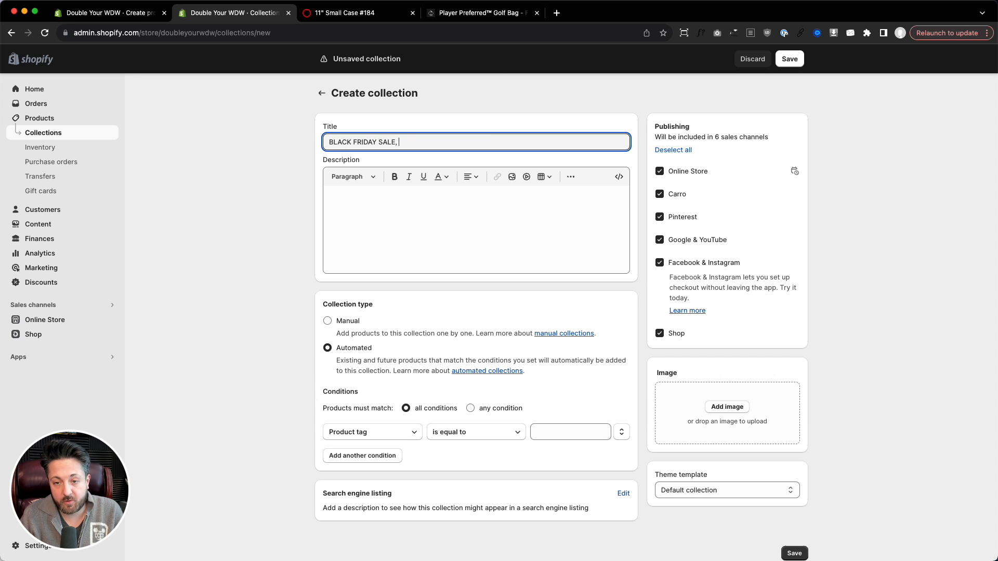
{"action": "type", "text": "UP"}
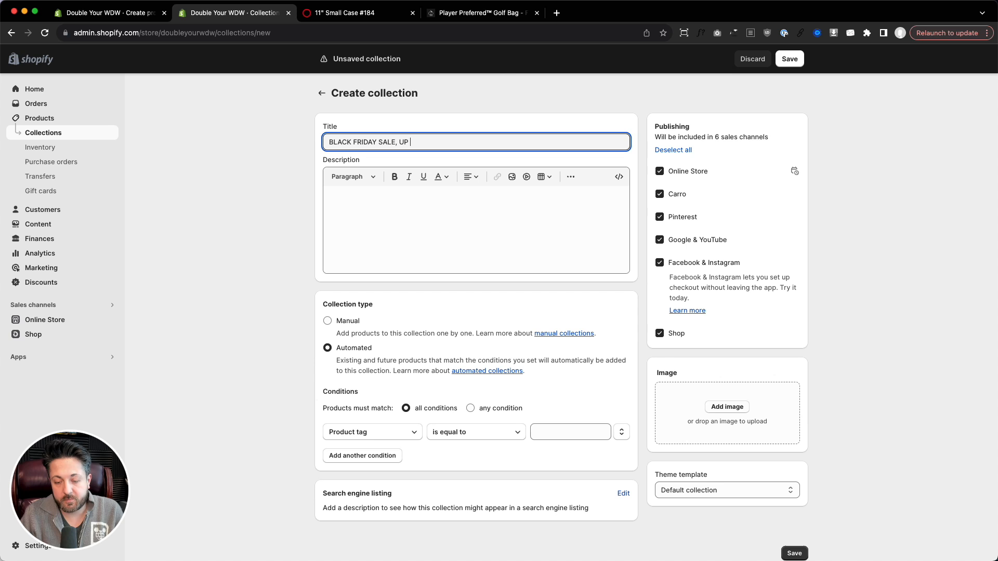
{"action": "type", "text": "TO"}
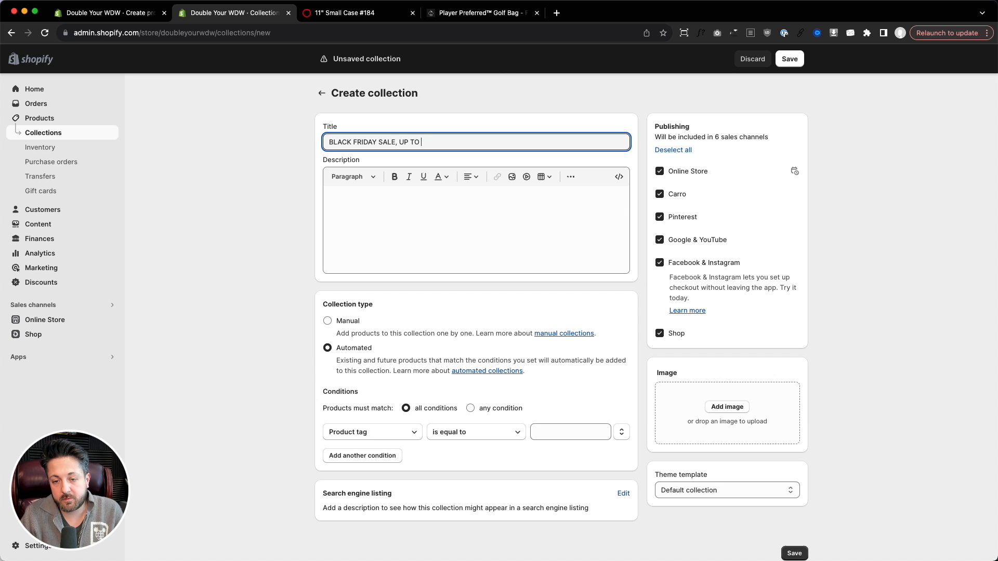
{"action": "type", "text": "20%"}
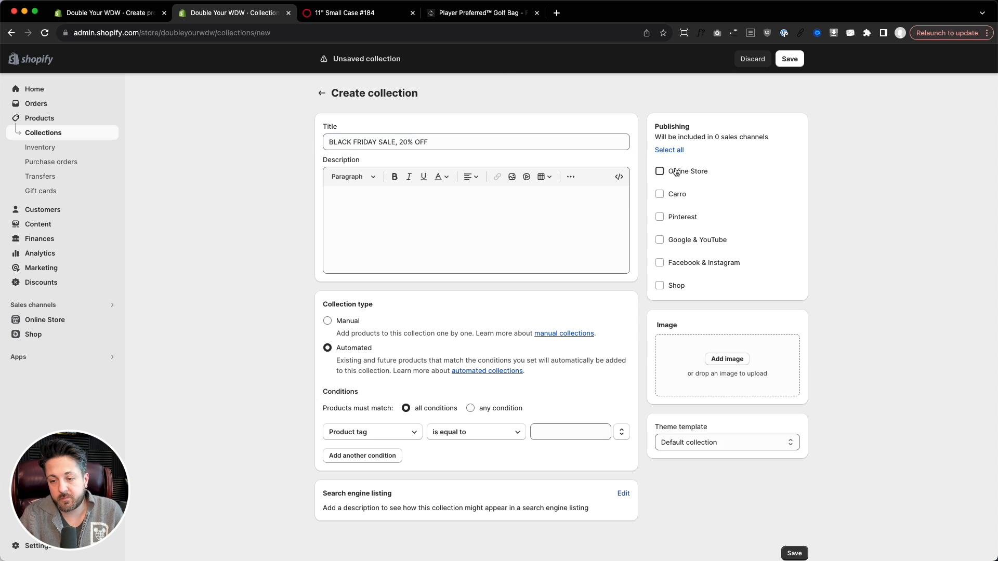
Publish only to Online Store, set the condition Price greater than 0, and save.
{"action": "left_click", "coordinate": [659, 163]}
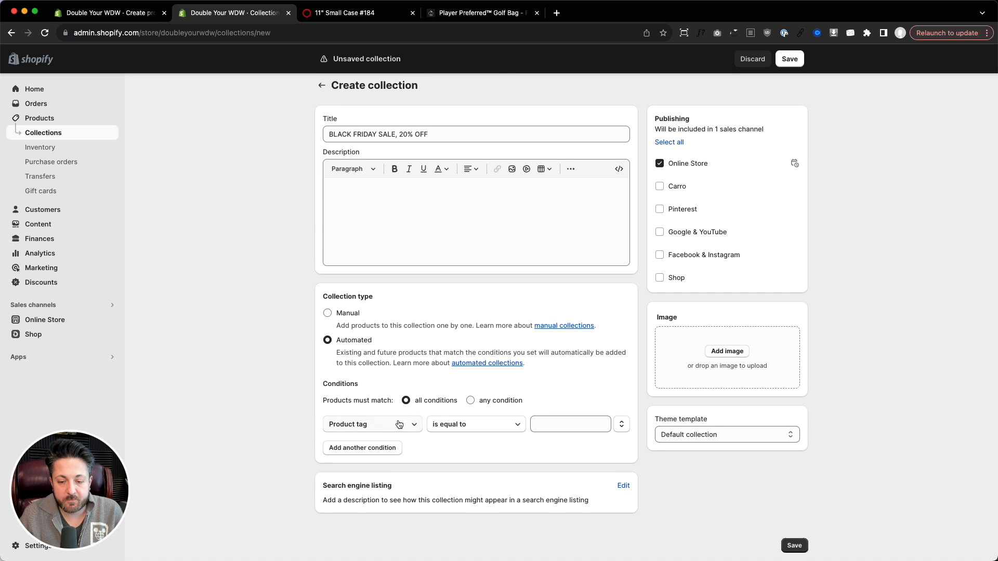
{"action": "left_click", "coordinate": [372, 424]}
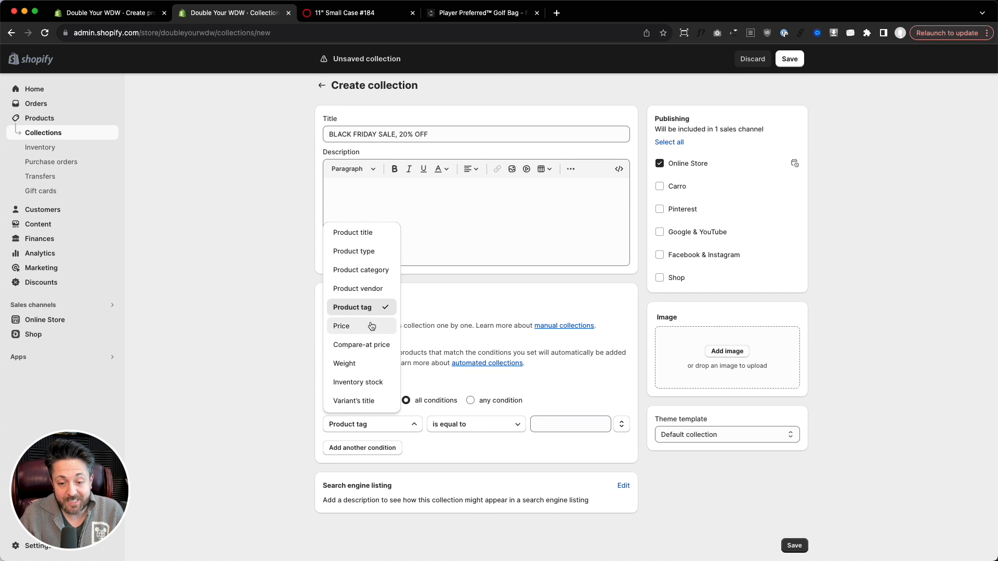
{"action": "left_click", "coordinate": [341, 326]}
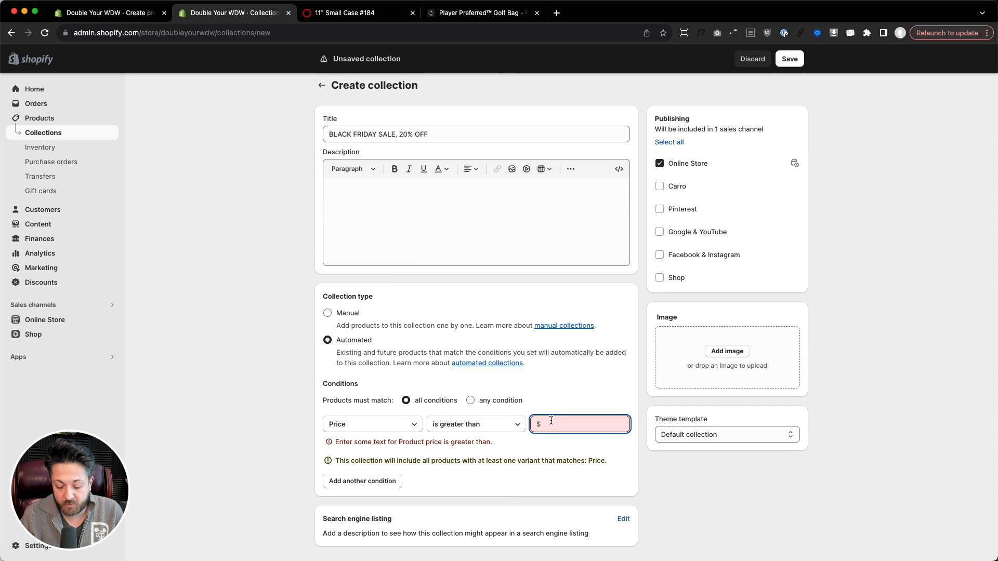
{"action": "type", "text": "0"}
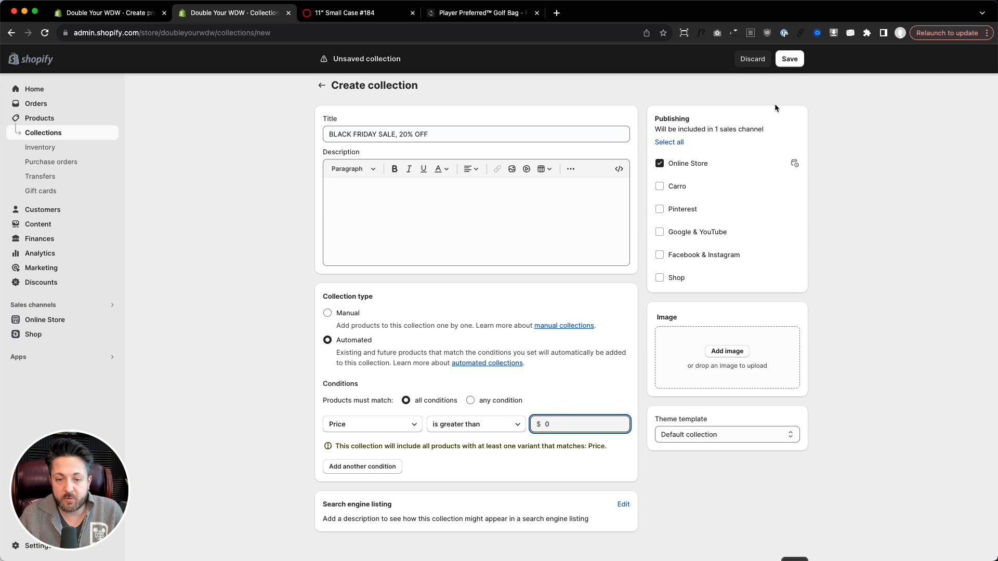
{"action": "left_click", "coordinate": [789, 59]}
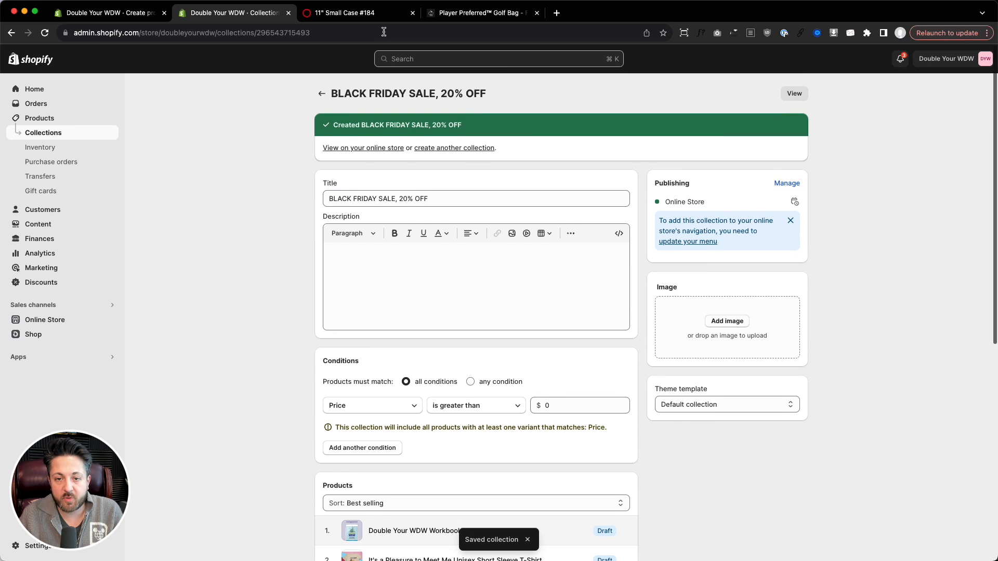
Attach the BLACK FRIDAY SALE, 20% OFF collection to the automatic discount.
{"action": "left_click", "coordinate": [354, 13]}
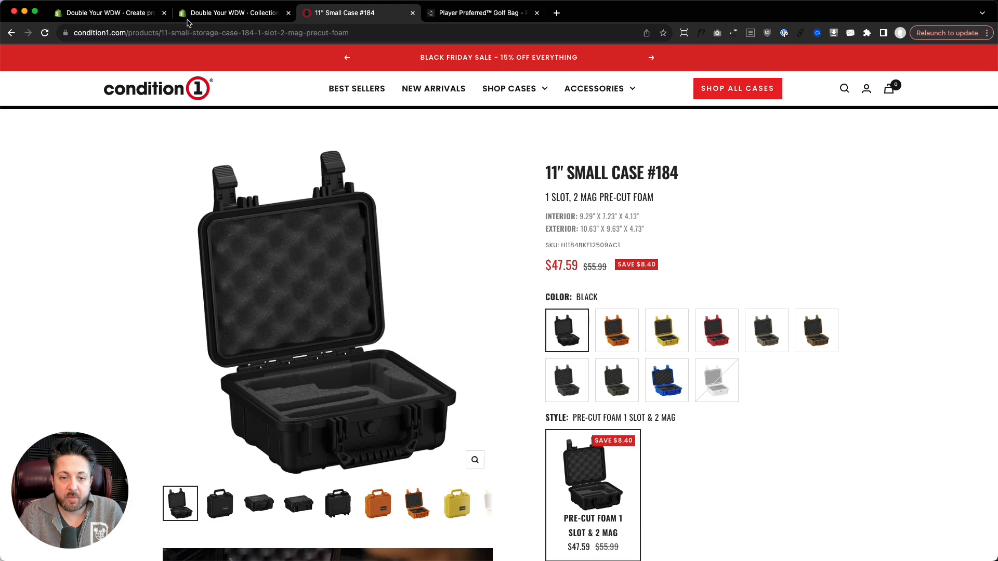
{"action": "left_click", "coordinate": [107, 12]}
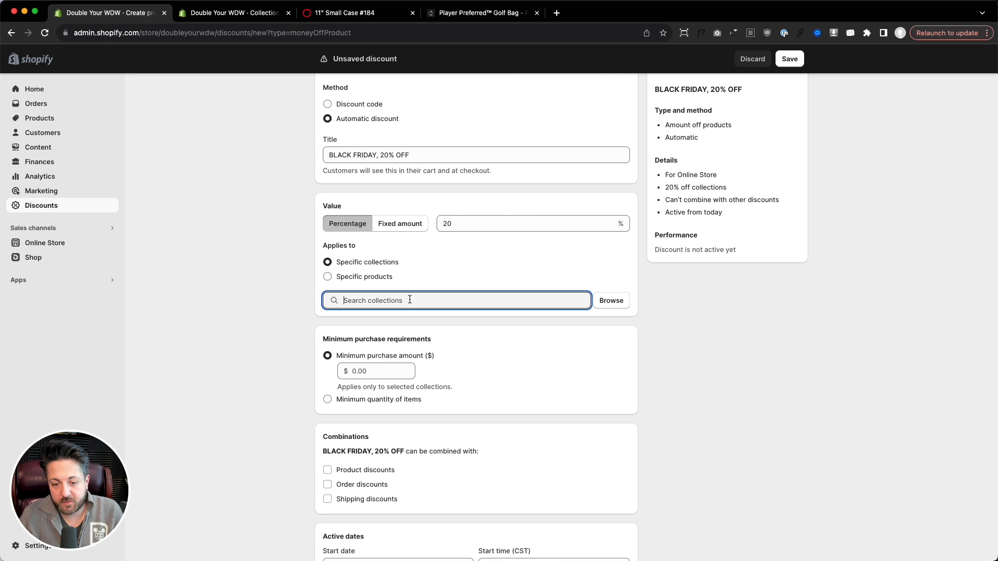
{"action": "left_click", "coordinate": [232, 12]}
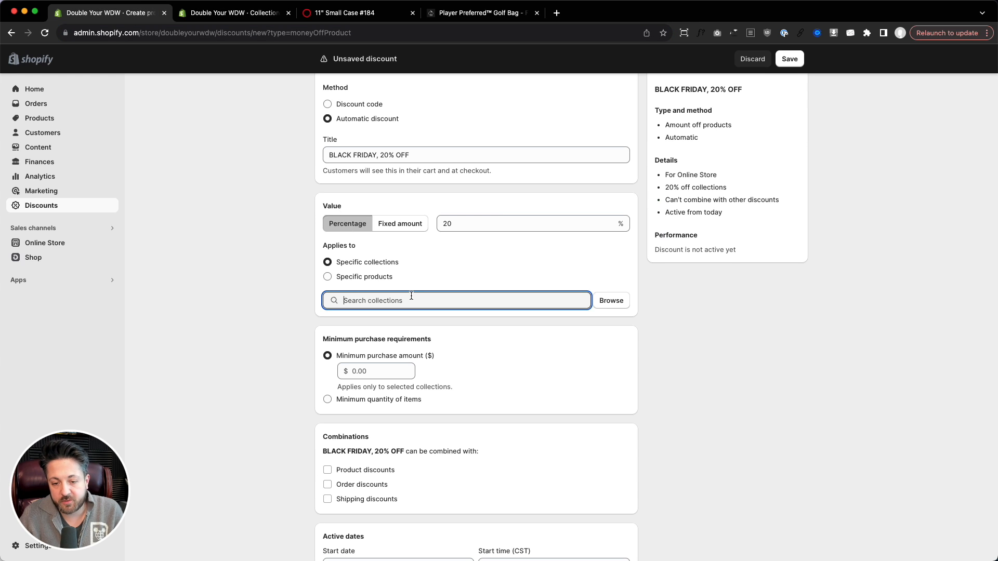
{"action": "left_click", "coordinate": [610, 301]}
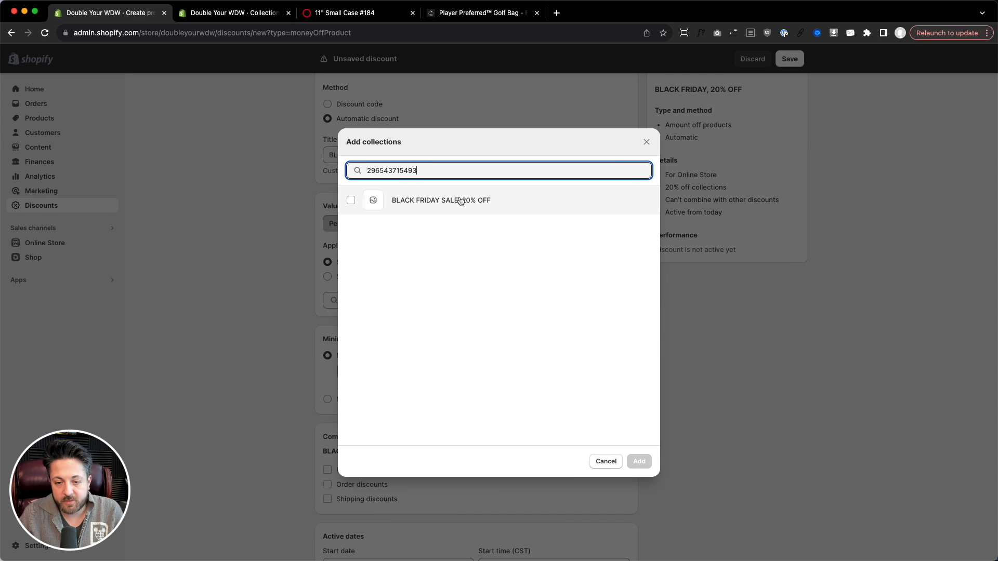
{"action": "left_click", "coordinate": [351, 200]}
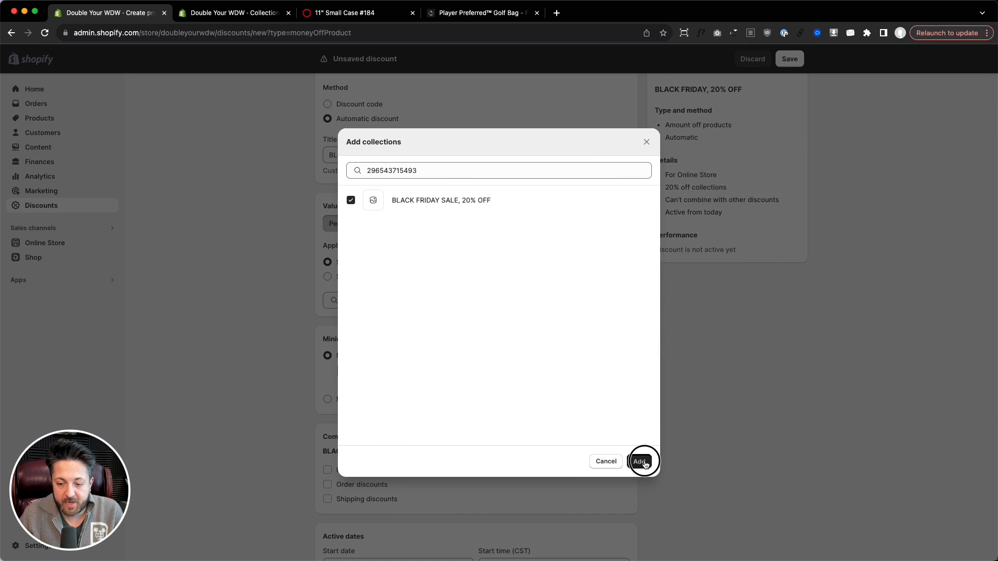
{"action": "left_click", "coordinate": [640, 461]}
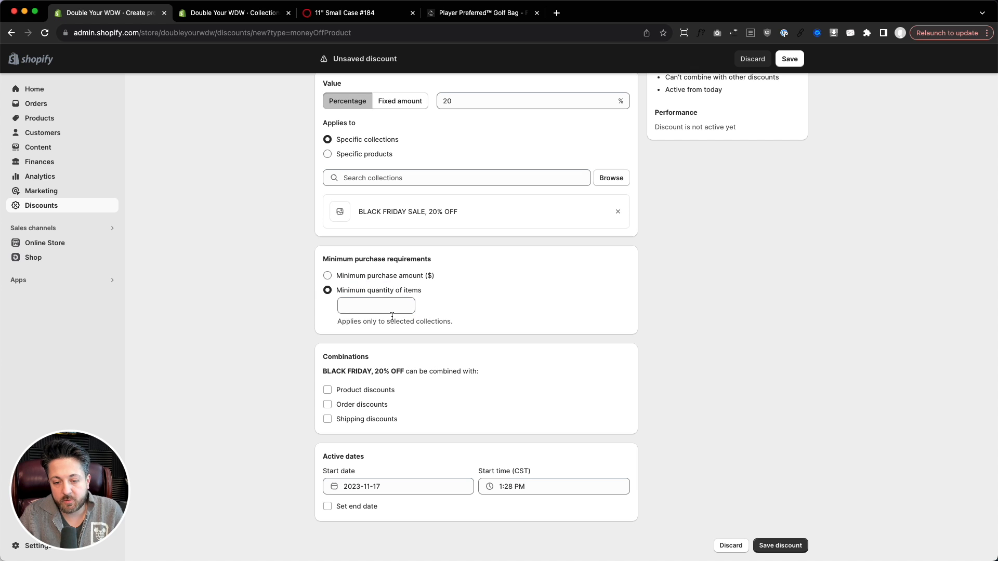
Require a minimum of 1 item and allow combining with product discounts.
{"action": "type", "text": "1"}
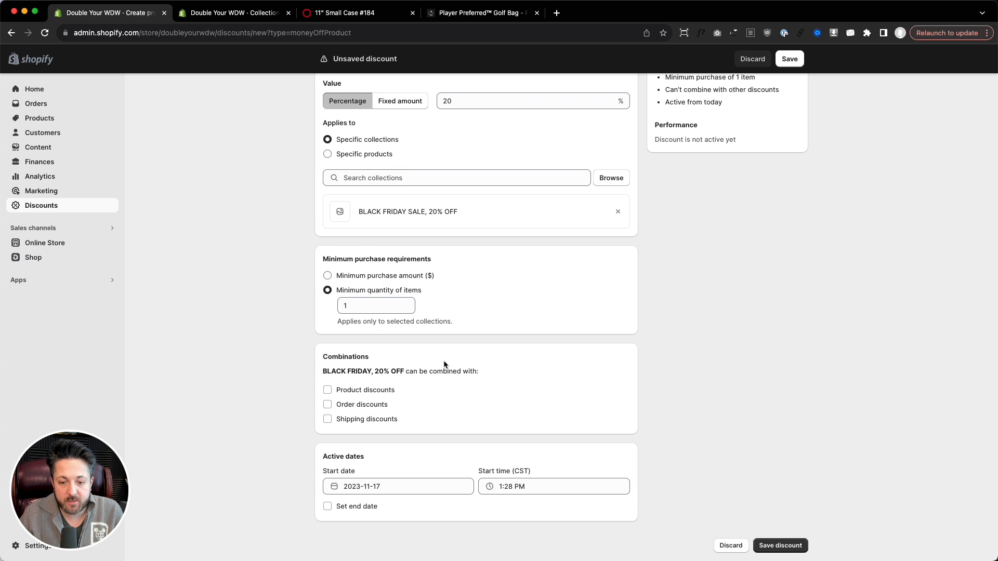
{"action": "mouse_move", "coordinate": [373, 397]}
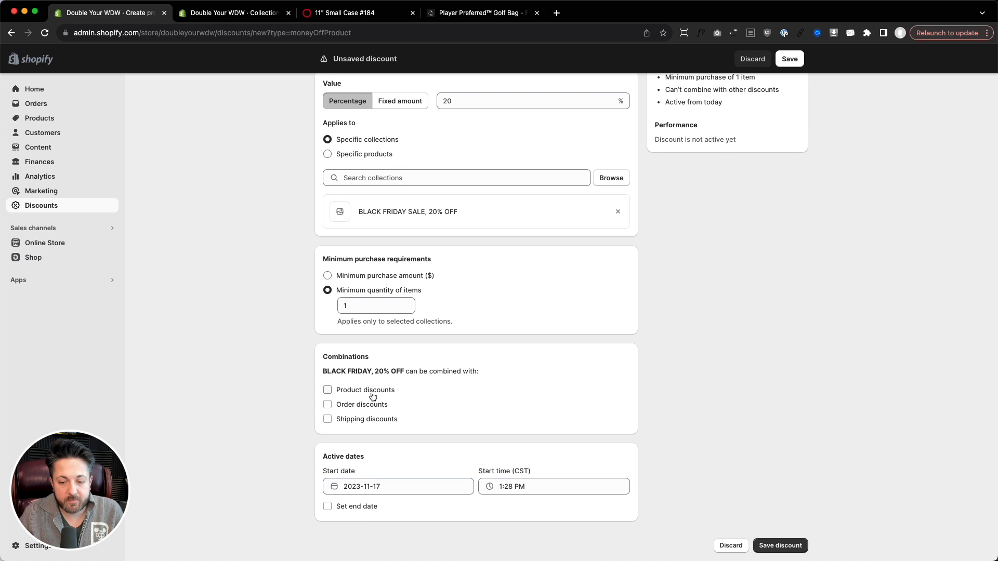
{"action": "left_click", "coordinate": [327, 390]}
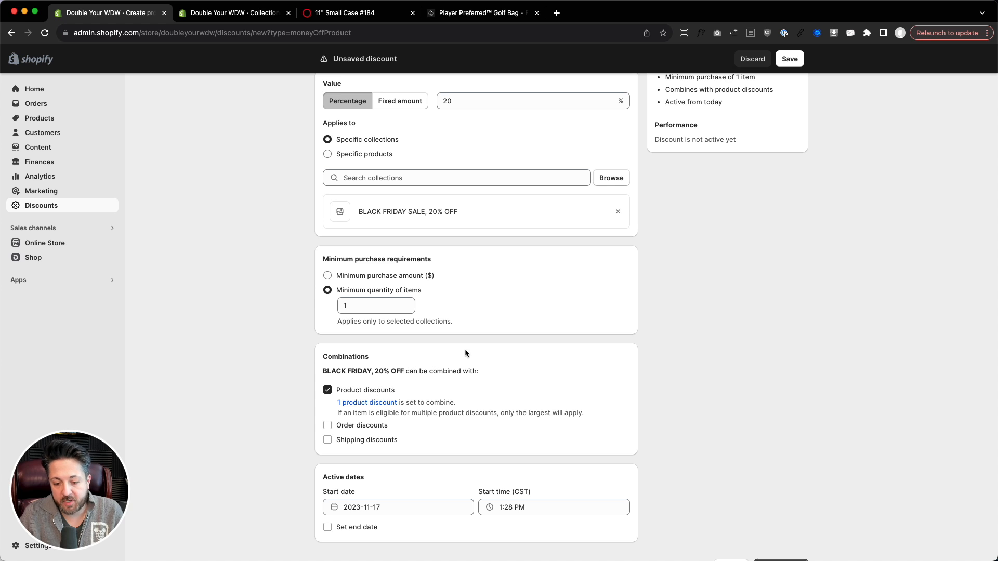
{"action": "scroll", "scroll_direction": "down", "scroll_amount": 3}
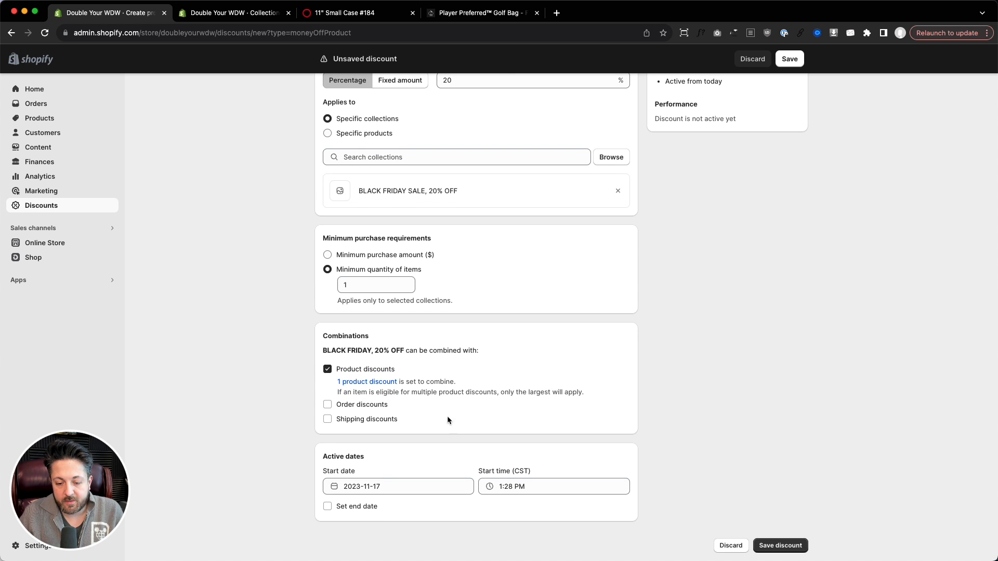
Set the discount to end on November 28, pick a start time, and save.
{"action": "left_click", "coordinate": [327, 506]}
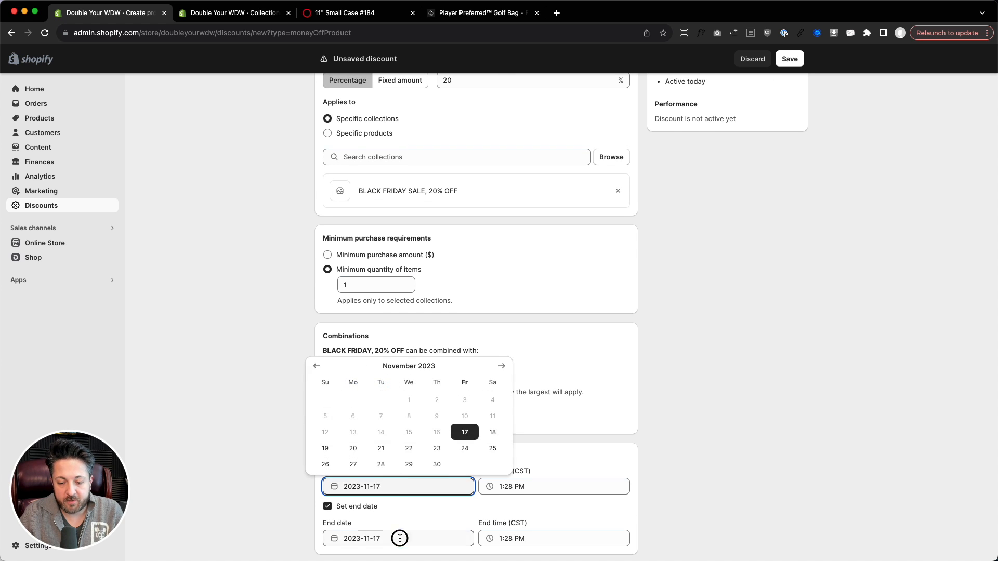
{"action": "left_click", "coordinate": [553, 487]}
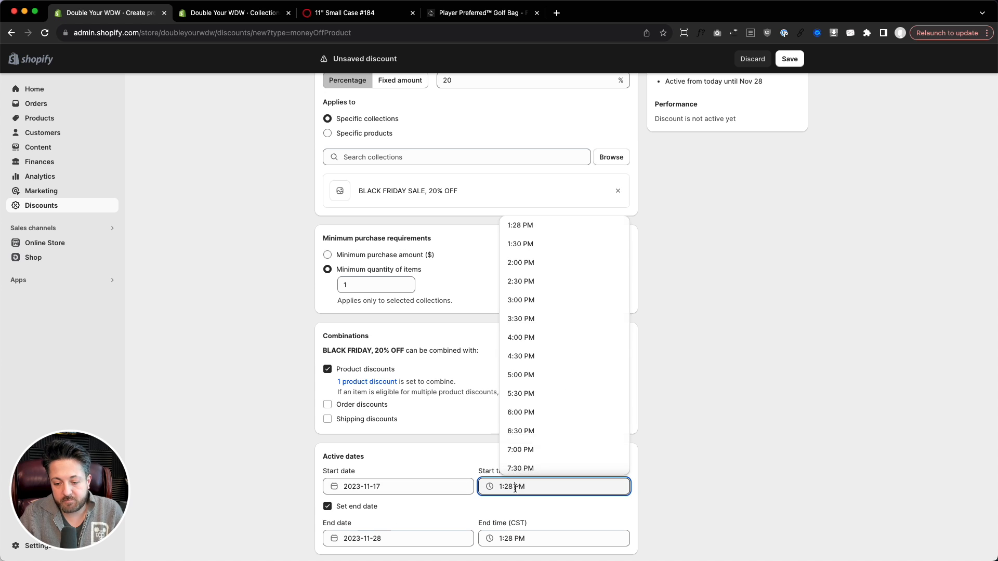
{"action": "scroll", "scroll_direction": "down", "scroll_amount": 3}
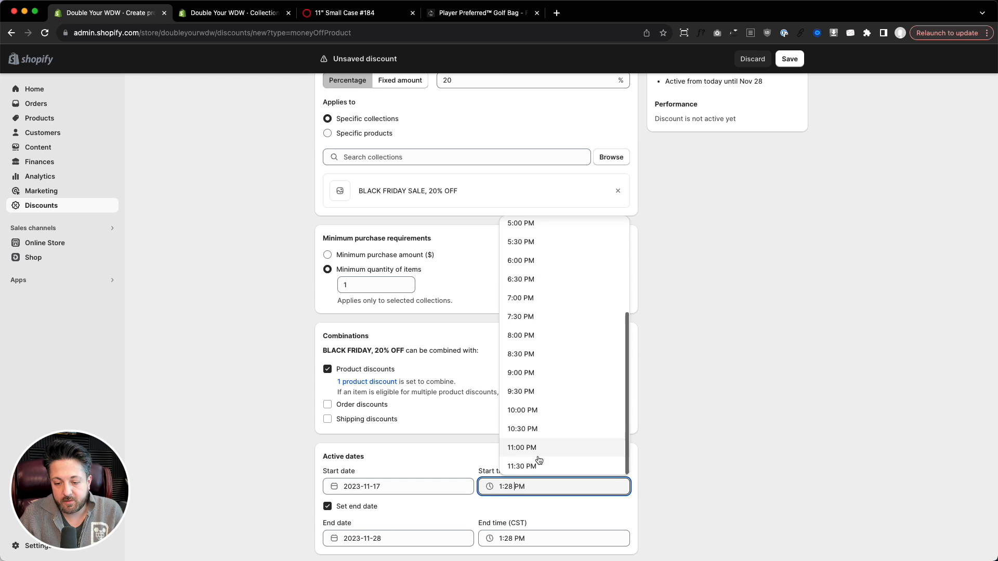
{"action": "left_click", "coordinate": [397, 538]}
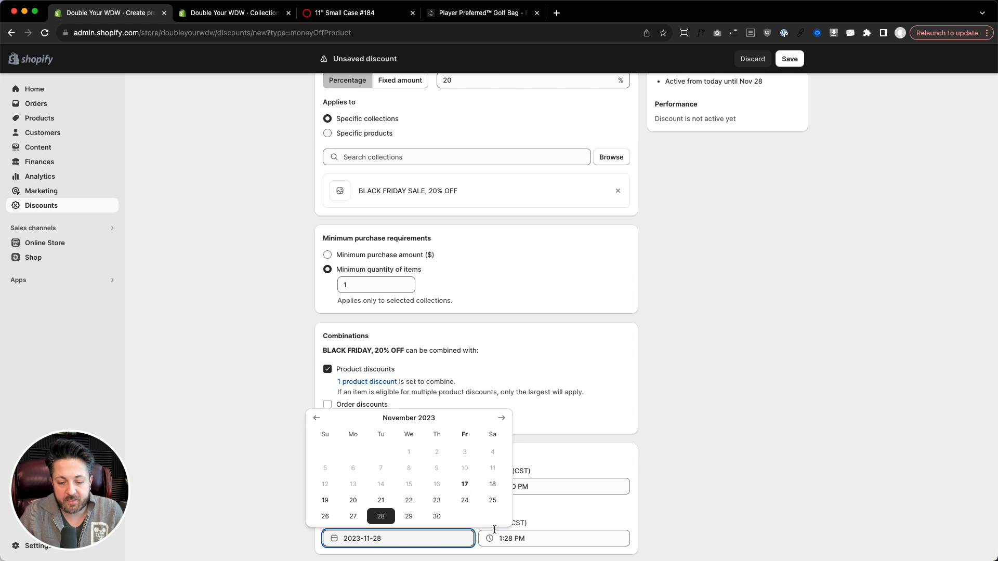
{"action": "scroll", "scroll_direction": "up", "scroll_amount": 3}
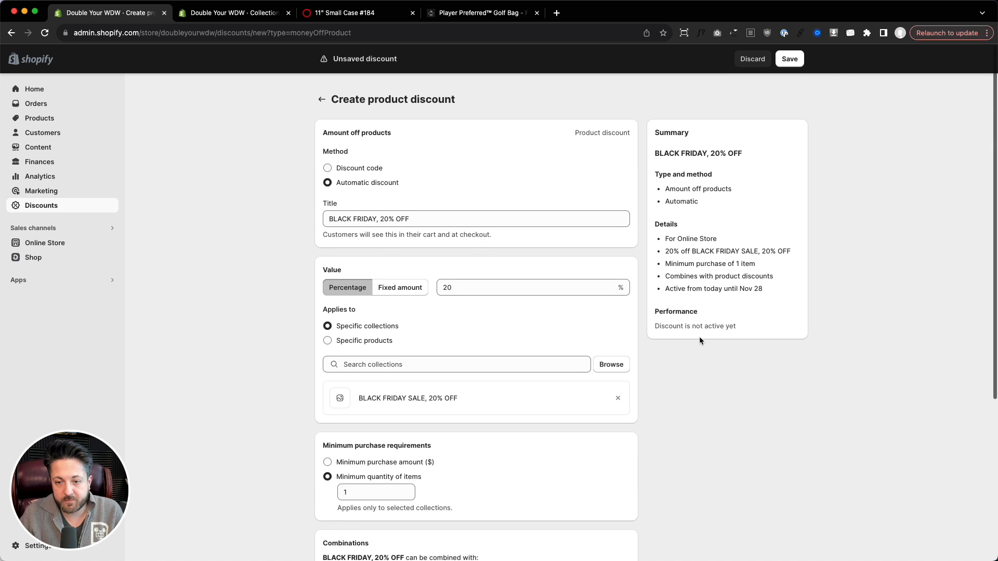
{"action": "left_click", "coordinate": [789, 59]}
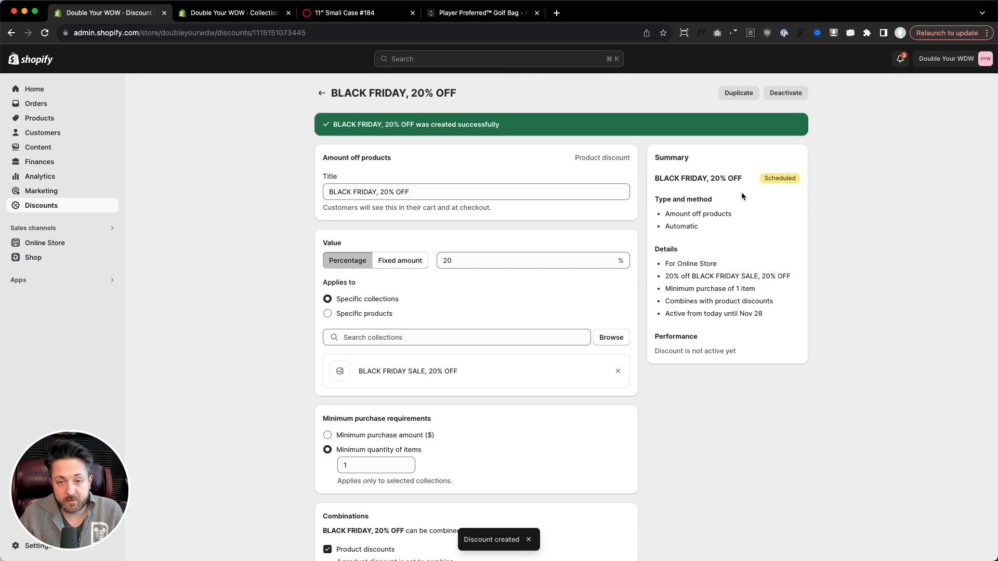
Review the Pins & Aces cart, the Condition 1 sale price, and the BLACK FRIDAY SALE collection page.
{"action": "left_click", "coordinate": [479, 13]}
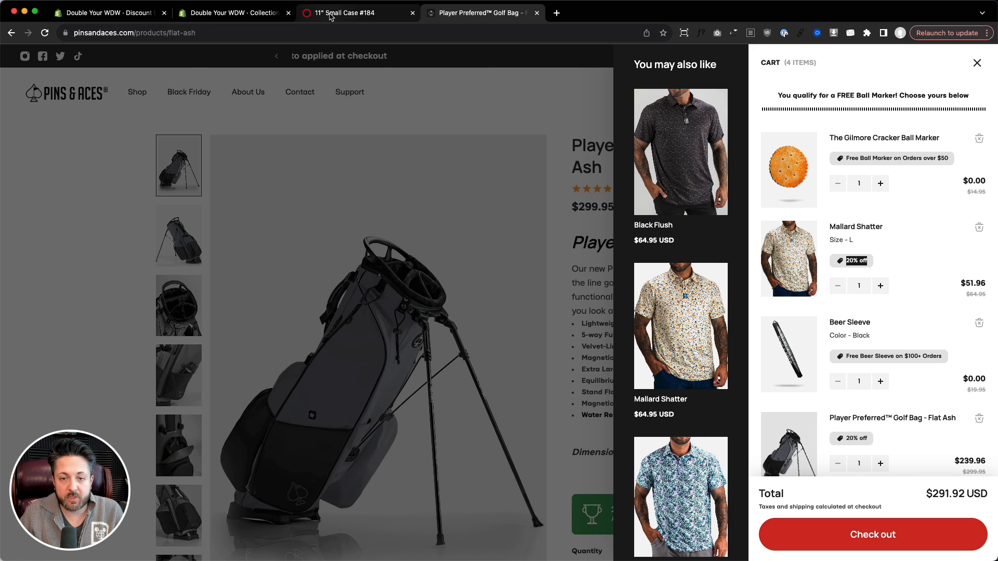
{"action": "left_click", "coordinate": [354, 13]}
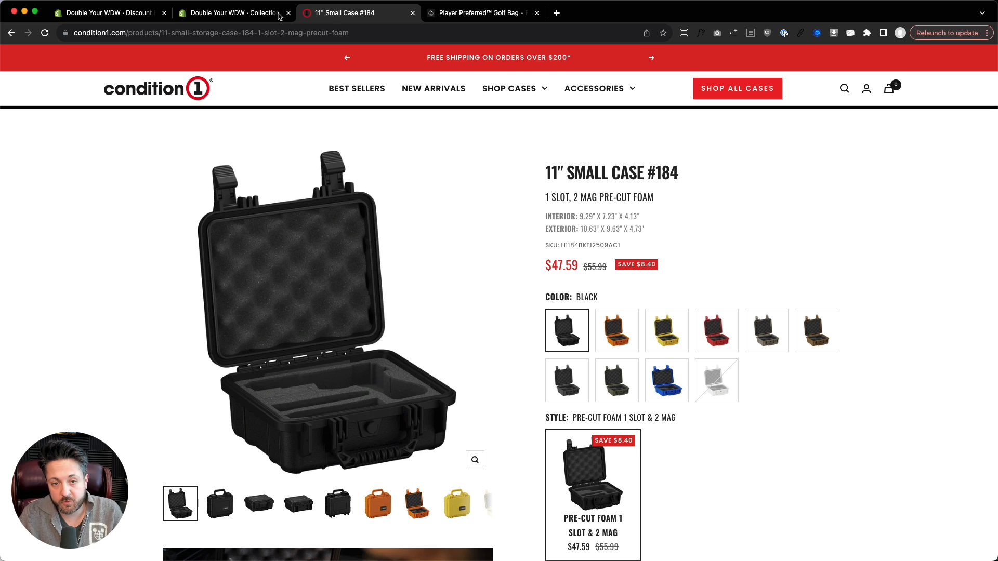
{"action": "left_click", "coordinate": [233, 13]}
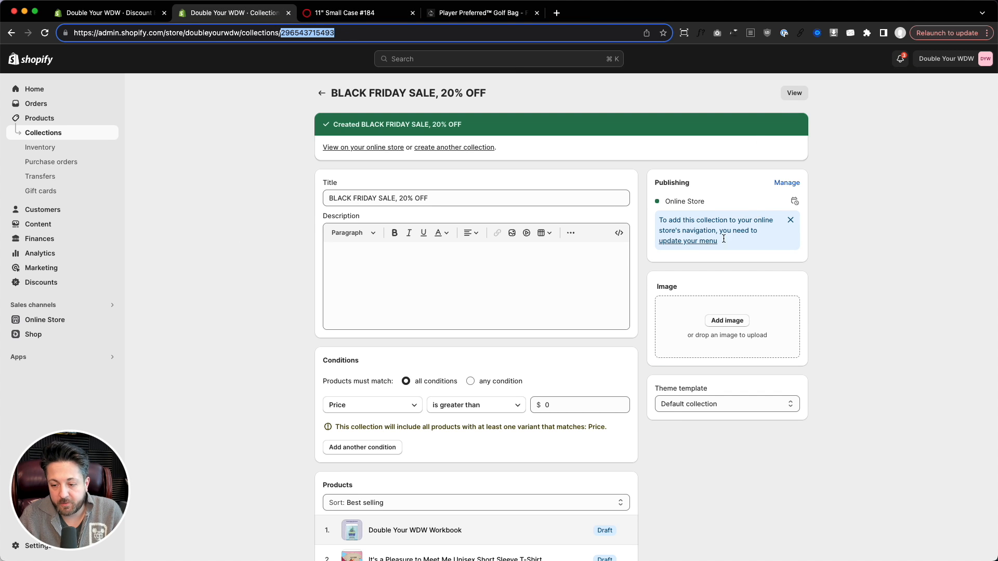
{"action": "scroll", "scroll_direction": "down", "scroll_amount": 3}
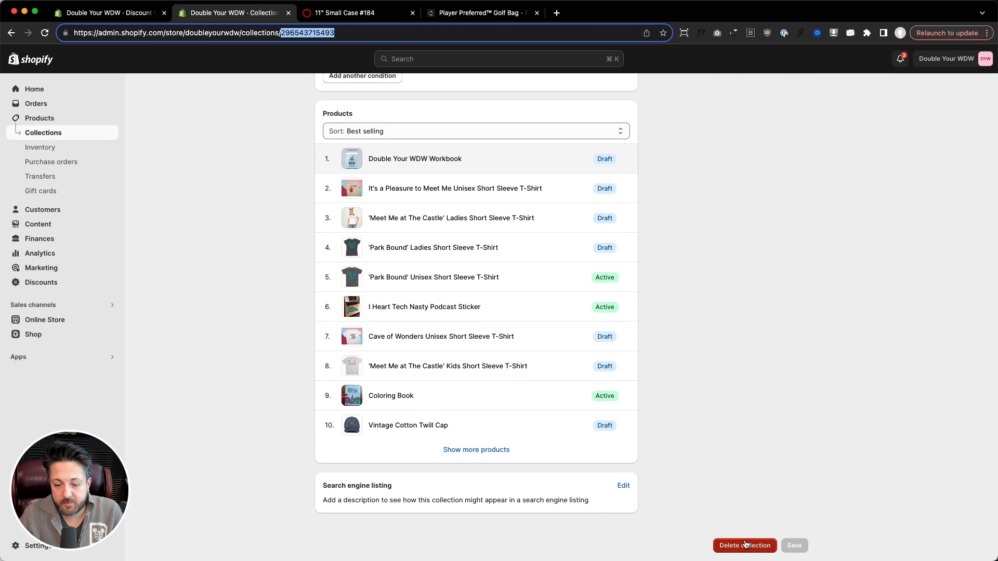
Deactivate the BLACK FRIDAY, 20% OFF discount, then delete it permanently.
{"action": "left_click", "coordinate": [108, 13]}
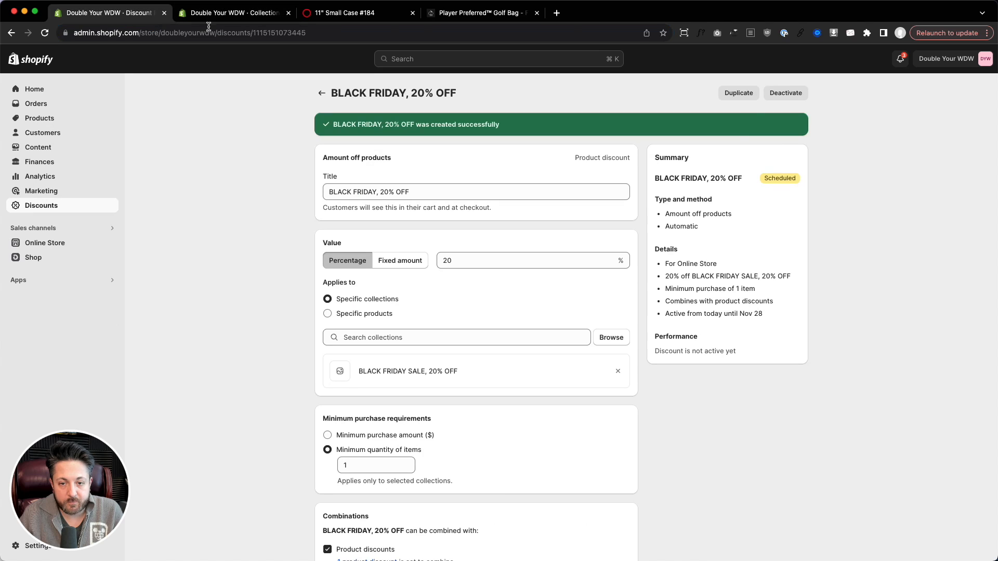
{"action": "left_click", "coordinate": [785, 93]}
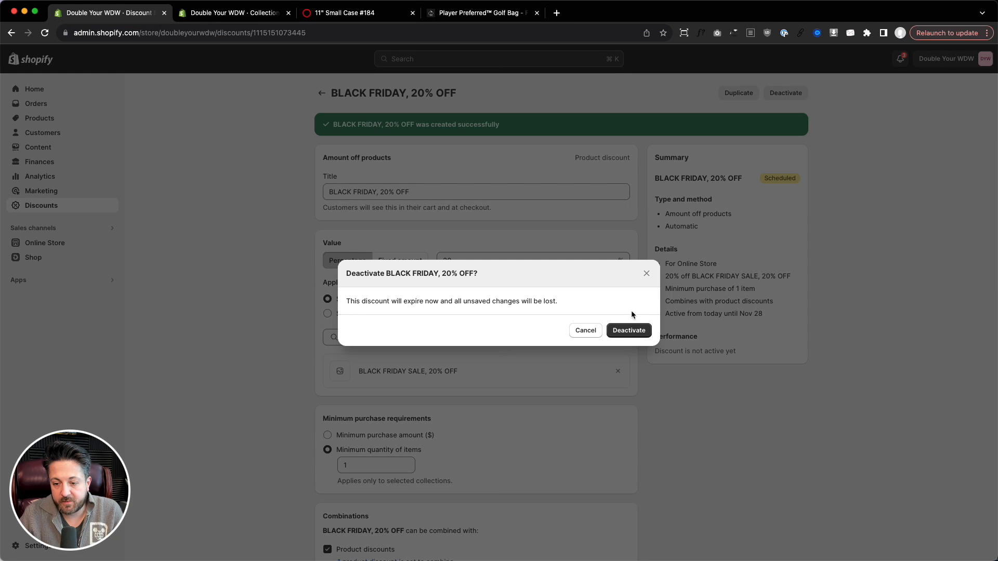
{"action": "left_click", "coordinate": [628, 331]}
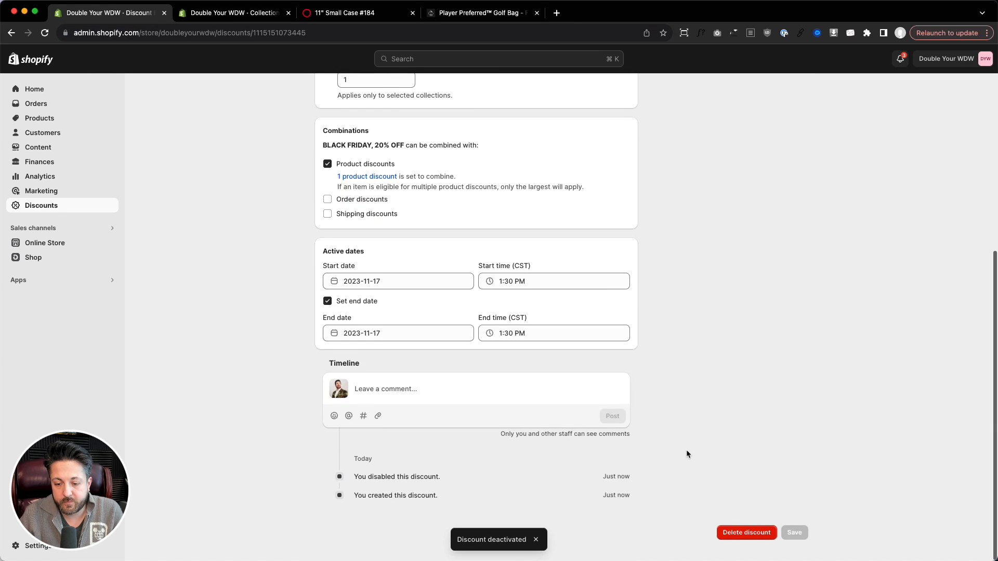
{"action": "left_click", "coordinate": [746, 533]}
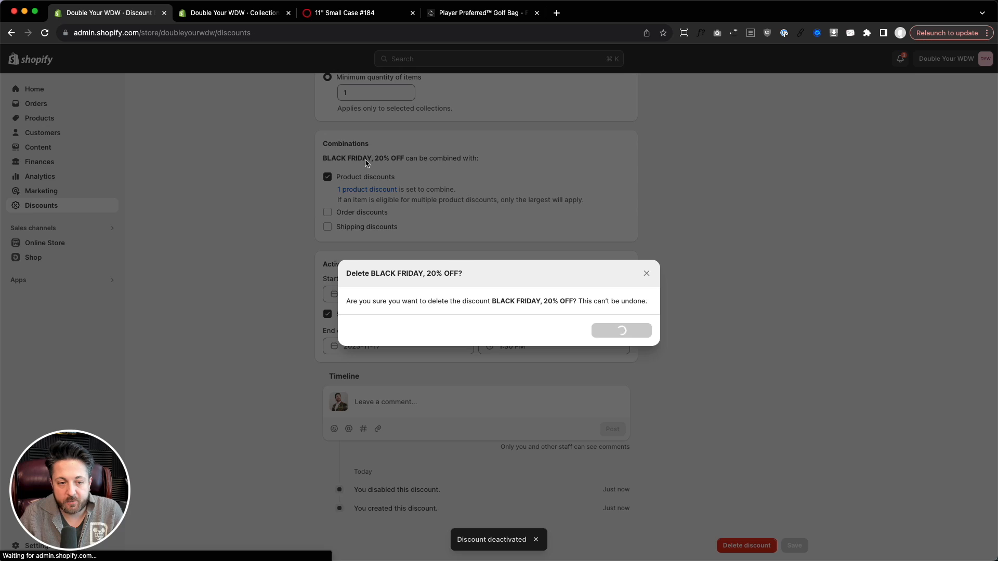
{"action": "left_click", "coordinate": [622, 331]}
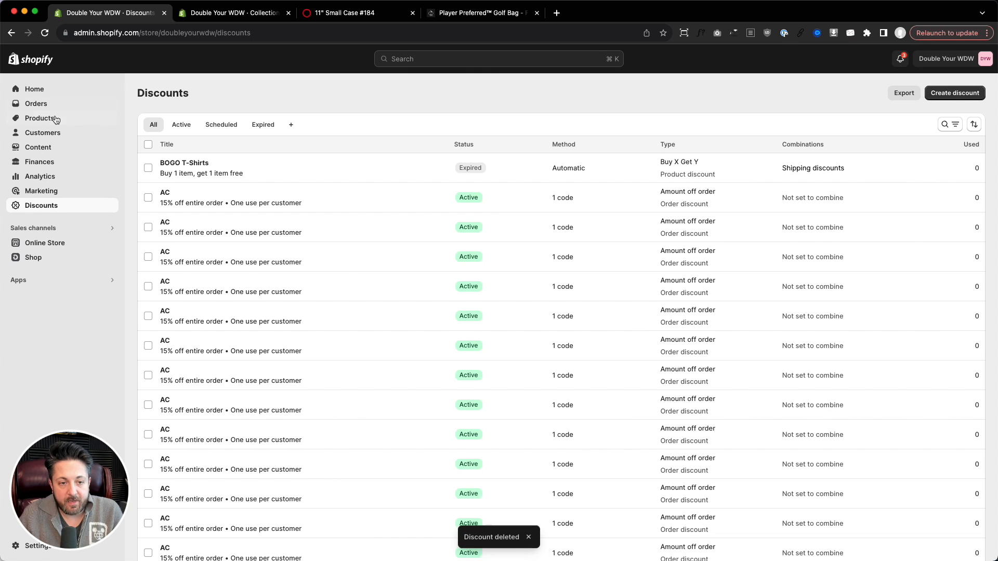
Select all products and switch between the Active and All product views.
{"action": "left_click", "coordinate": [39, 118]}
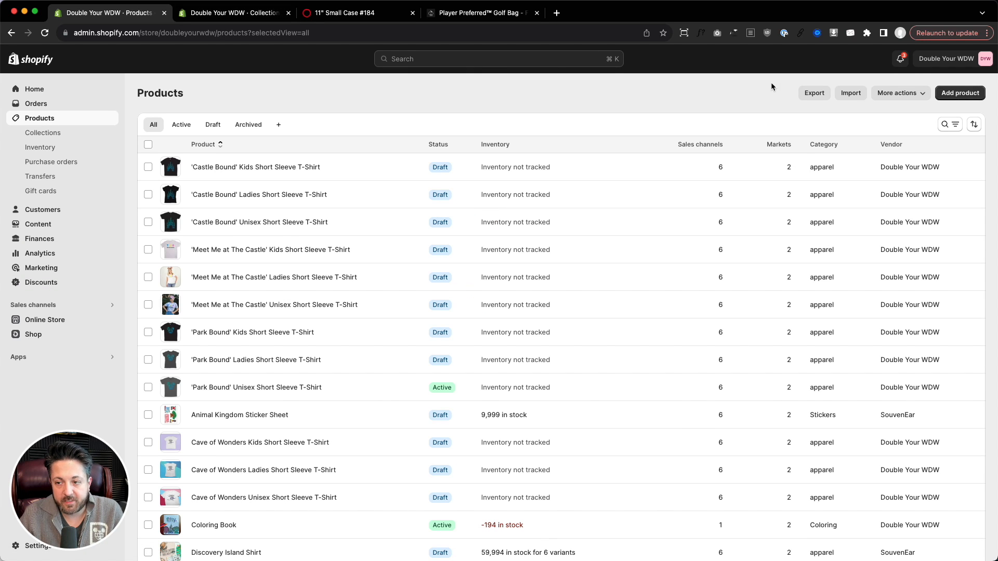
{"action": "left_click", "coordinate": [148, 144]}
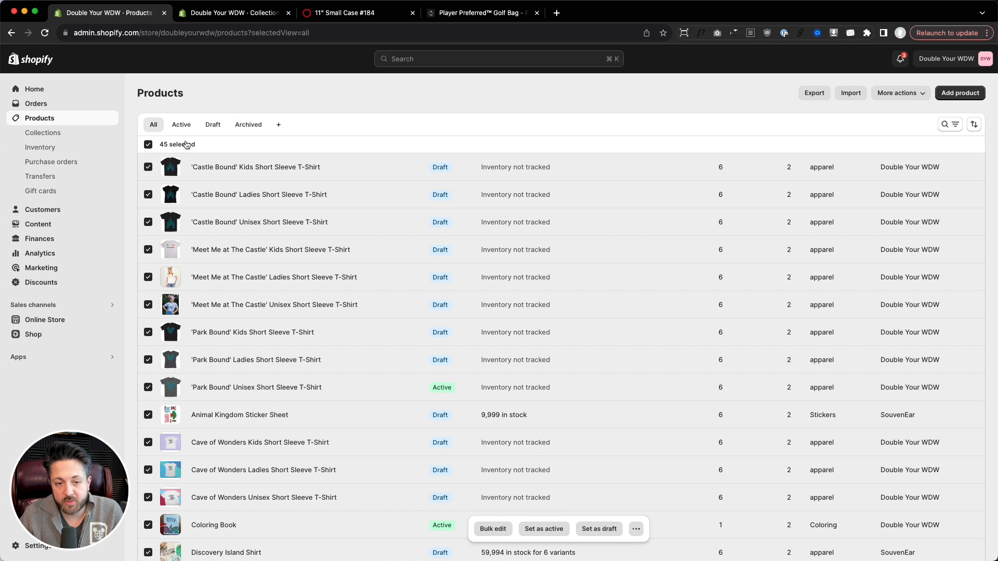
{"action": "left_click", "coordinate": [181, 124]}
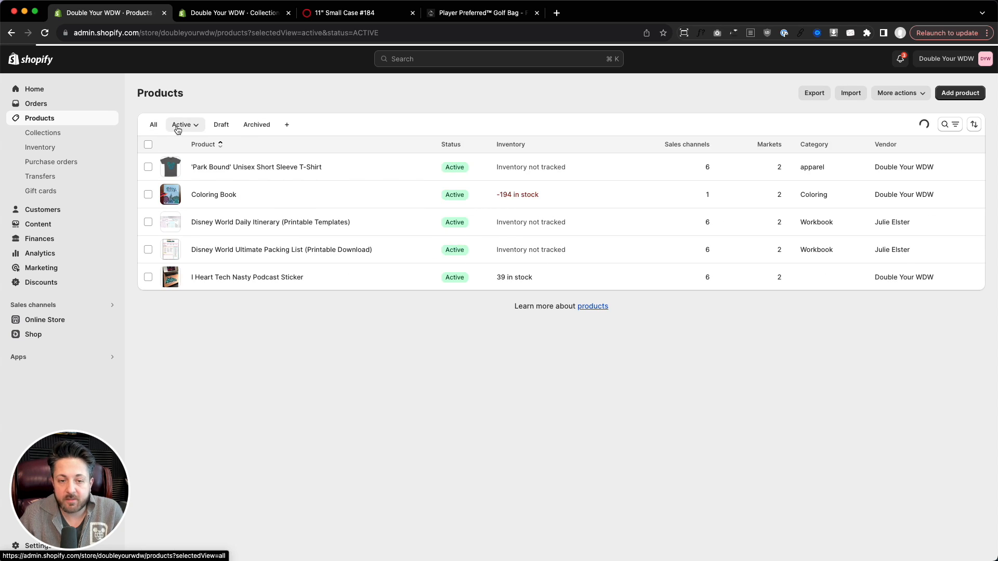
{"action": "left_click", "coordinate": [153, 125]}
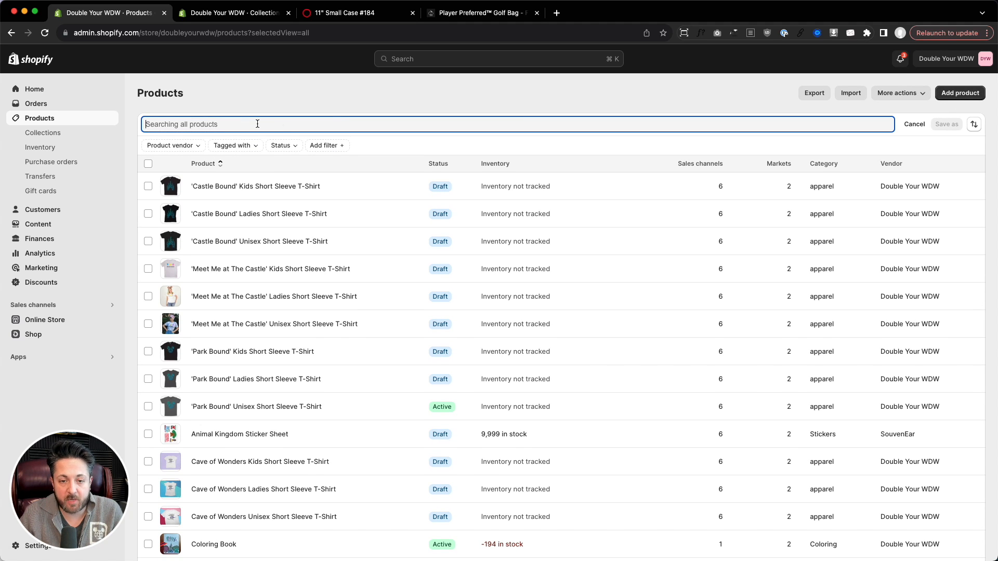
{"action": "left_click", "coordinate": [324, 146]}
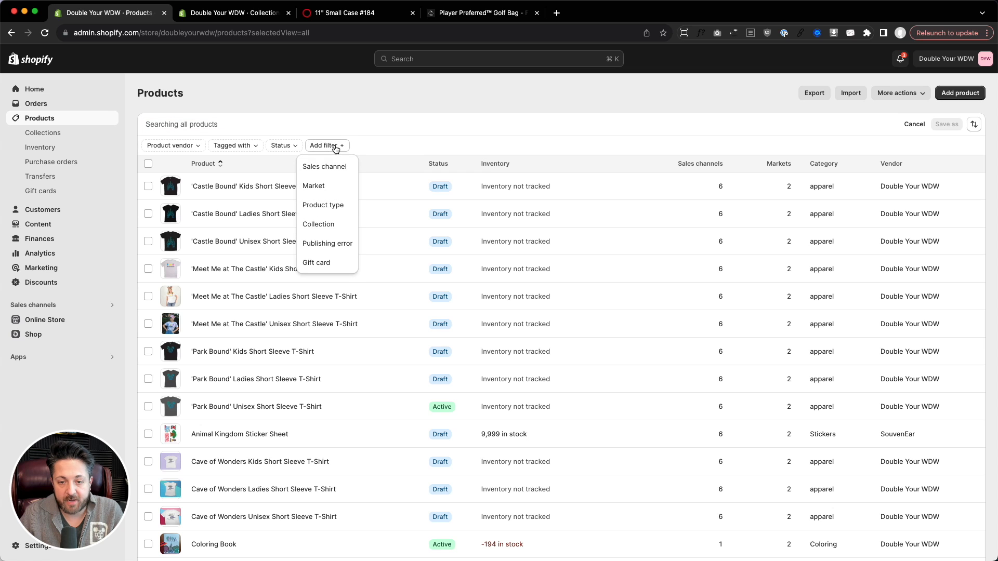
{"action": "left_click", "coordinate": [318, 224]}
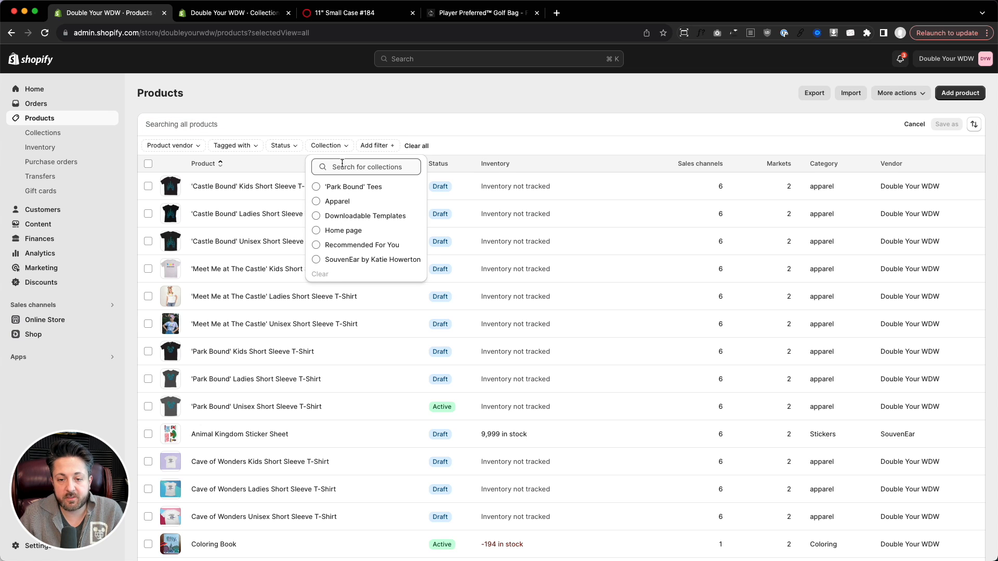
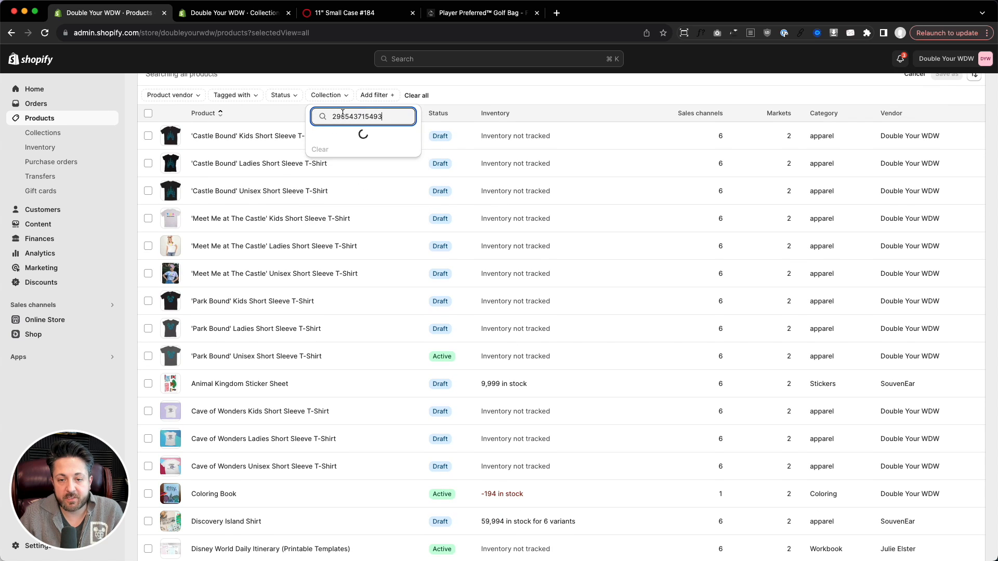
{"action": "left_click", "coordinate": [317, 136]}
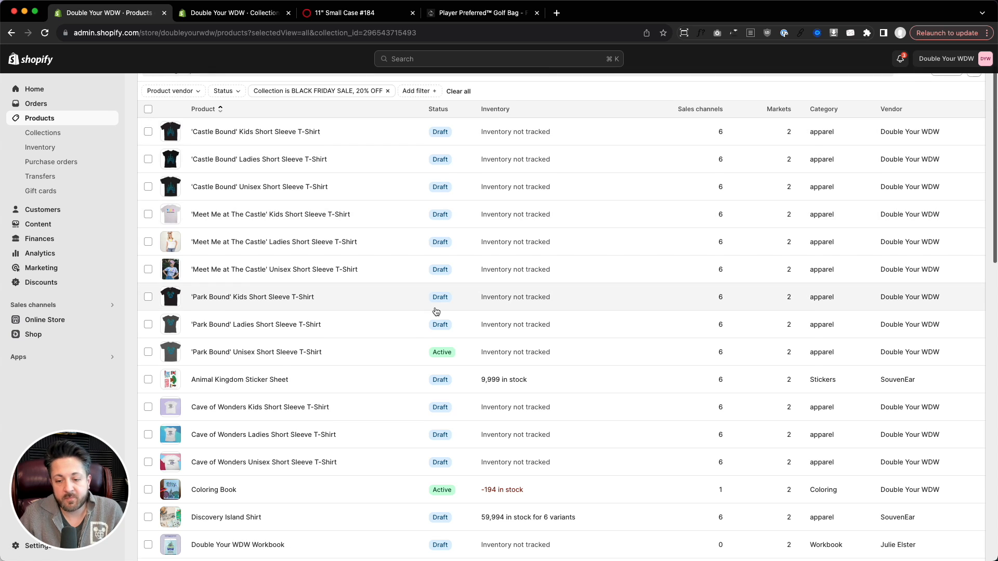
{"action": "scroll", "scroll_direction": "down", "scroll_amount": 3}
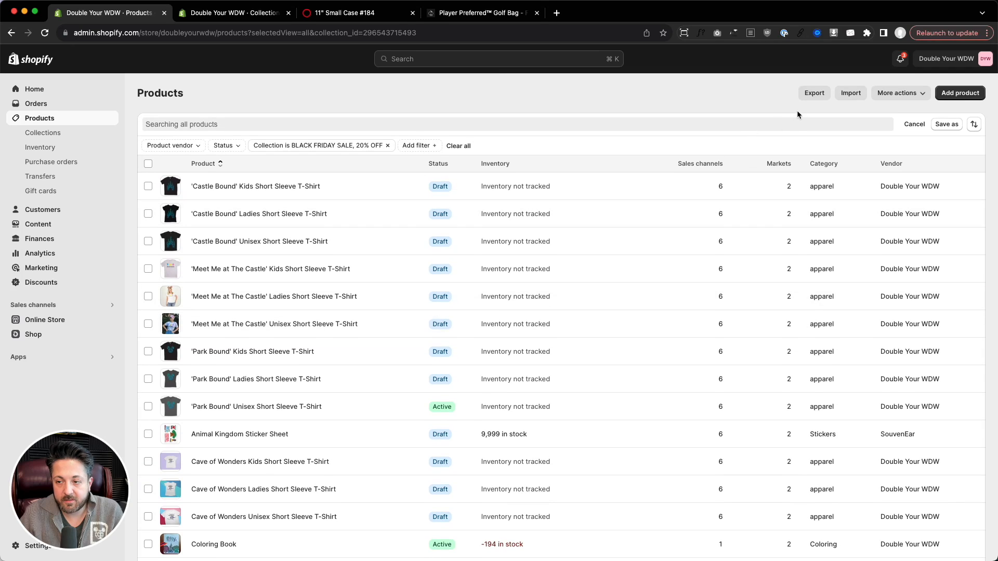
Export the 43 matching products as a CSV for Excel/Numbers, delivered by email.
{"action": "left_click", "coordinate": [813, 93]}
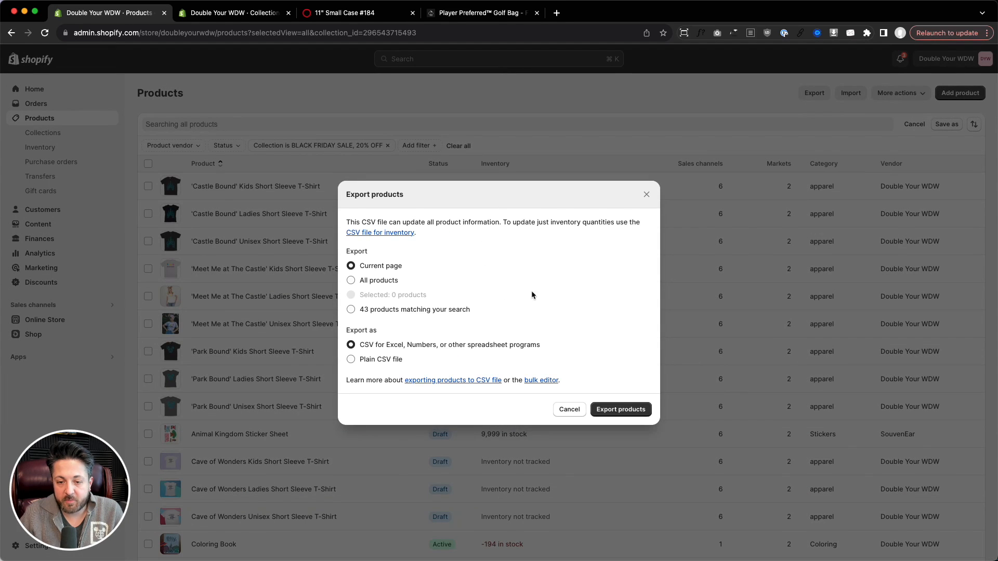
{"action": "left_click", "coordinate": [351, 309]}
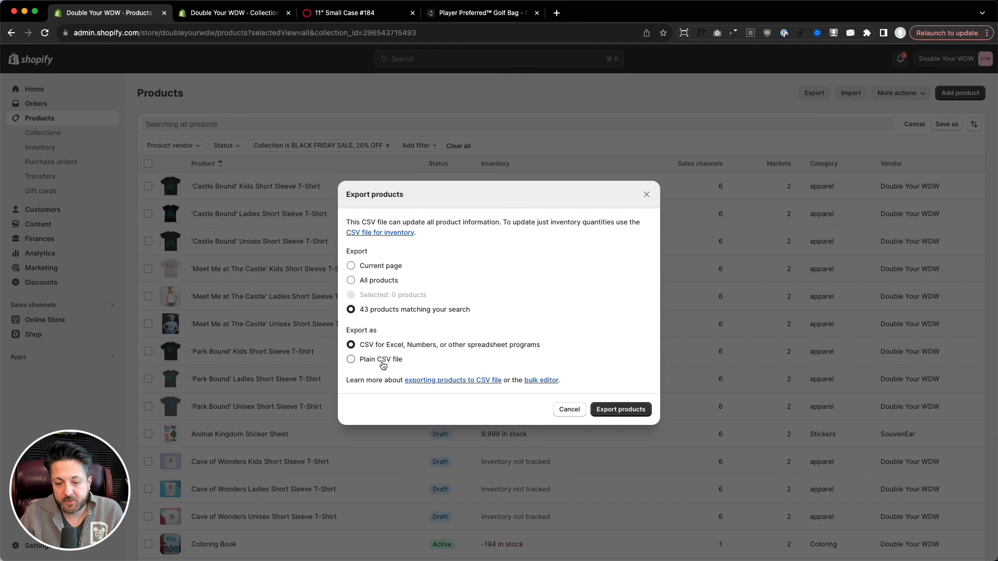
{"action": "left_click", "coordinate": [568, 410]}
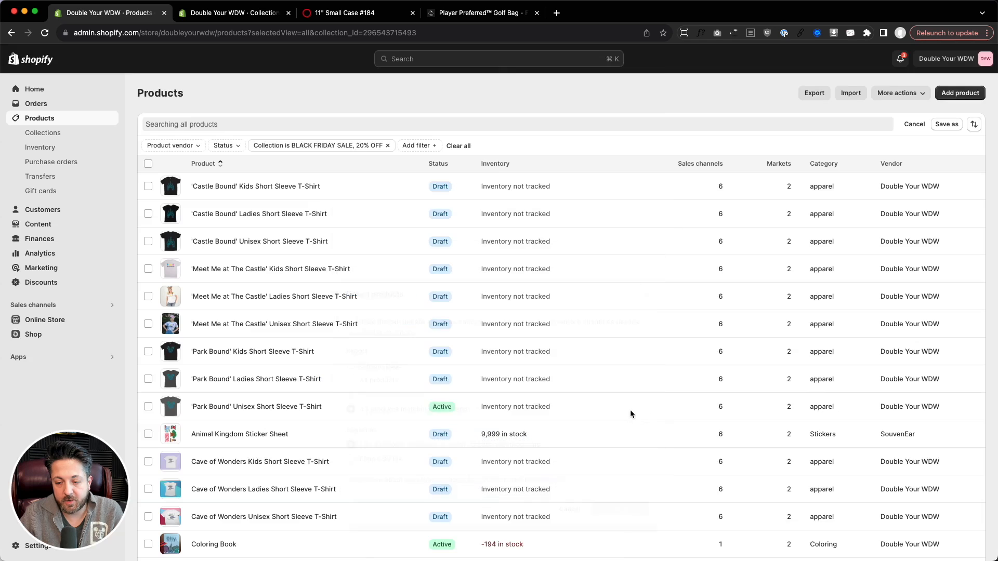
{"action": "left_click", "coordinate": [813, 93]}
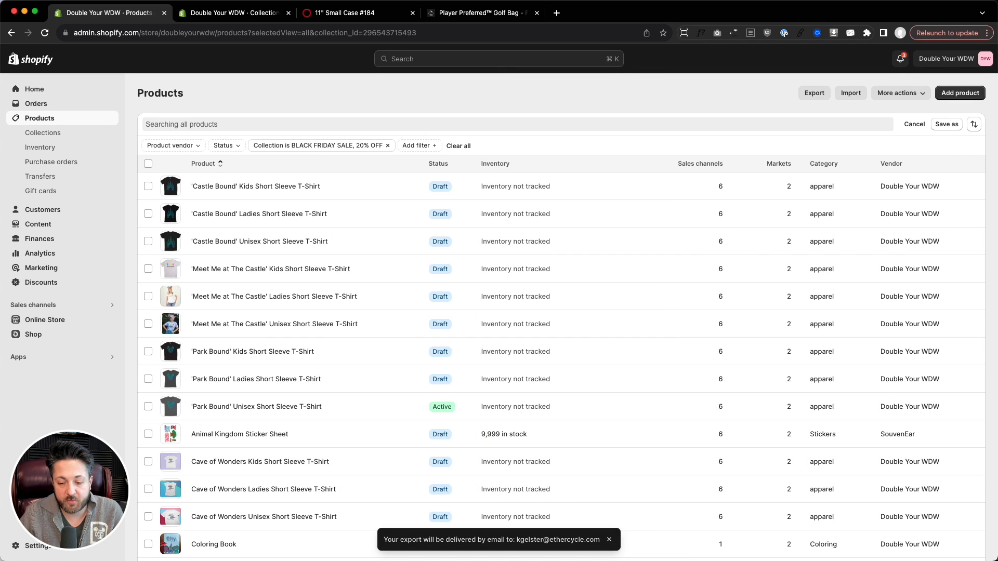
Open the 'Export of your products' email and download products_export_1.csv.
{"action": "left_click", "coordinate": [605, 13]}
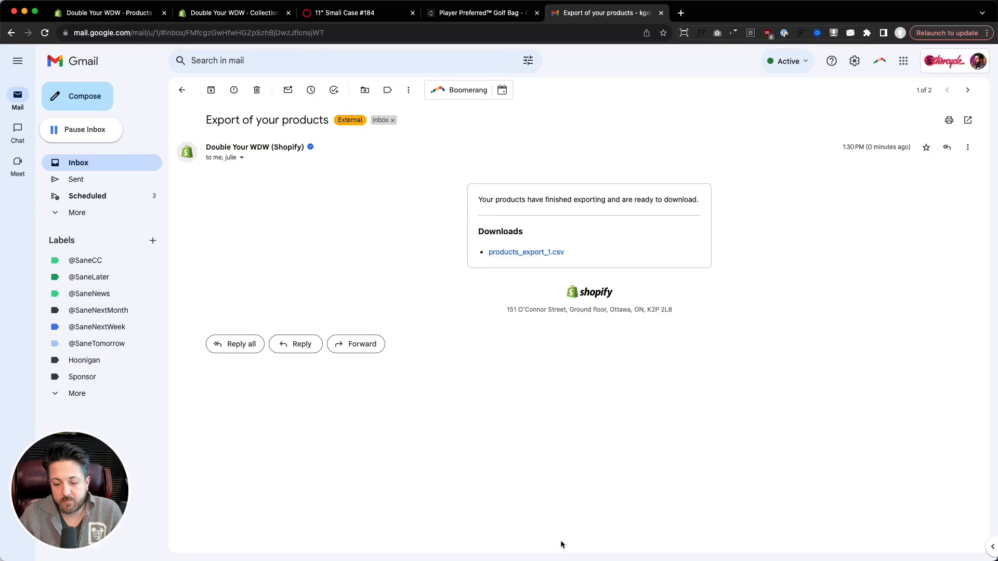
{"action": "mouse_move", "coordinate": [518, 258]}
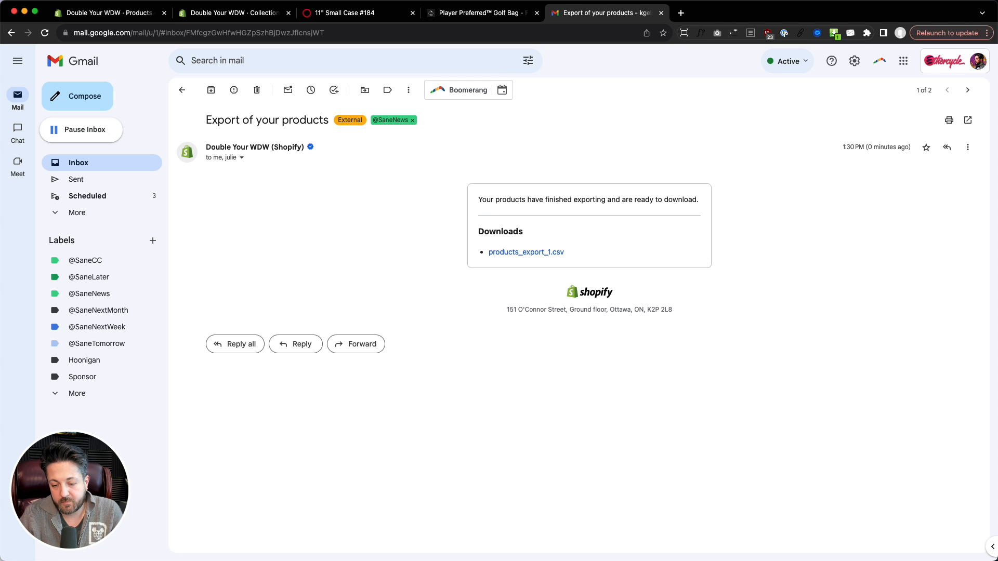
{"action": "left_click", "coordinate": [525, 252]}
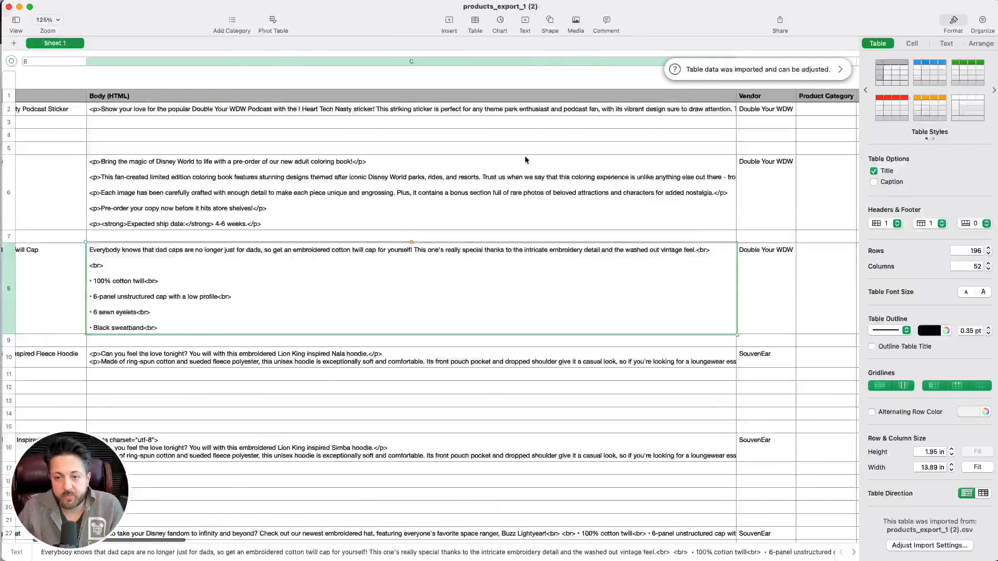
Inspect the Variant Price and Compare At Price cells, noting blanks and the 15.99 compare-at price.
{"action": "scroll", "scroll_direction": "right", "scroll_amount": 3}
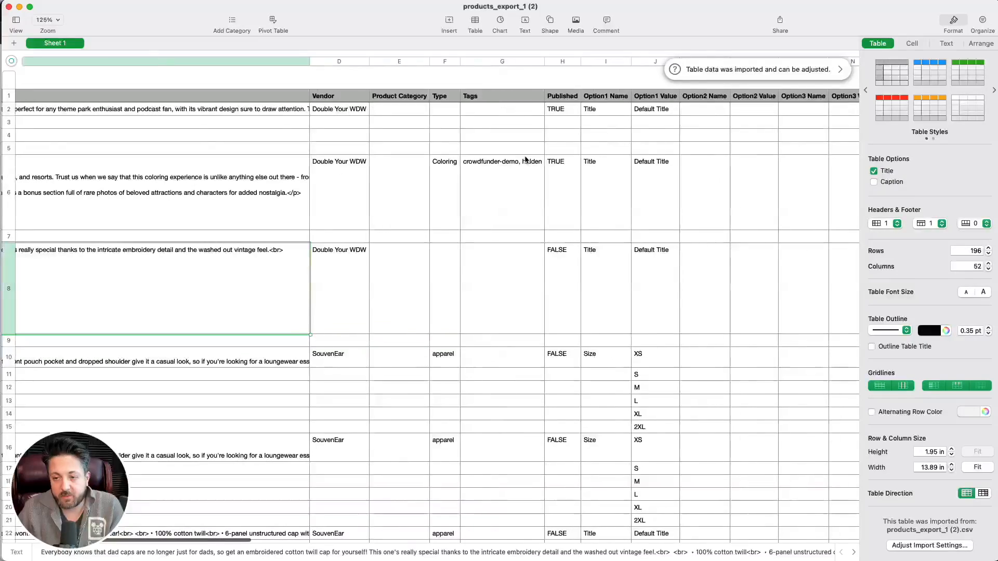
{"action": "scroll", "scroll_direction": "right", "scroll_amount": 3}
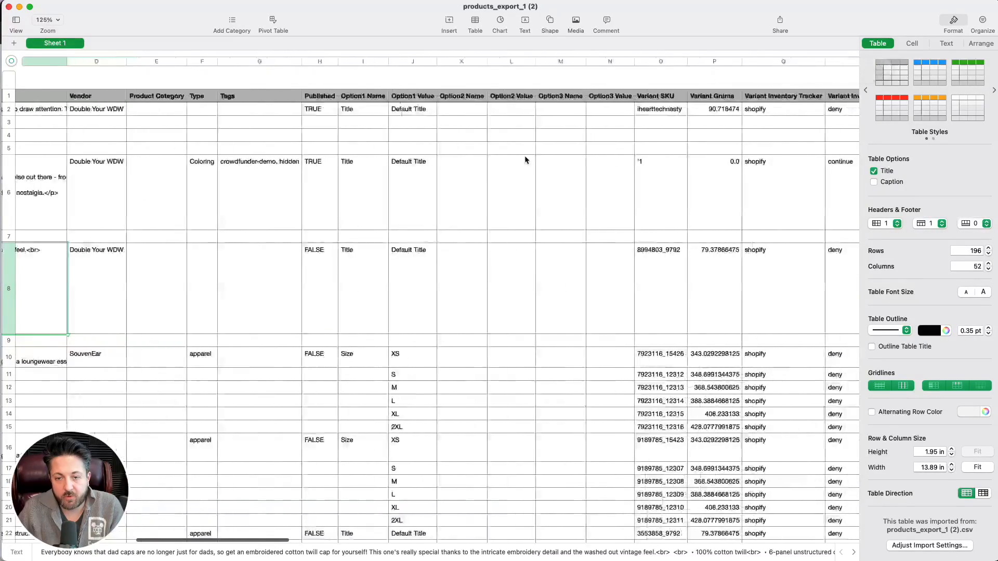
{"action": "scroll", "scroll_direction": "right", "scroll_amount": 3}
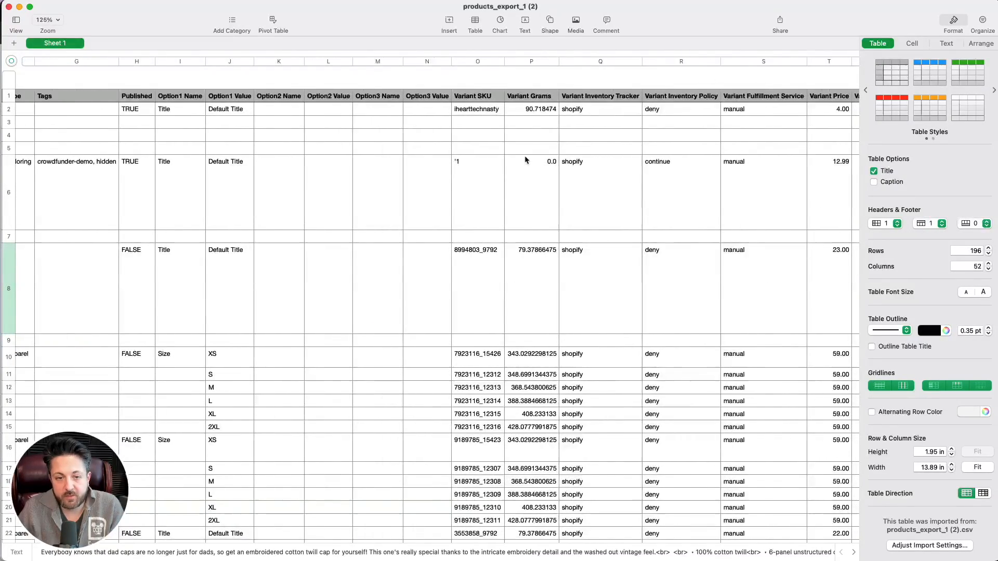
{"action": "scroll", "scroll_direction": "right", "scroll_amount": 3}
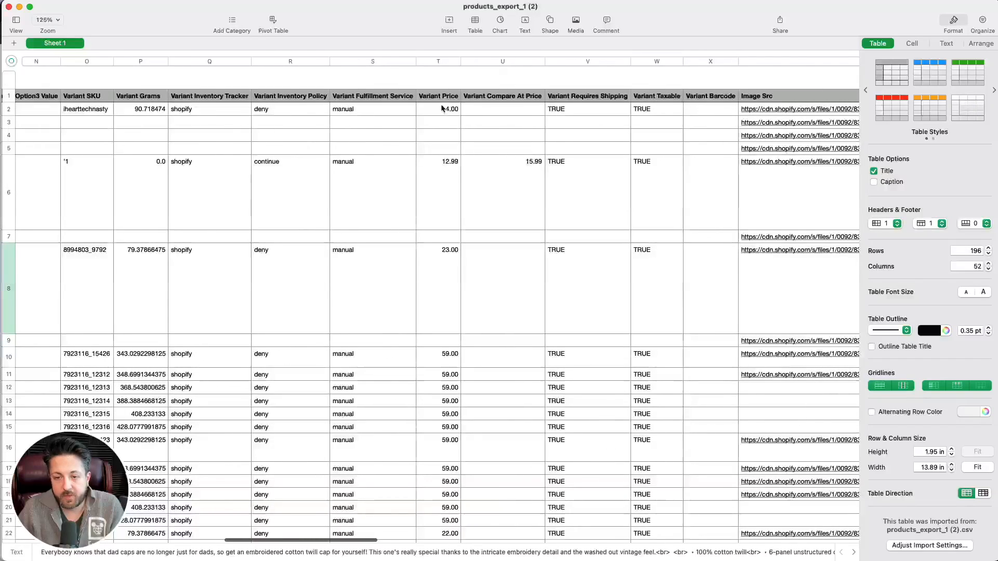
{"action": "left_click", "coordinate": [502, 148]}
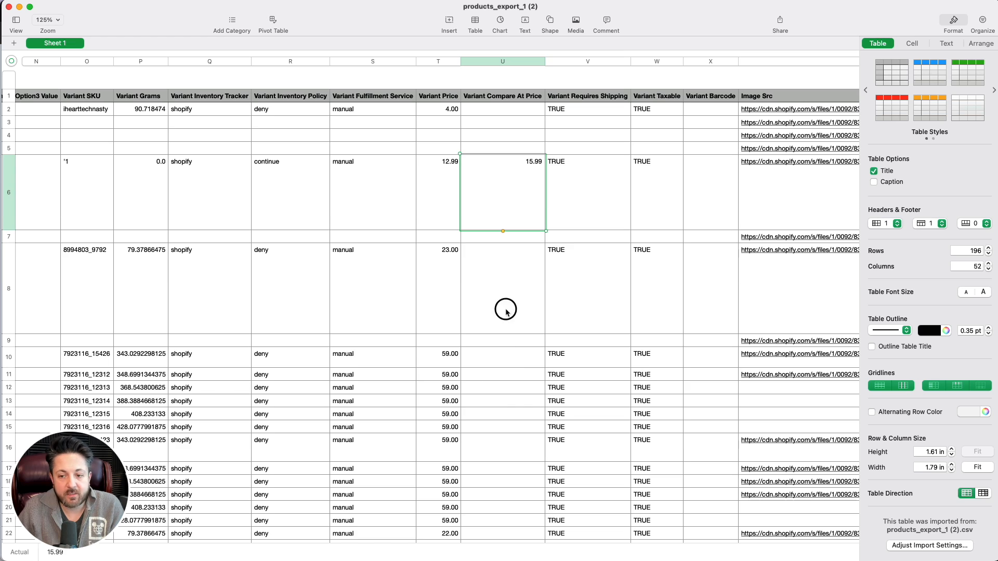
{"action": "scroll", "scroll_direction": "down", "scroll_amount": 3}
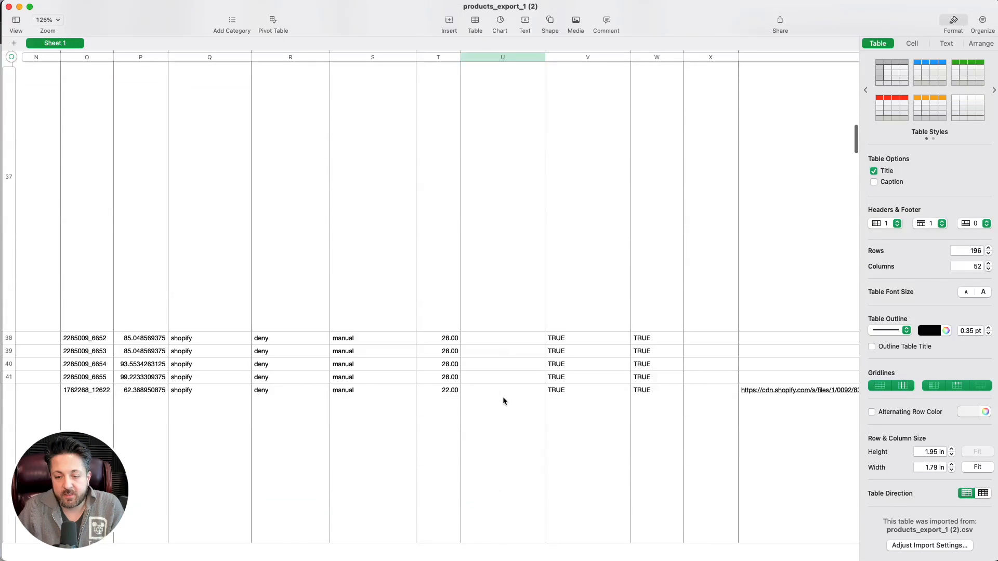
{"action": "scroll", "scroll_direction": "down", "scroll_amount": 3}
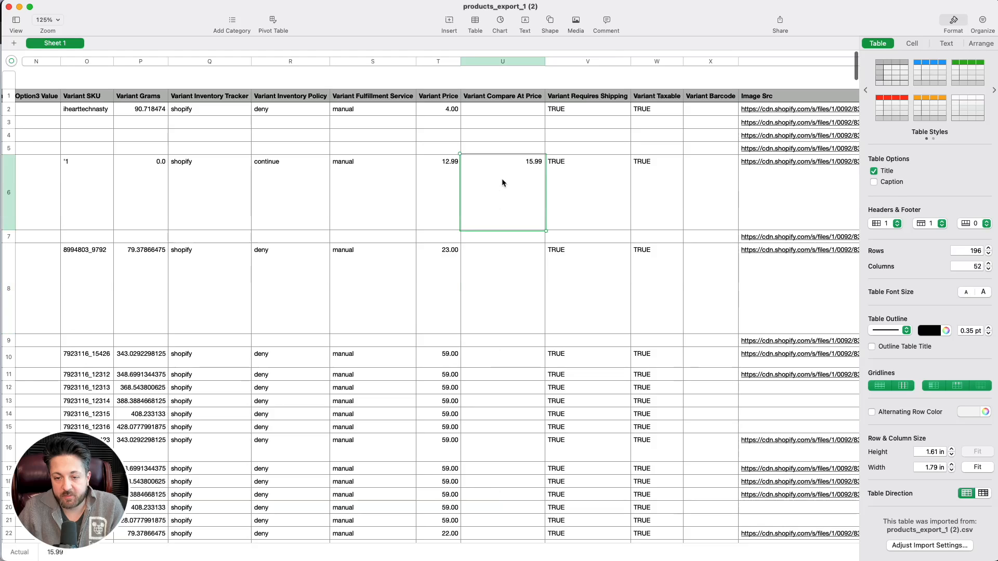
{"action": "left_click", "coordinate": [437, 62]}
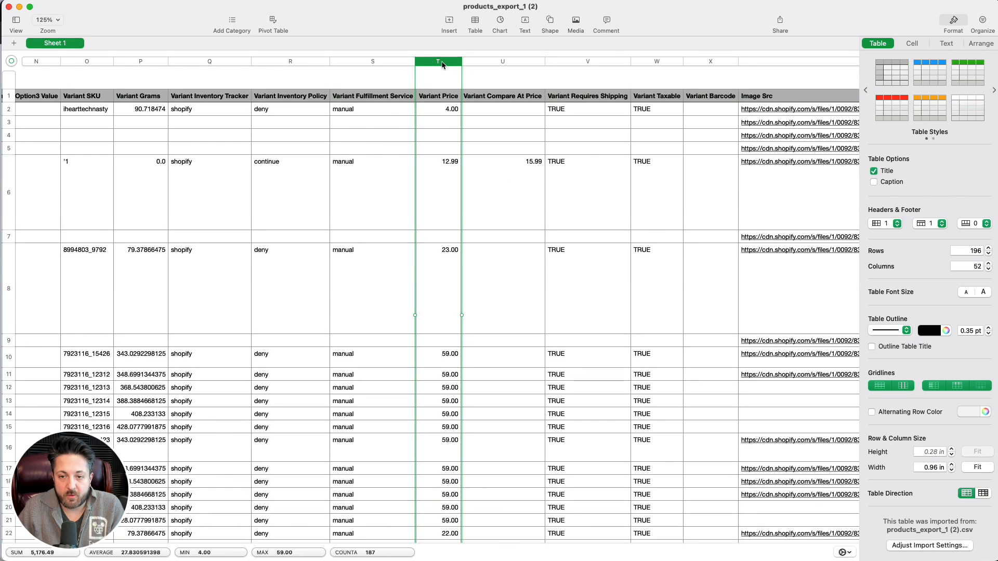
{"action": "mouse_move", "coordinate": [440, 98]}
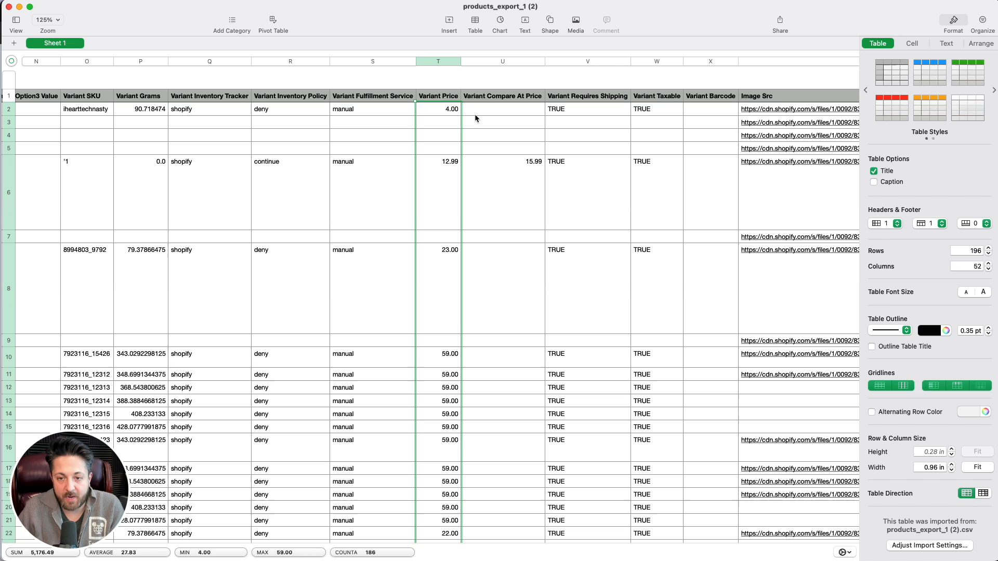
{"action": "left_click", "coordinate": [503, 109]}
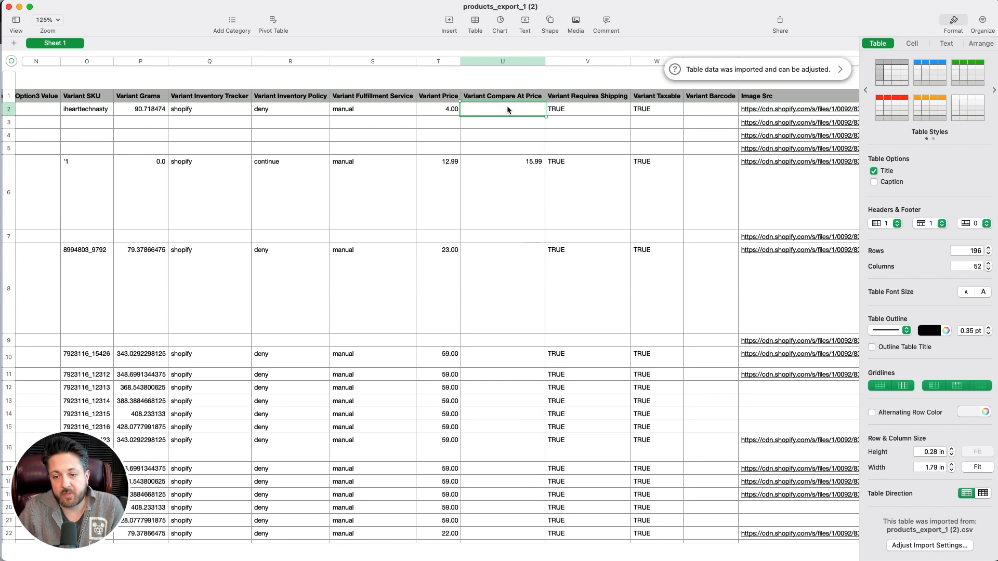
{"action": "left_click", "coordinate": [502, 193]}
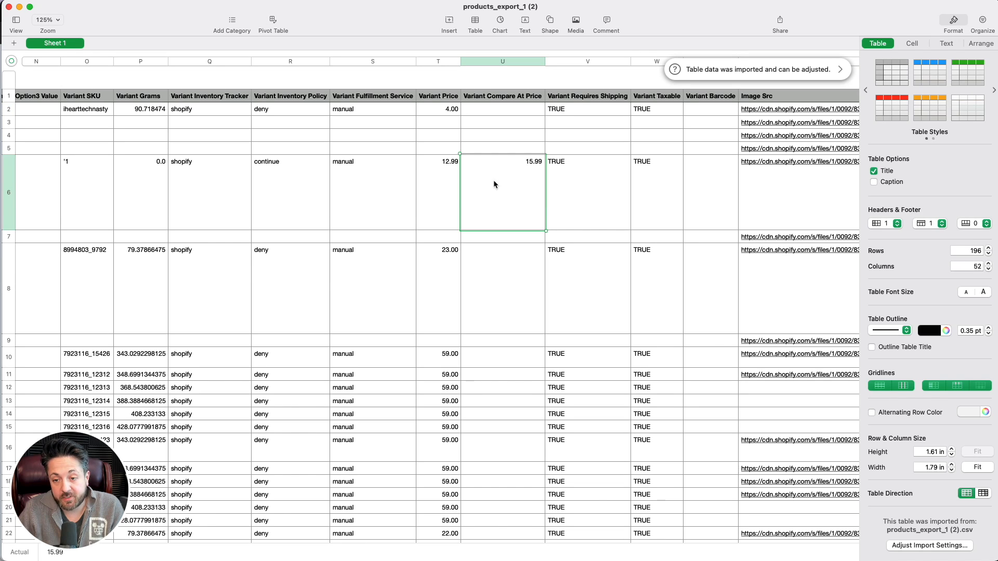
Quick-filter Compare At Price to blank rows and copy Variant Price values into them.
{"action": "right_click", "coordinate": [502, 61]}
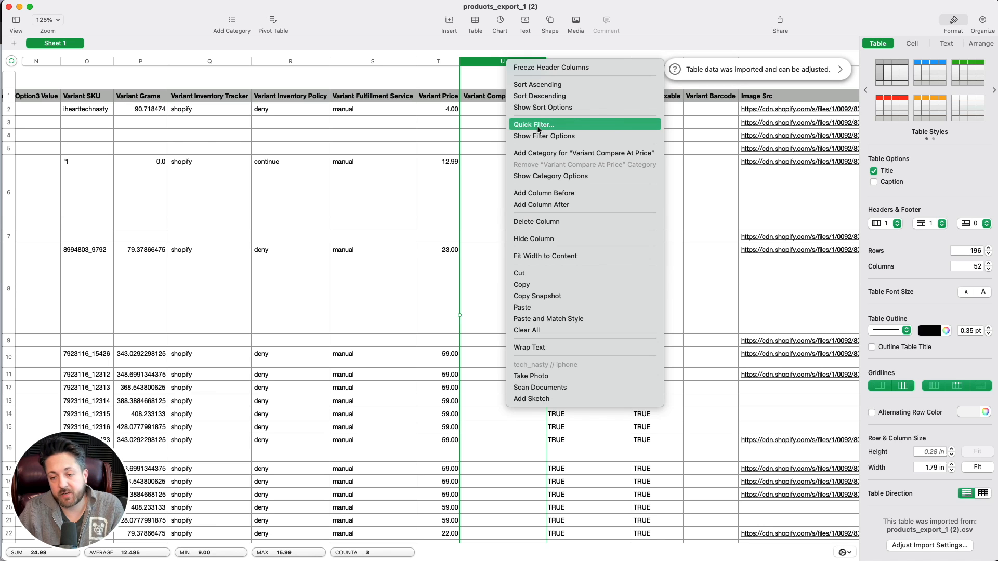
{"action": "left_click", "coordinate": [533, 124]}
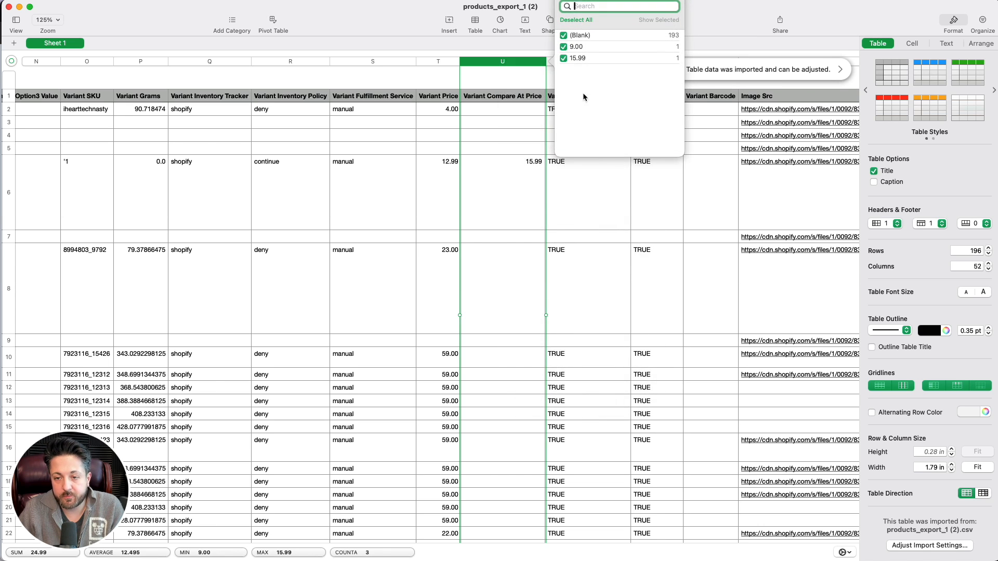
{"action": "mouse_move", "coordinate": [581, 28]}
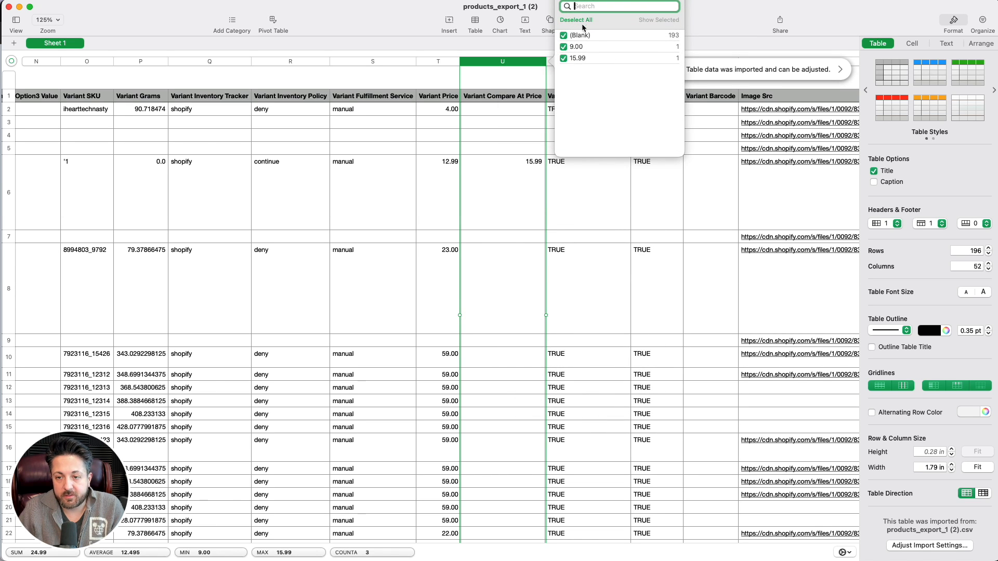
{"action": "left_click", "coordinate": [576, 20]}
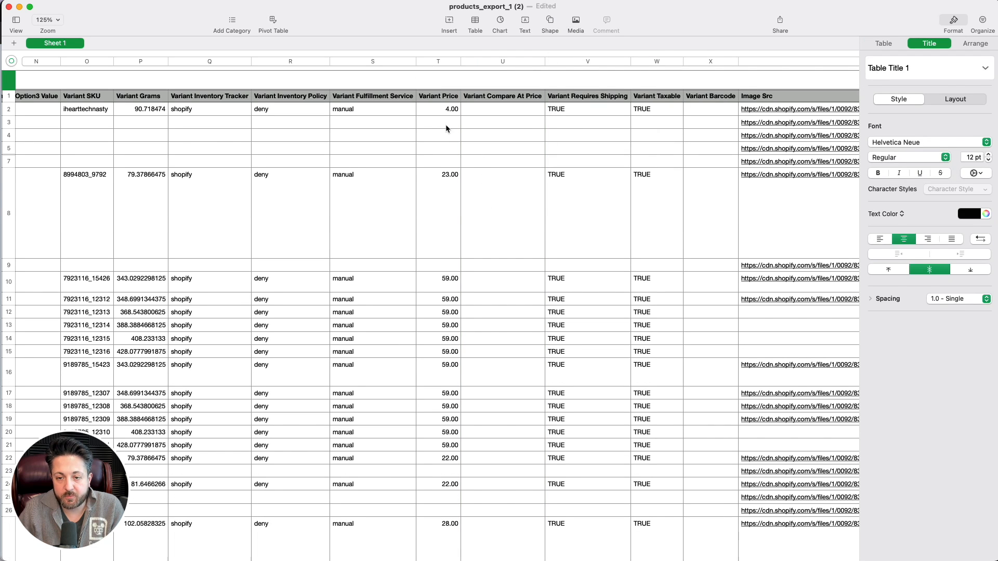
{"action": "left_click", "coordinate": [437, 61]}
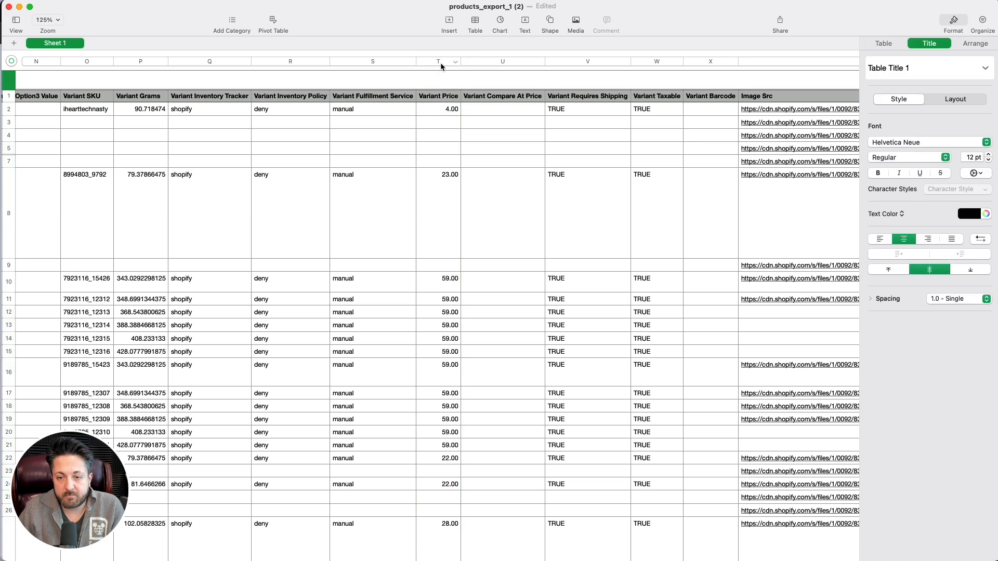
{"action": "left_click", "coordinate": [502, 109]}
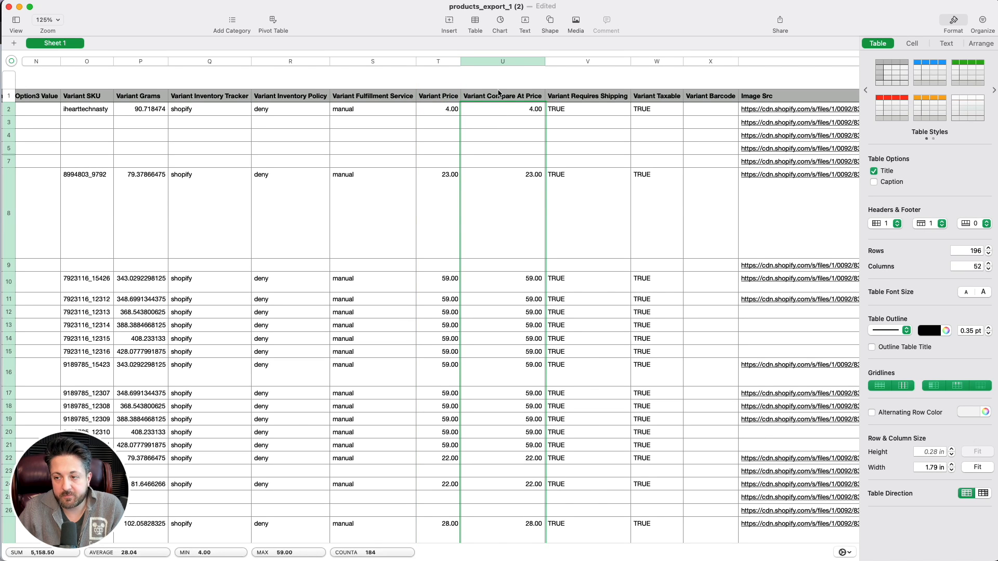
Re-check all Compare At Price filter values so every row, including the 15.99 item, shows.
{"action": "right_click", "coordinate": [502, 62]}
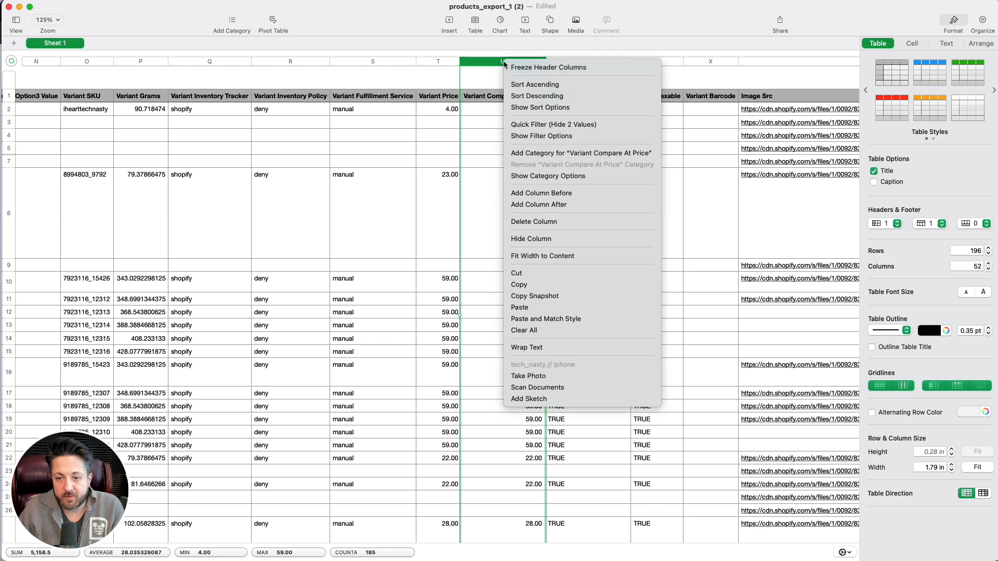
{"action": "mouse_move", "coordinate": [568, 205]}
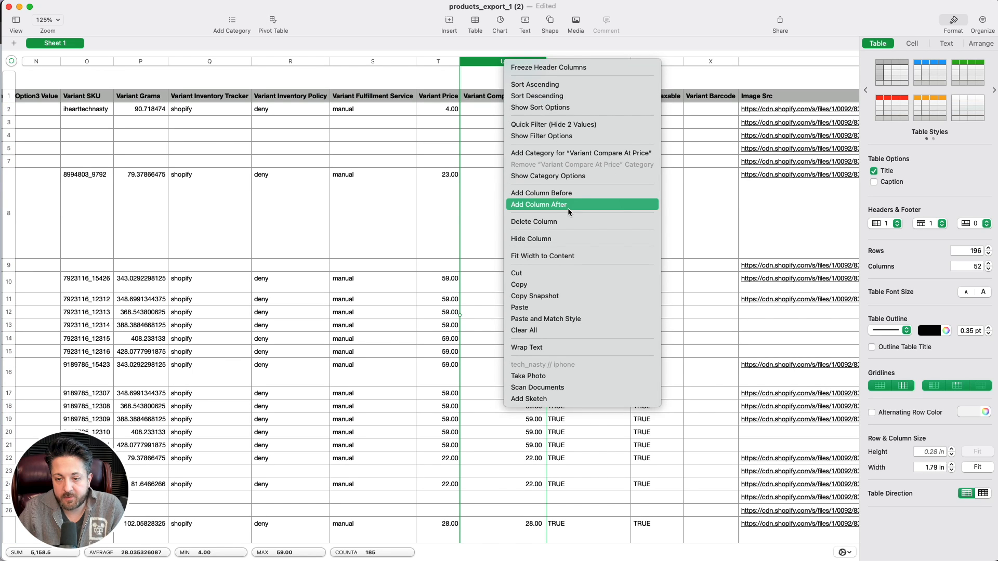
{"action": "mouse_move", "coordinate": [565, 124]}
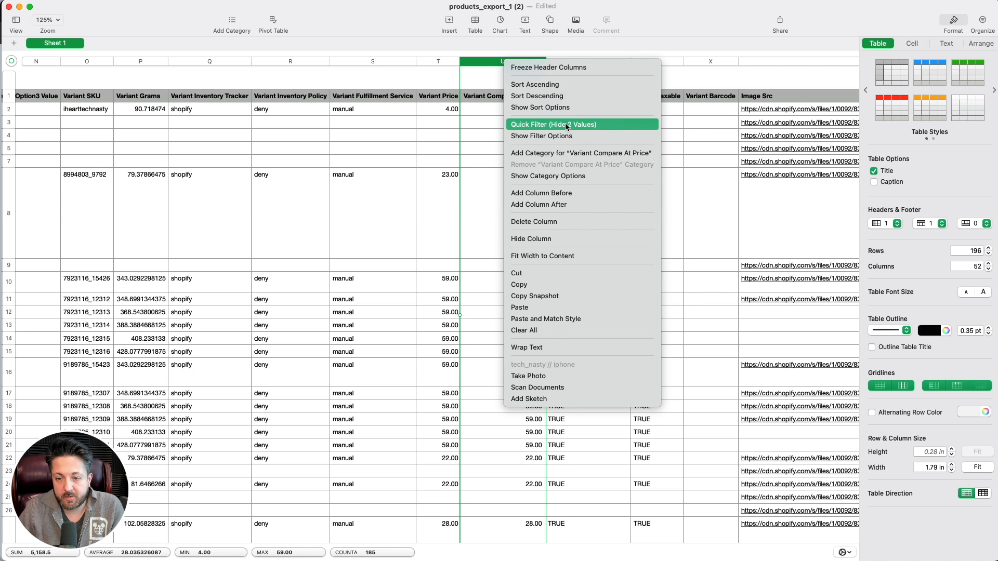
{"action": "left_click", "coordinate": [553, 124]}
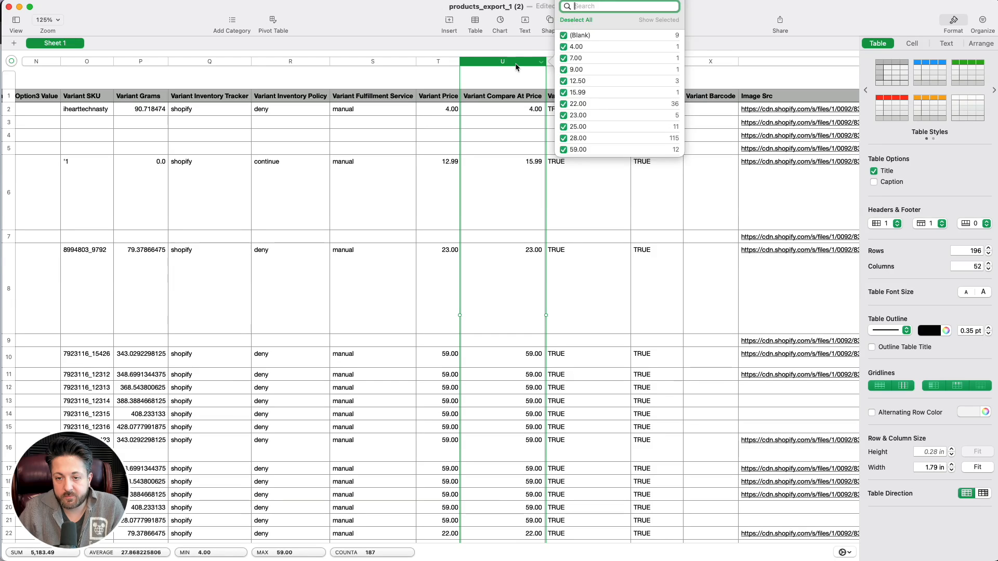
{"action": "left_click", "coordinate": [463, 193]}
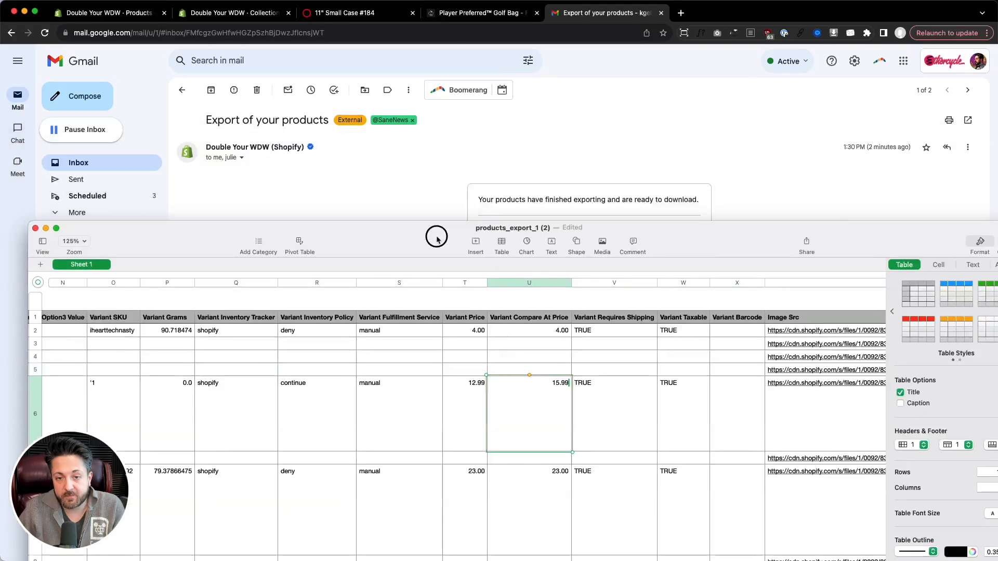
{"action": "left_click", "coordinate": [358, 13]}
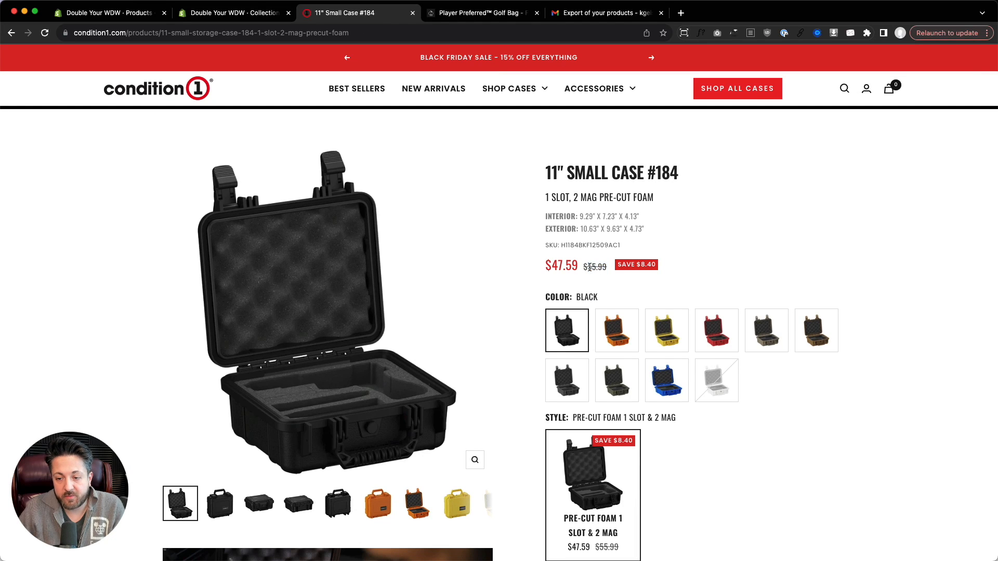
{"action": "double_click", "coordinate": [594, 267]}
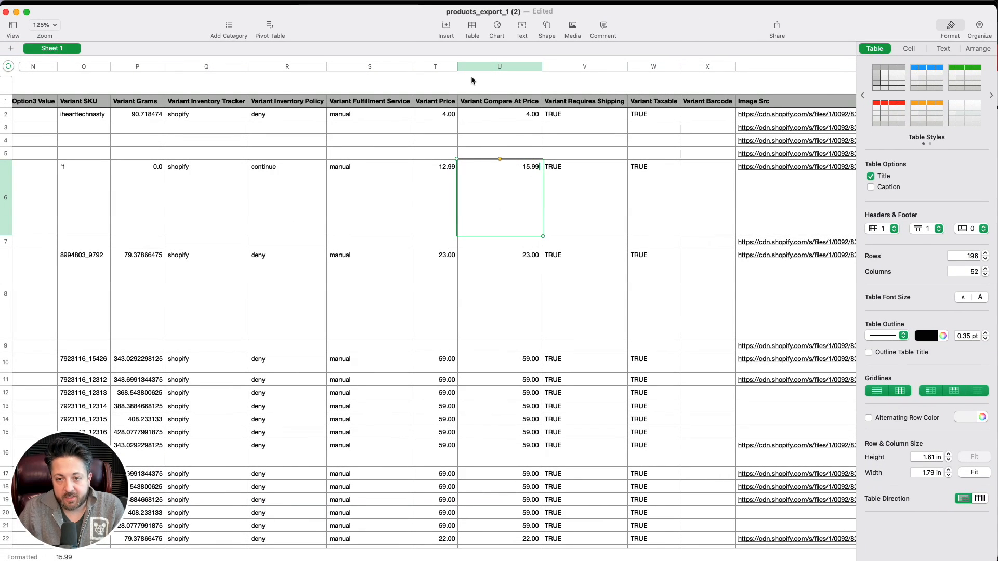
Insert a TEMP column before Variant Price with =U2*0.8 giving 3.20 in its first row.
{"action": "left_click", "coordinate": [435, 66]}
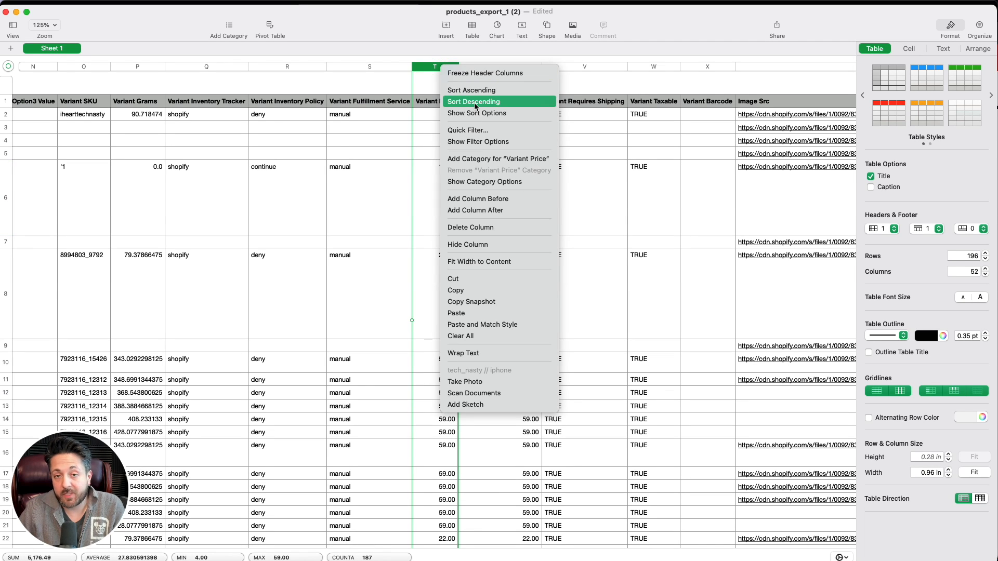
{"action": "mouse_move", "coordinate": [499, 193]}
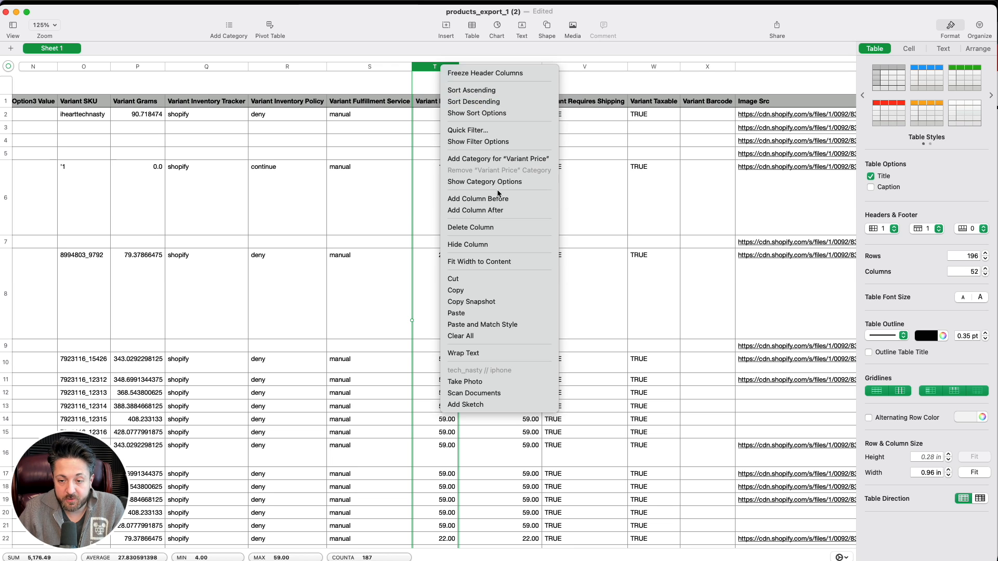
{"action": "left_click", "coordinate": [477, 198]}
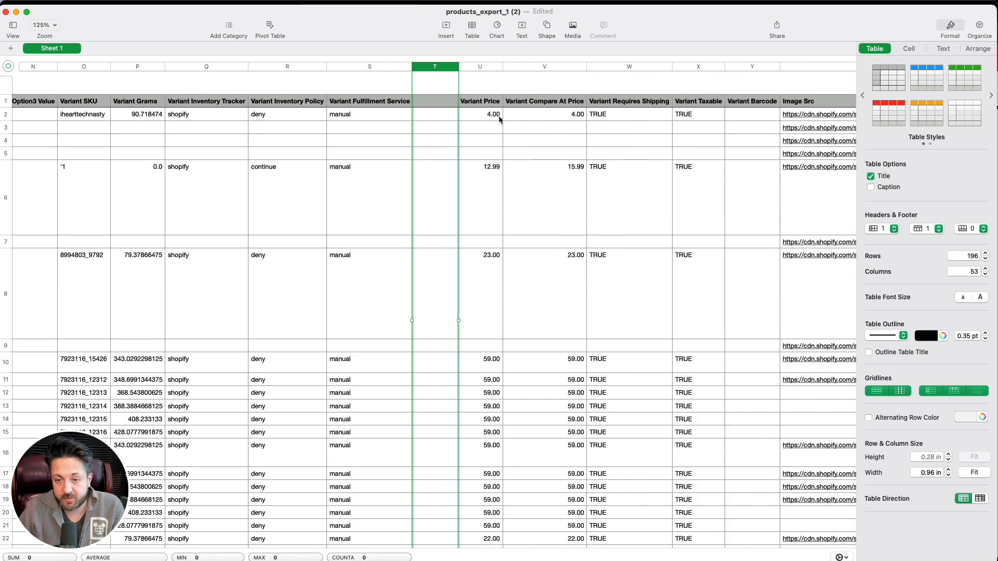
{"action": "mouse_move", "coordinate": [474, 173]}
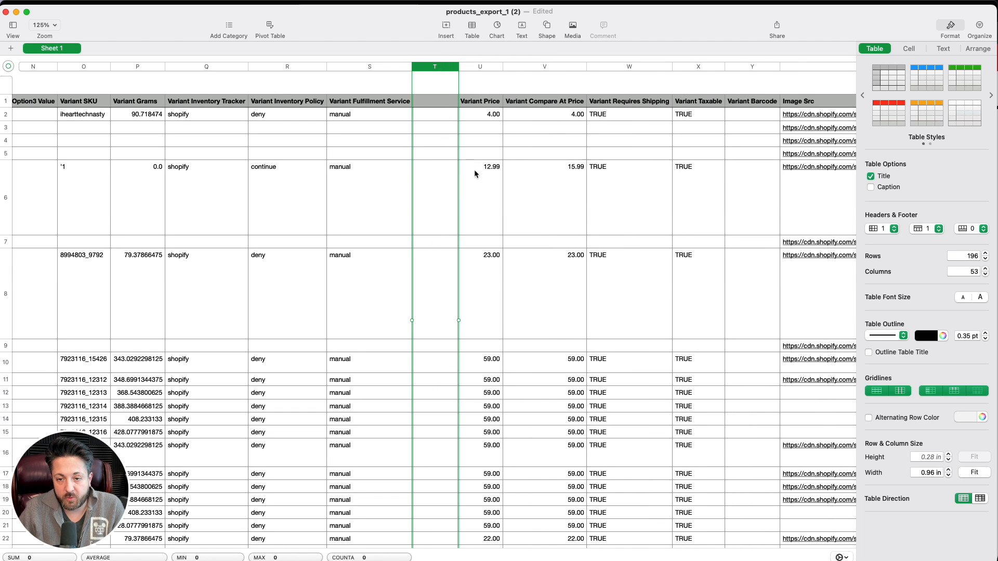
{"action": "type", "text": "TEMP"}
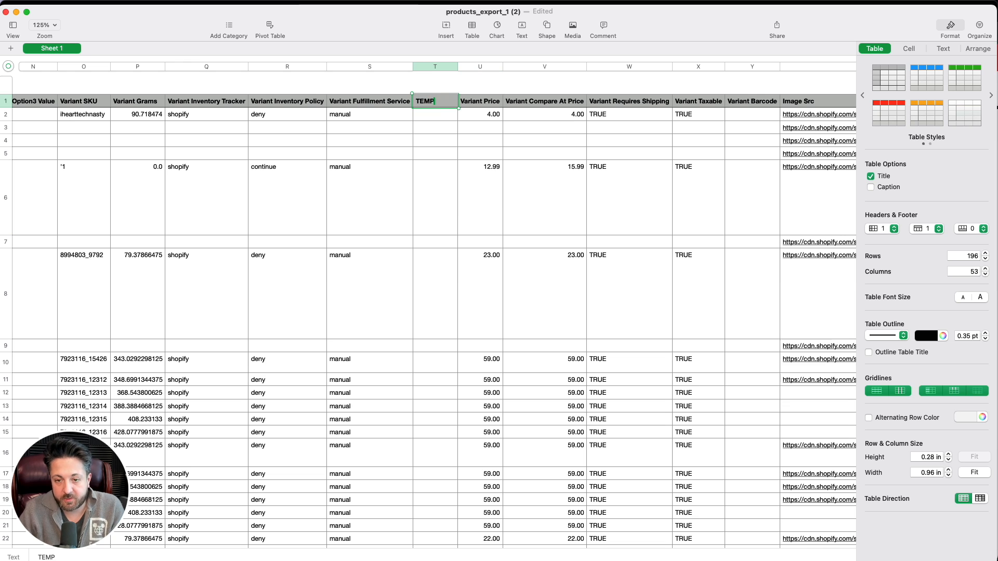
{"action": "left_click", "coordinate": [434, 114]}
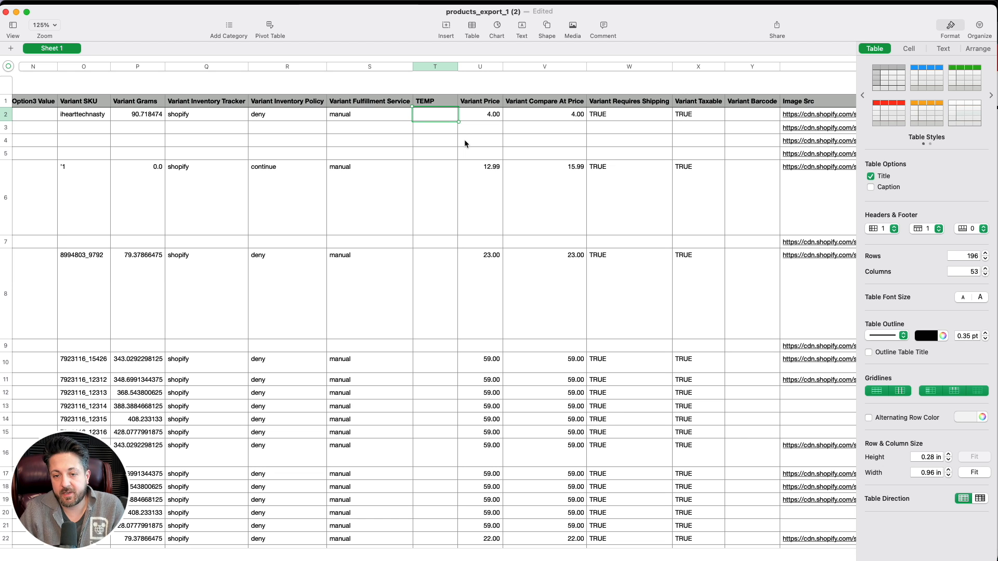
{"action": "mouse_move", "coordinate": [474, 103]}
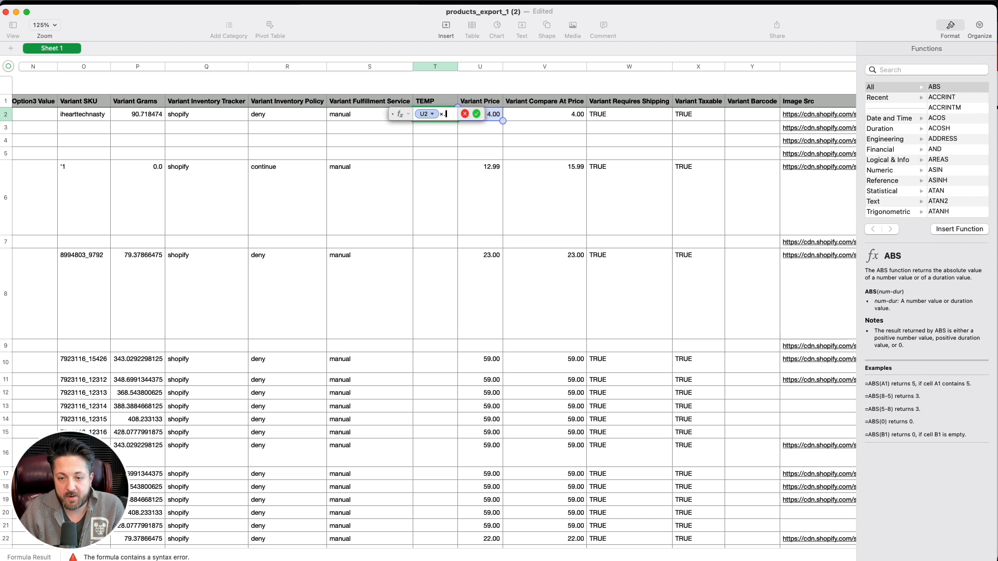
{"action": "type", "text": "8"}
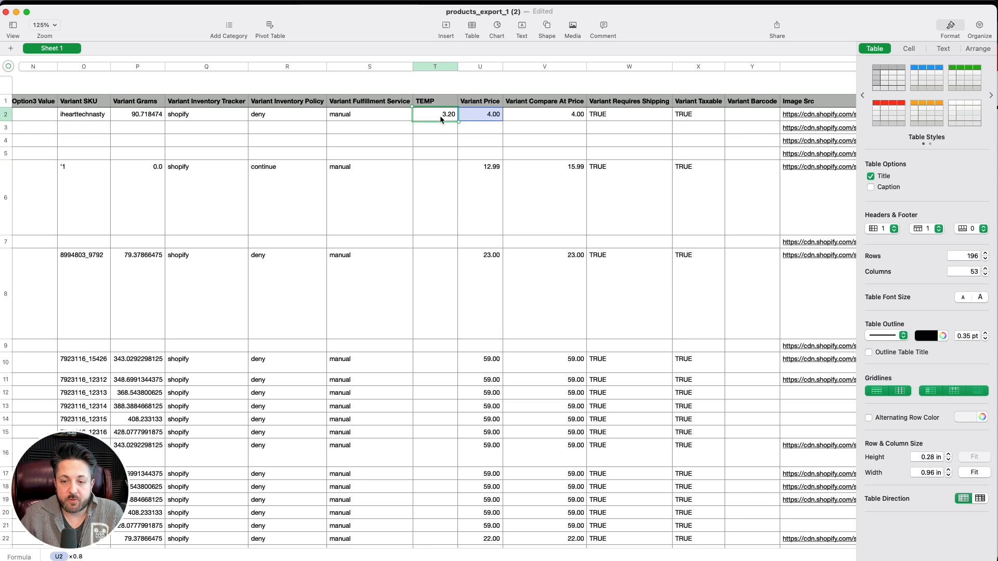
Fill the 80% formula down the TEMP column and check results like 10.39 and 47.20.
{"action": "left_click", "coordinate": [436, 126]}
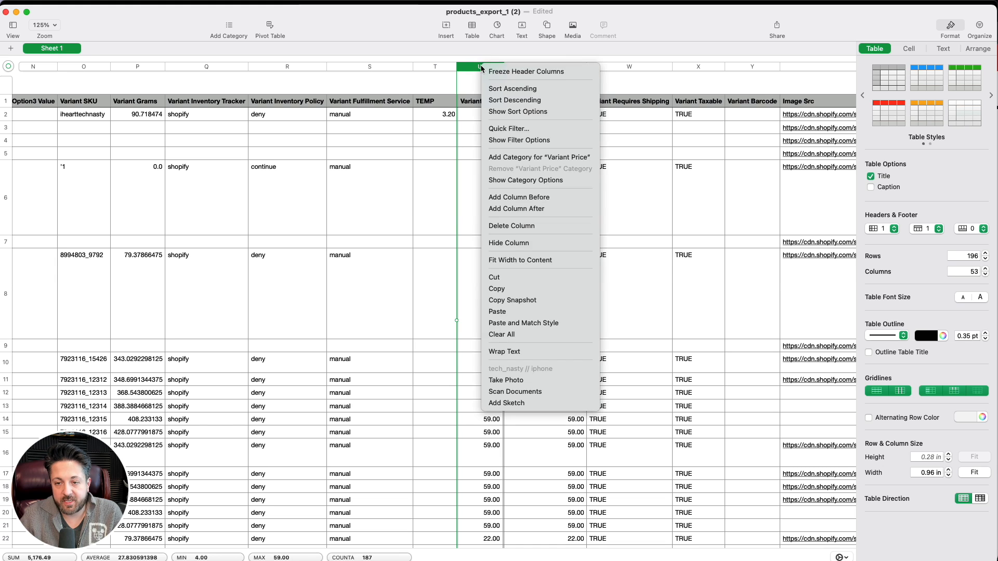
{"action": "left_click", "coordinate": [509, 128]}
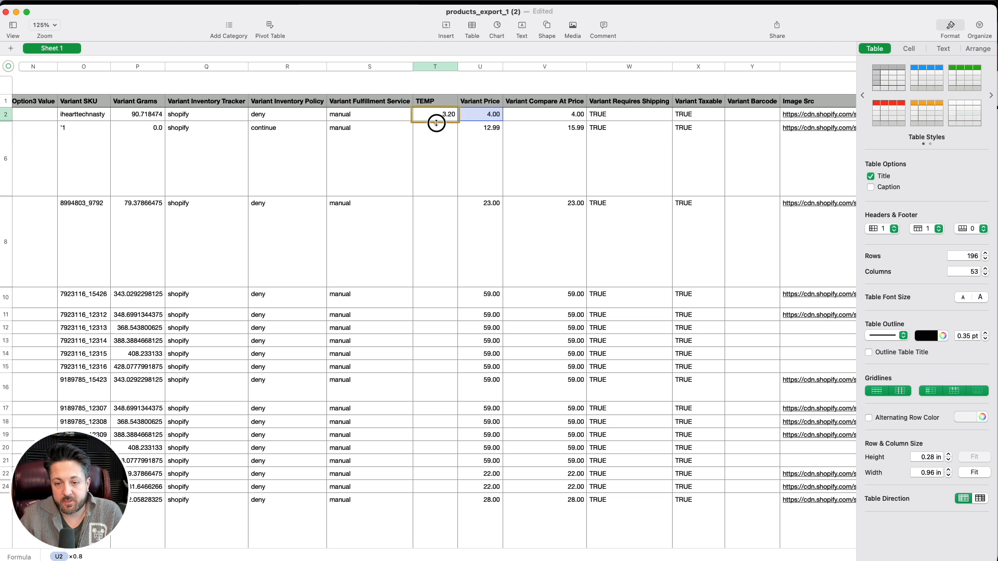
{"action": "left_click", "coordinate": [435, 62]}
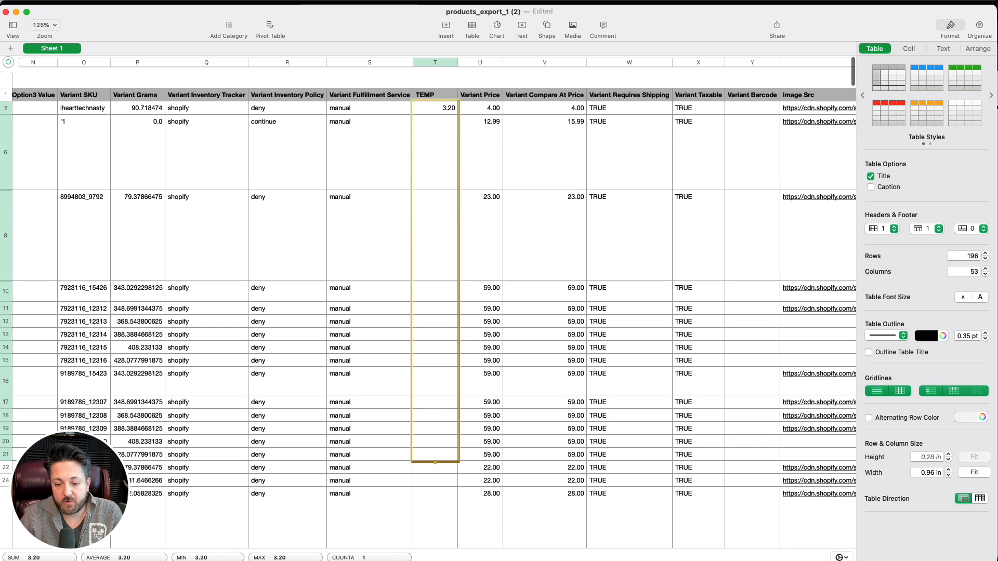
{"action": "scroll", "scroll_direction": "down", "scroll_amount": 3}
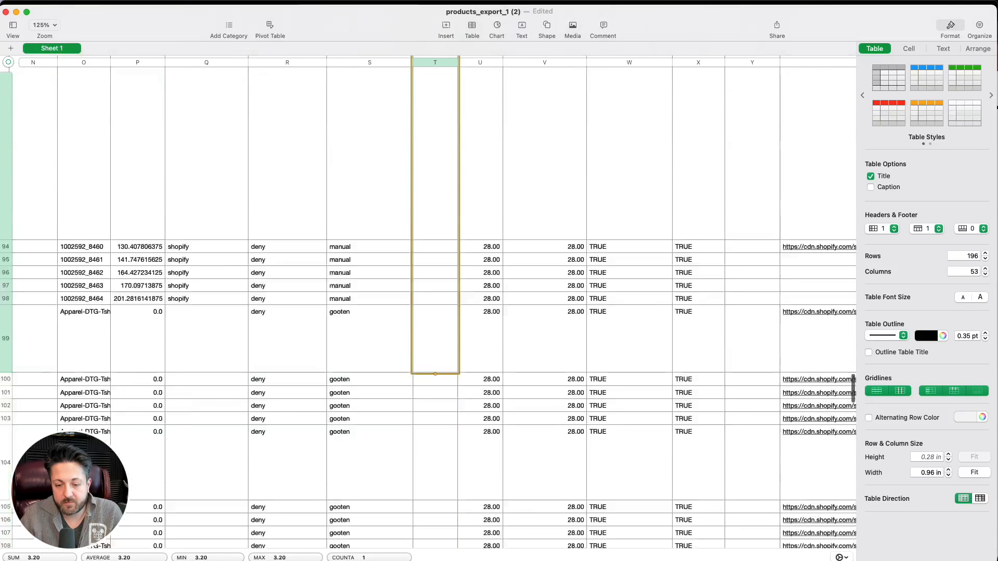
{"action": "scroll", "scroll_direction": "down", "scroll_amount": 3}
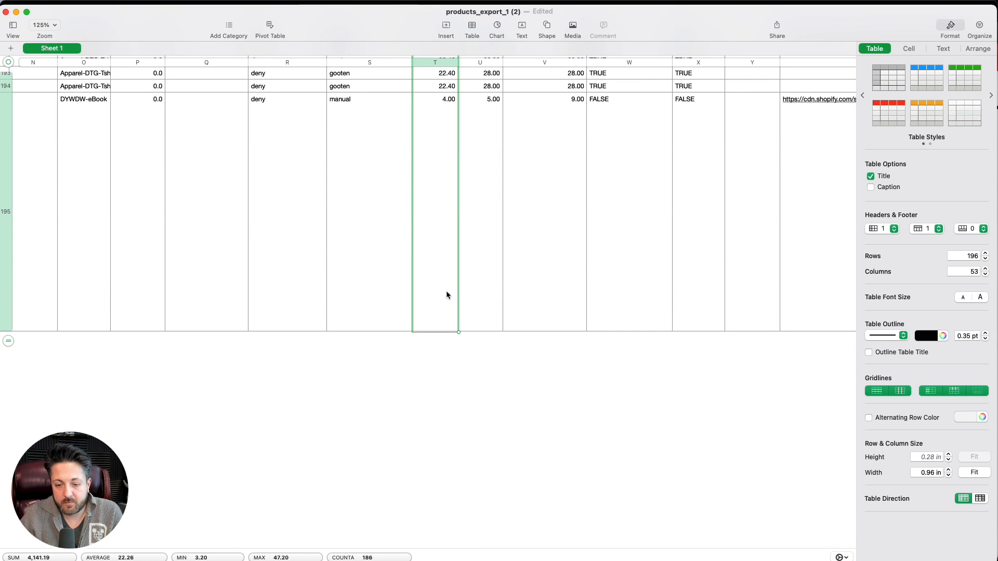
{"action": "scroll", "scroll_direction": "up", "scroll_amount": 3}
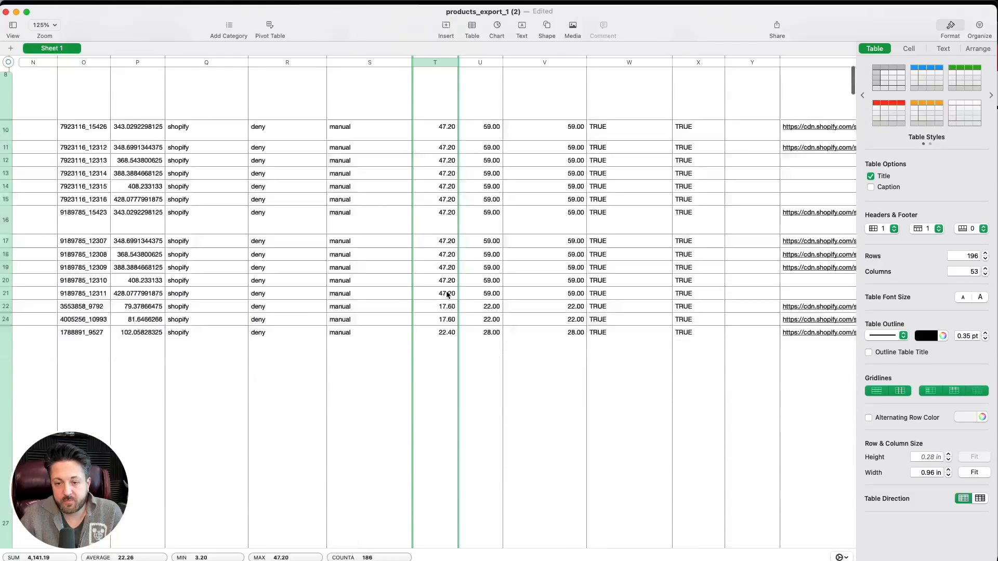
{"action": "scroll", "scroll_direction": "up", "scroll_amount": 3}
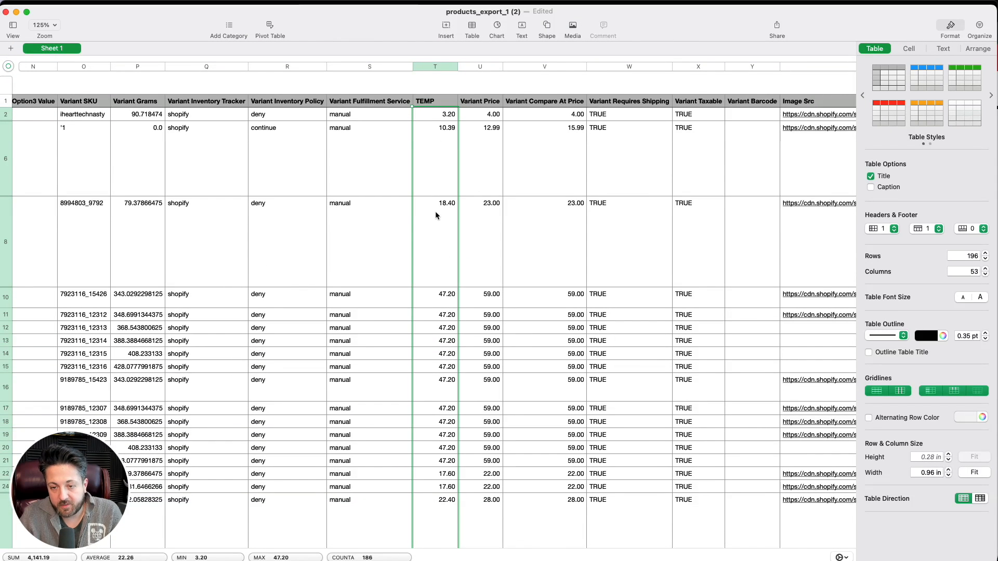
Paste the TEMP discounted prices over Variant Price using Paste and Match Style.
{"action": "left_click", "coordinate": [925, 48]}
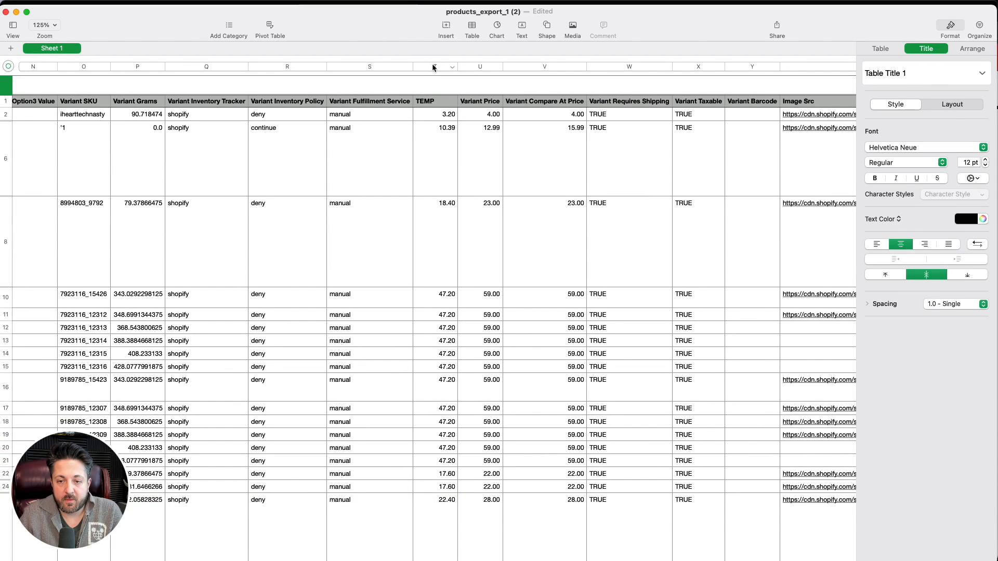
{"action": "left_click", "coordinate": [435, 66]}
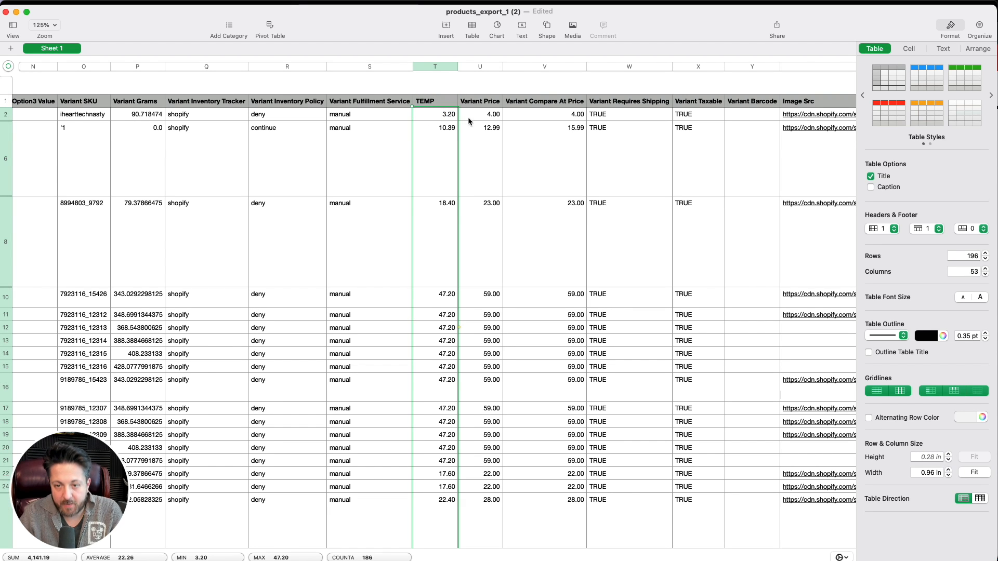
{"action": "left_click", "coordinate": [480, 114]}
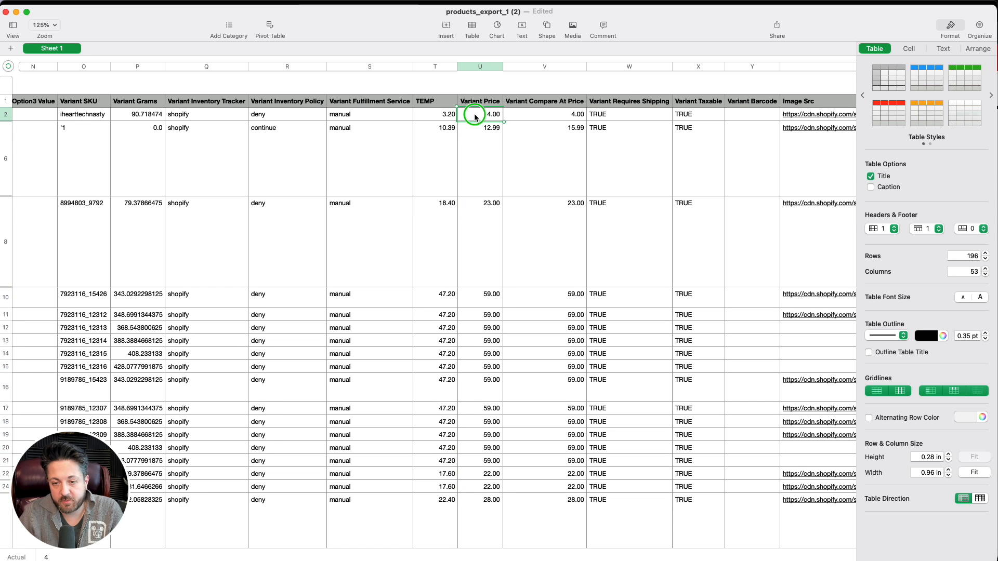
{"action": "right_click", "coordinate": [479, 113]}
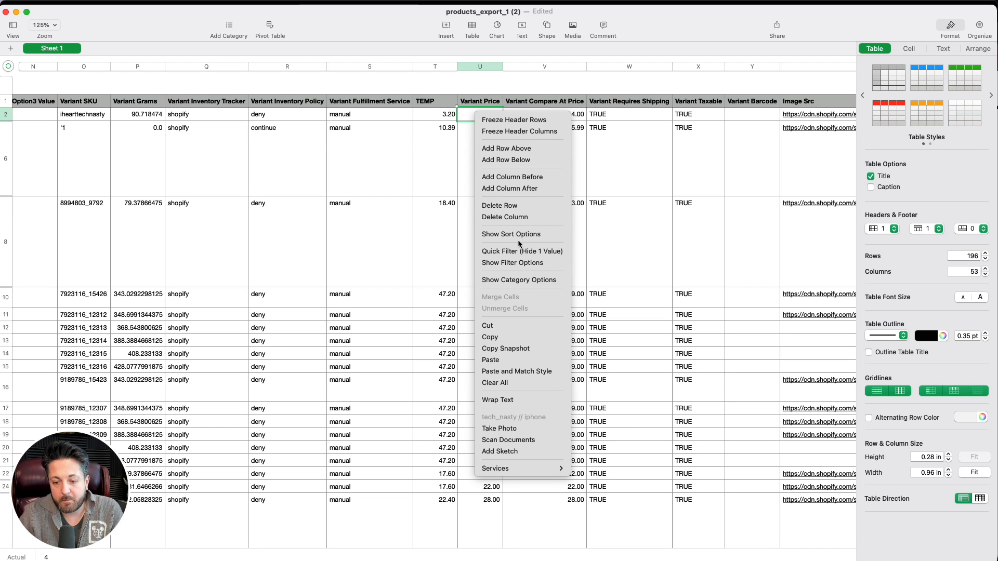
{"action": "mouse_move", "coordinate": [517, 371]}
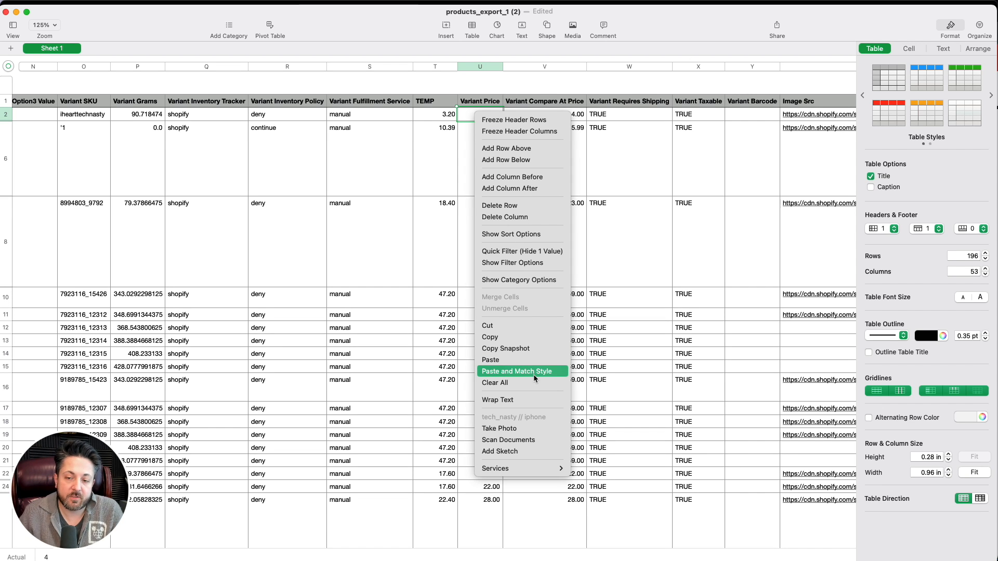
{"action": "left_click", "coordinate": [518, 372]}
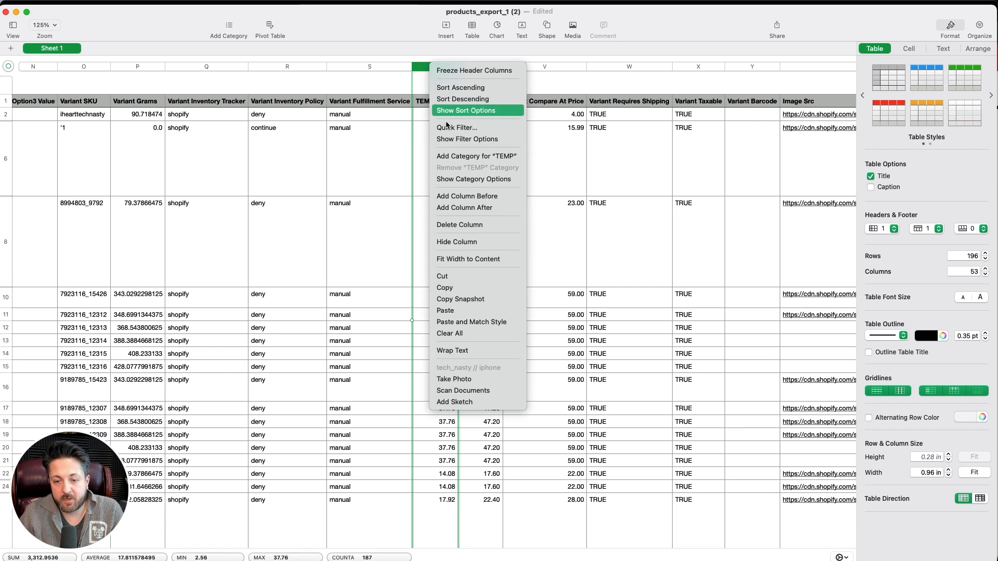
Delete the TEMP column and clear the filter to show all rows.
{"action": "left_click", "coordinate": [459, 225]}
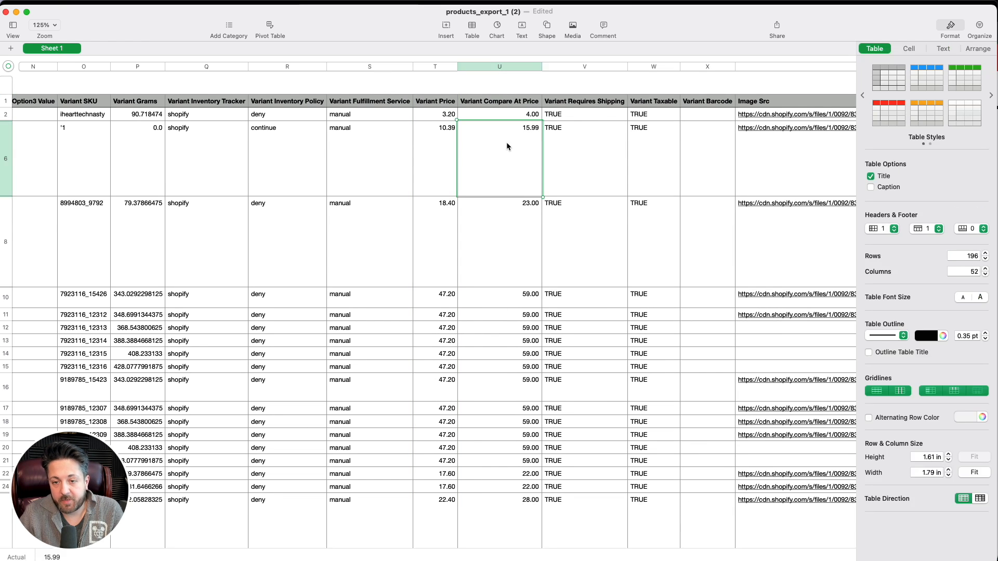
{"action": "right_click", "coordinate": [435, 66]}
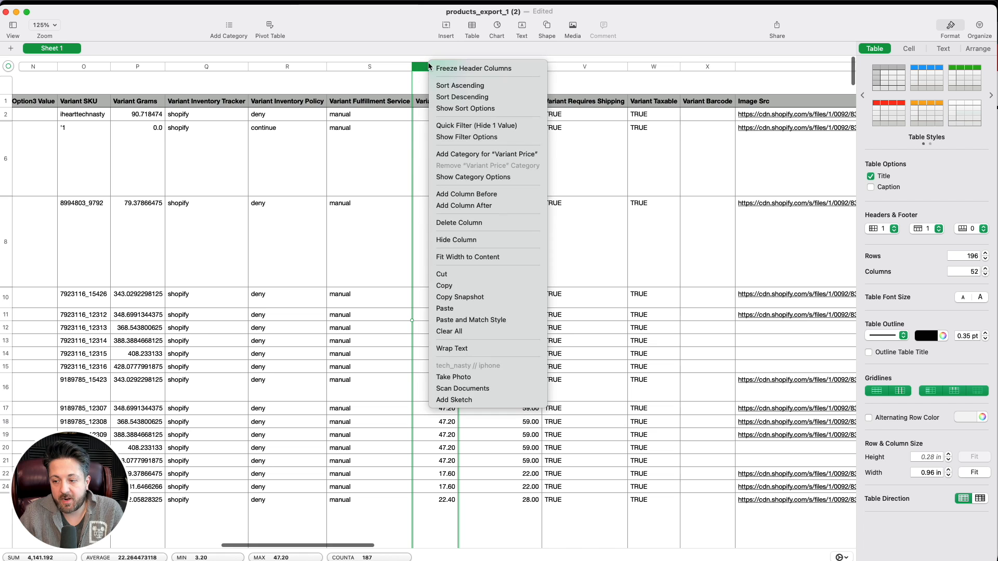
{"action": "left_click", "coordinate": [466, 136]}
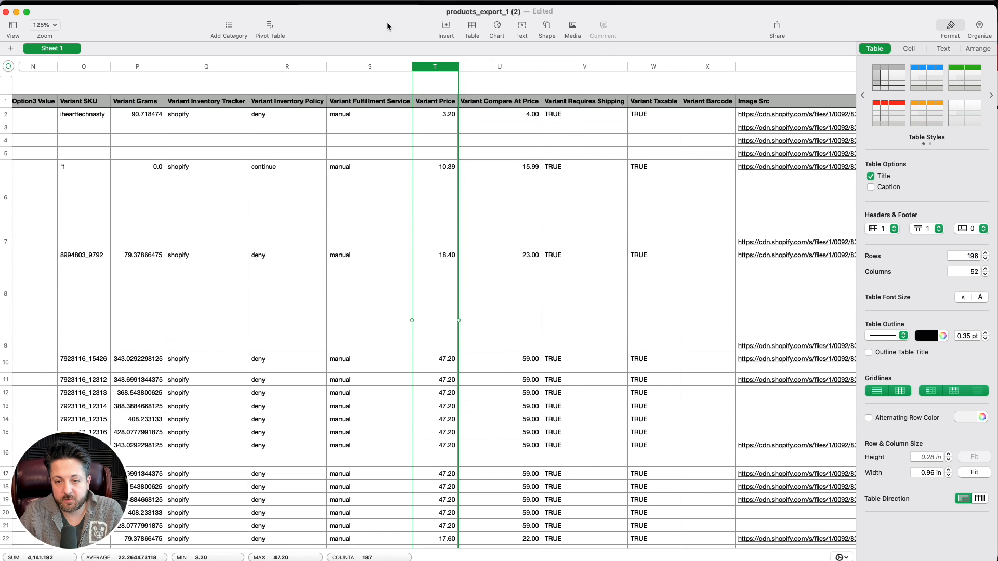
{"action": "left_click", "coordinate": [369, 177]}
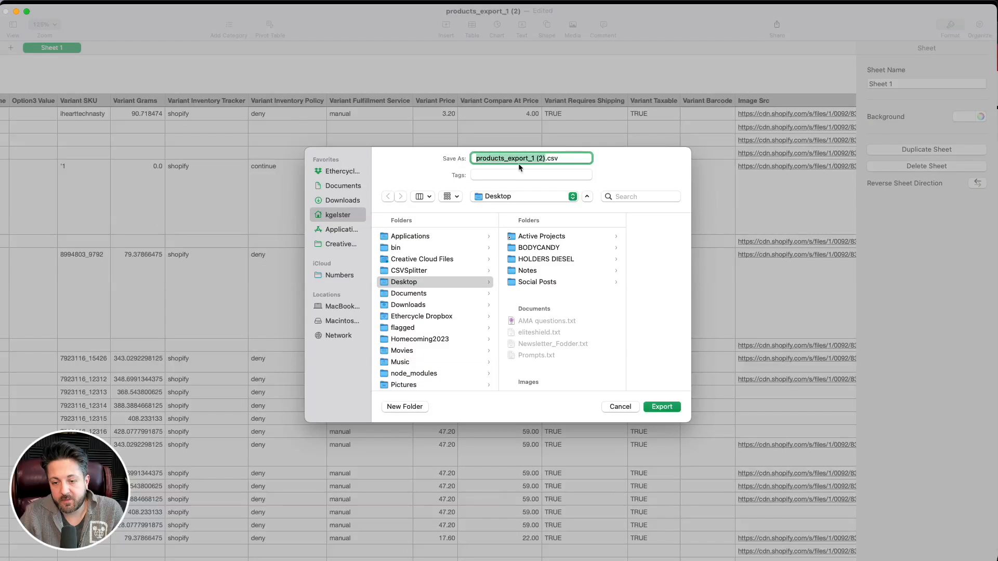
{"action": "mouse_move", "coordinate": [343, 220]}
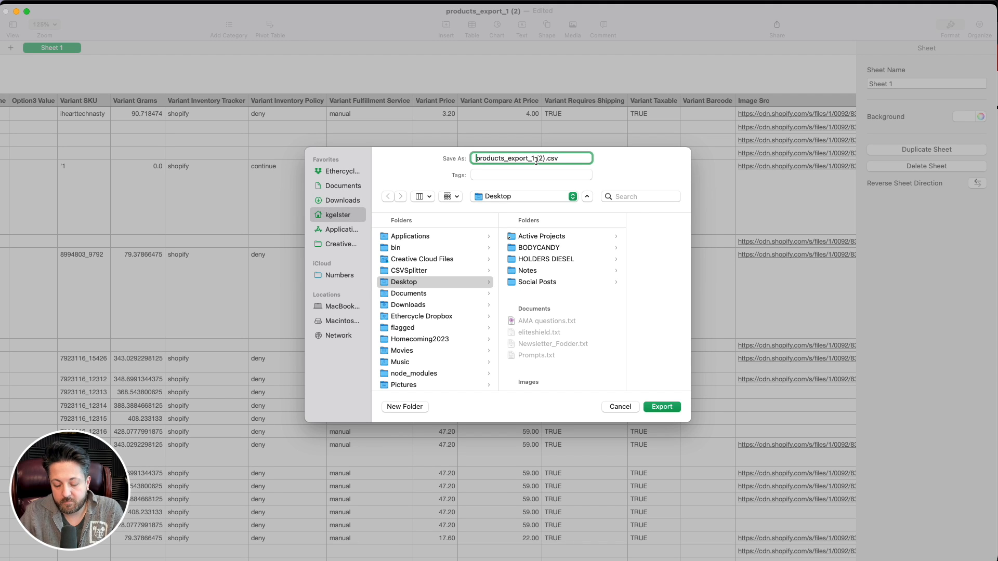
Export the sheet to the Desktop as 'DYWDW price update products_export' CSV.
{"action": "type", "text": "DYWDW price update products_exp"}
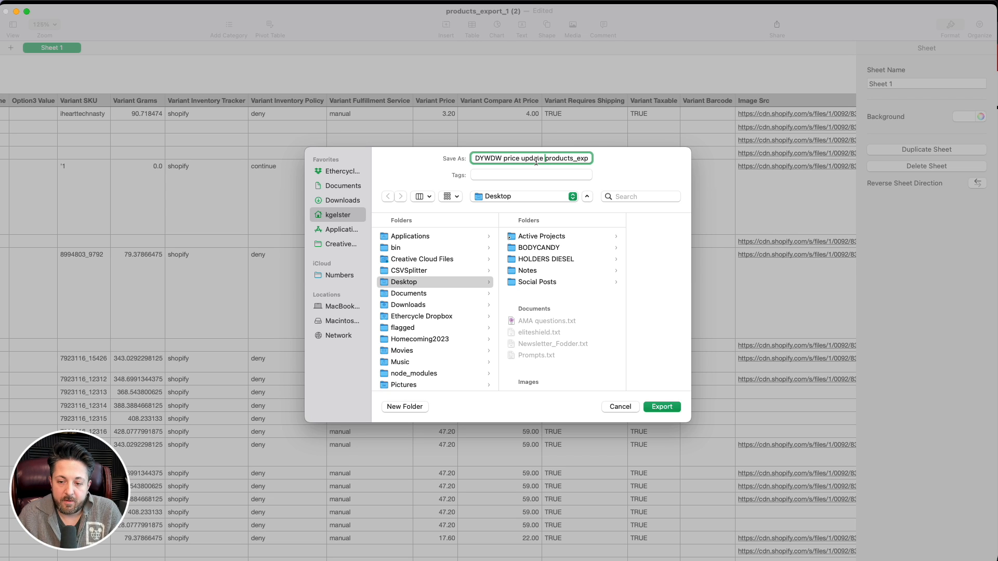
{"action": "left_click", "coordinate": [661, 407]}
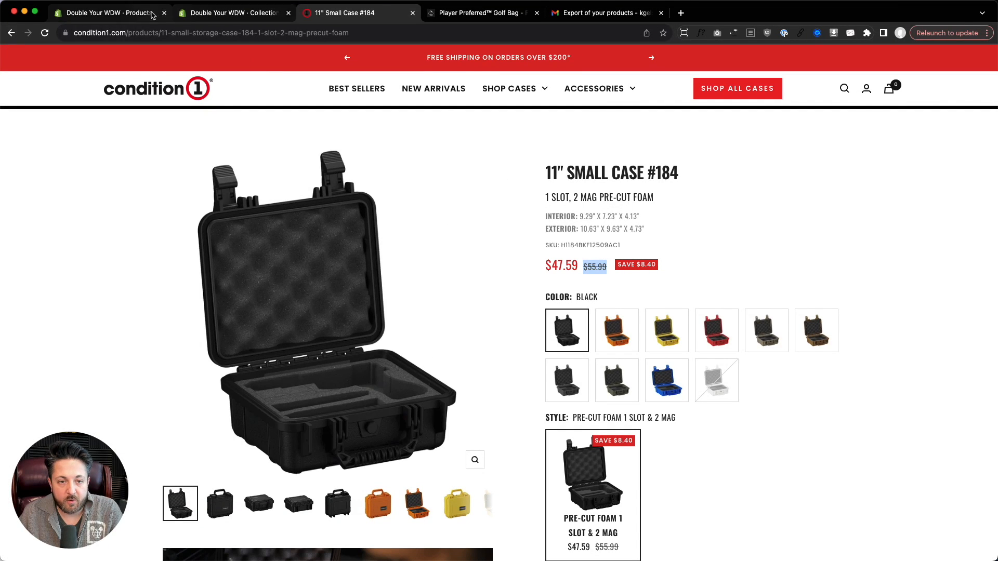
Upload the DYWDW price update CSV to Shopify with overwrite on and publishing off.
{"action": "left_click", "coordinate": [108, 13]}
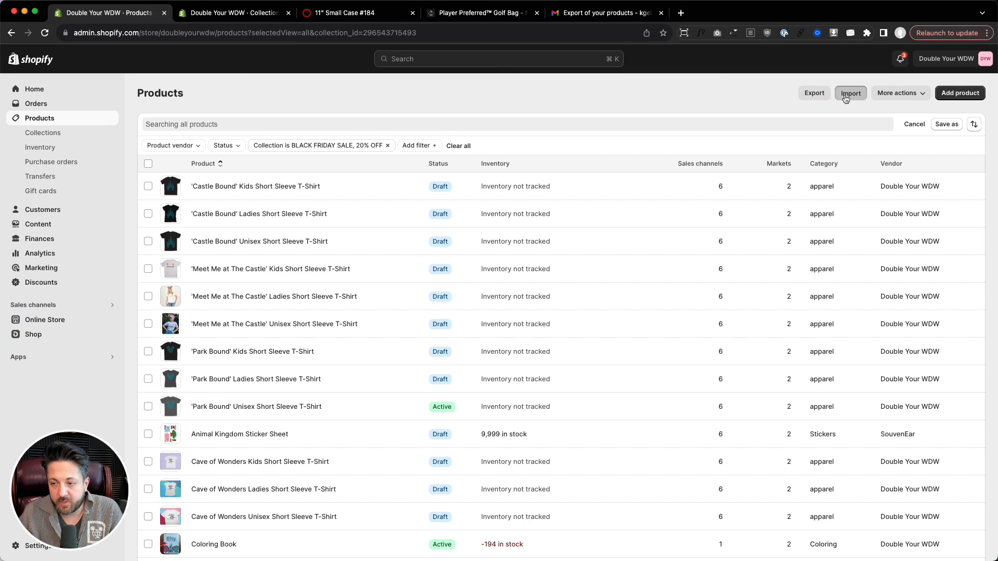
{"action": "left_click", "coordinate": [850, 93]}
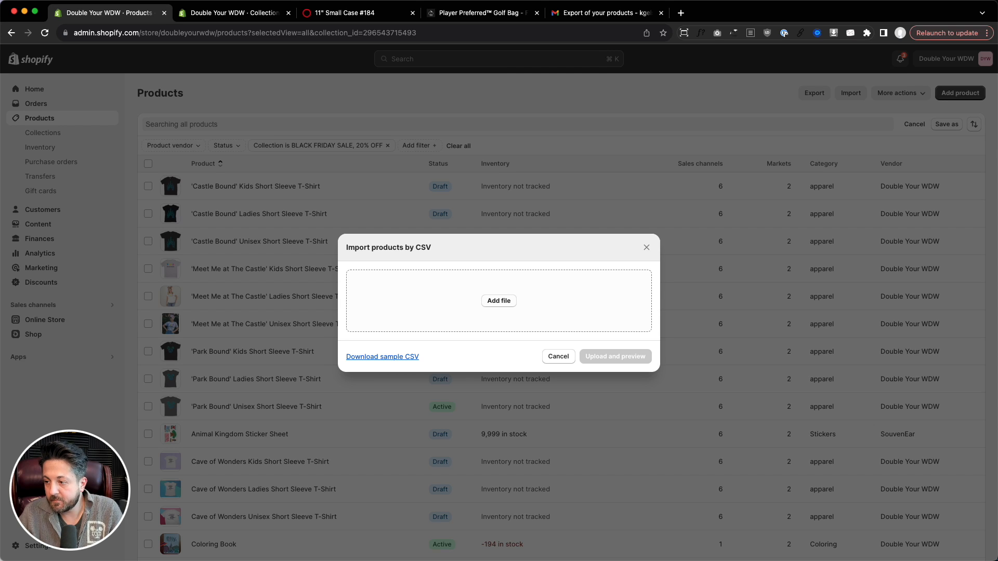
{"action": "left_click", "coordinate": [499, 301]}
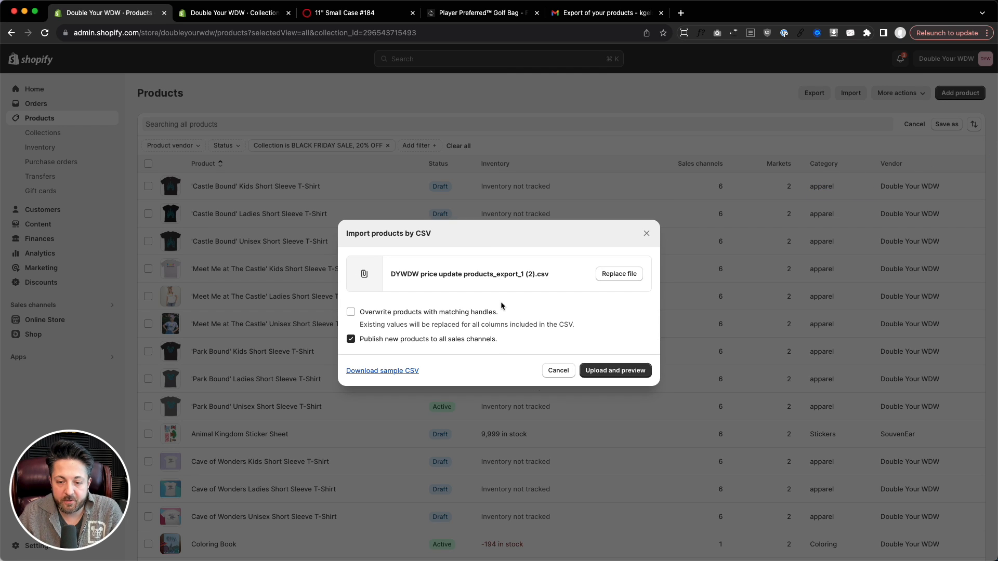
{"action": "left_click", "coordinate": [351, 312]}
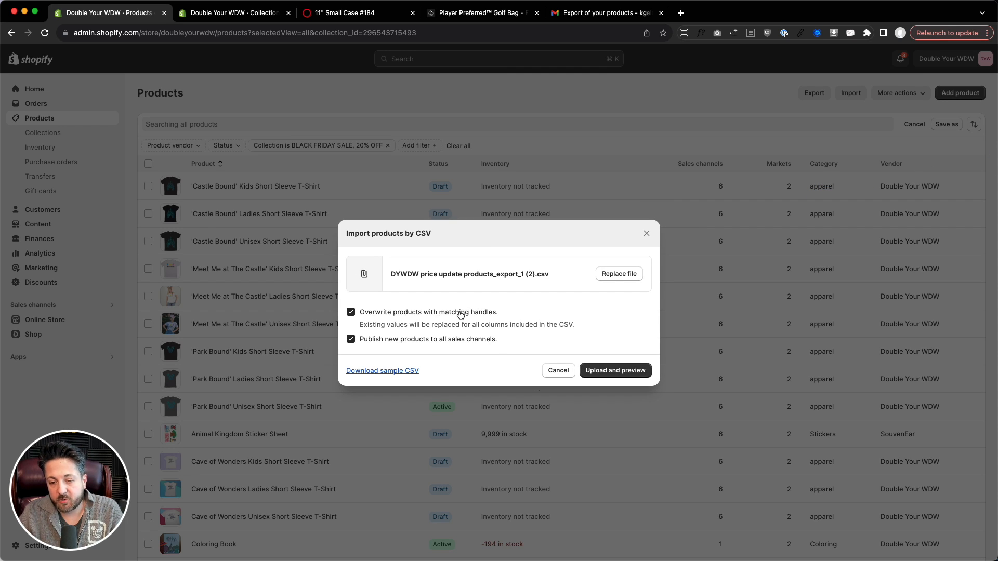
{"action": "left_click", "coordinate": [351, 339]}
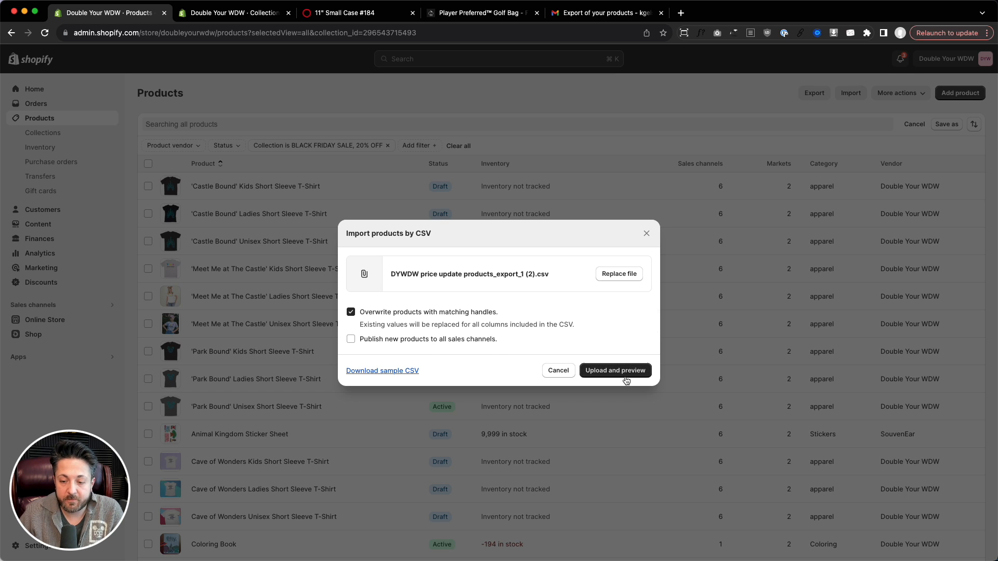
{"action": "left_click", "coordinate": [615, 370]}
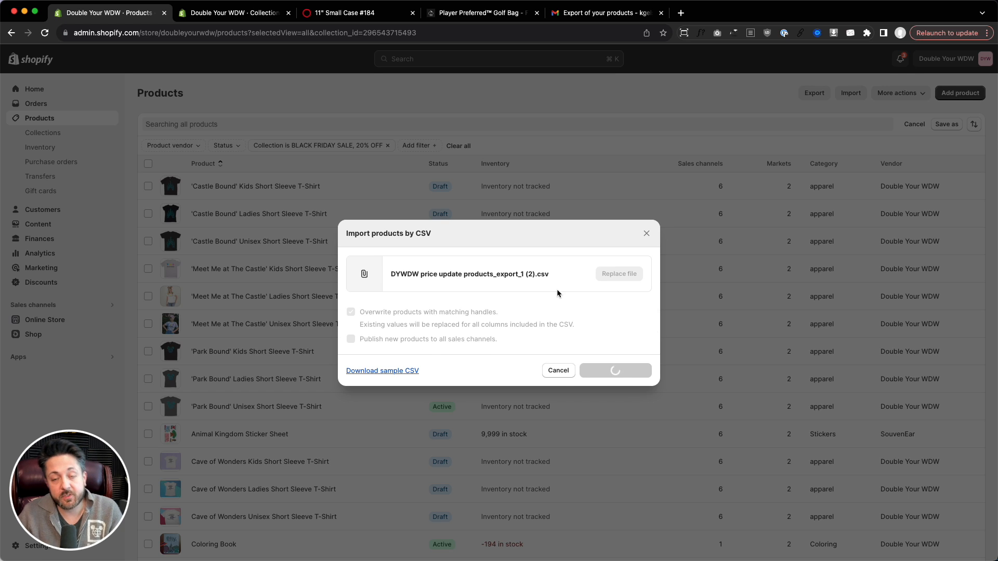
{"action": "left_click", "coordinate": [614, 370]}
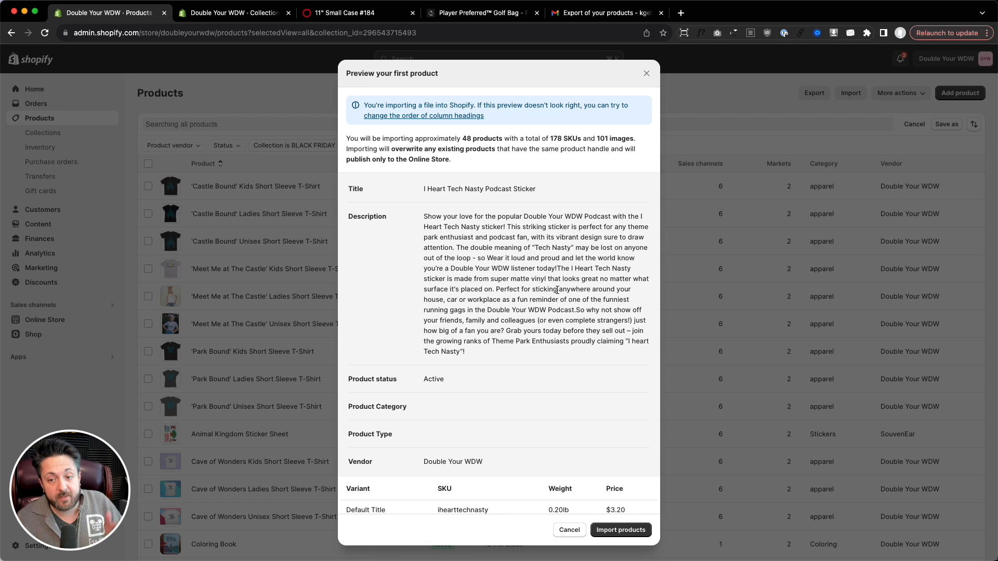
Review the 48-product import preview and run the overwrite import.
{"action": "scroll", "scroll_direction": "up", "scroll_amount": 3}
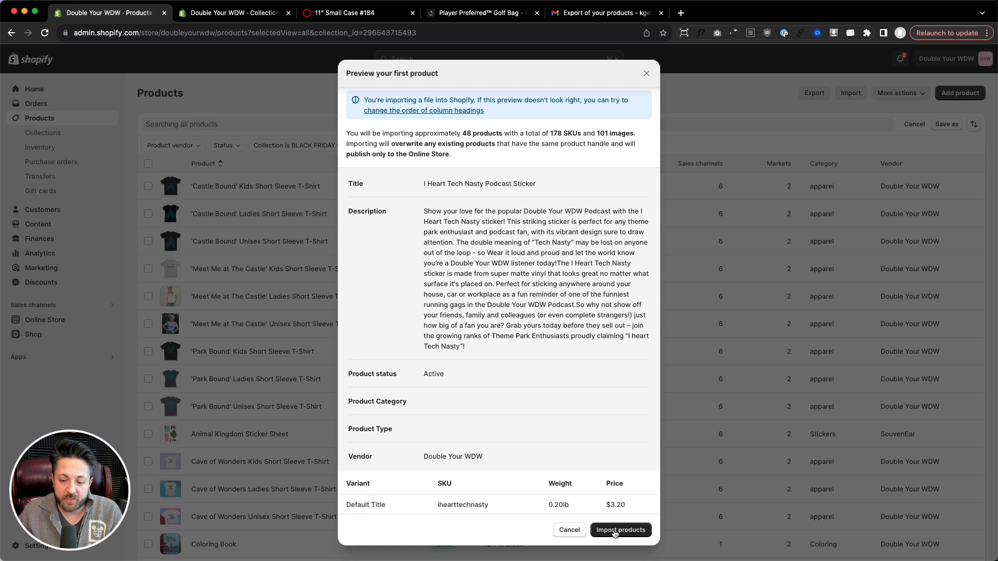
{"action": "left_click", "coordinate": [346, 13]}
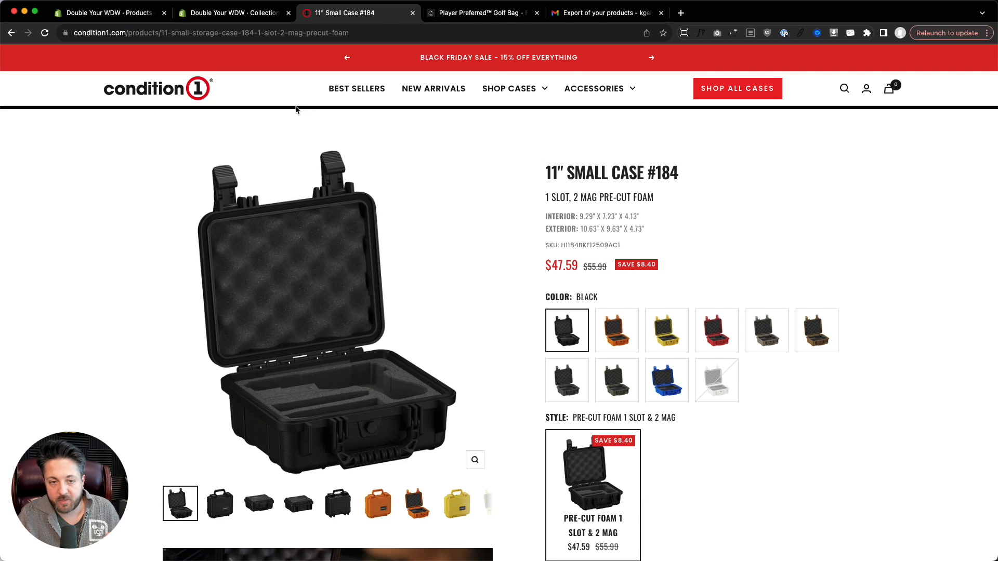
{"action": "double_click", "coordinate": [561, 266]}
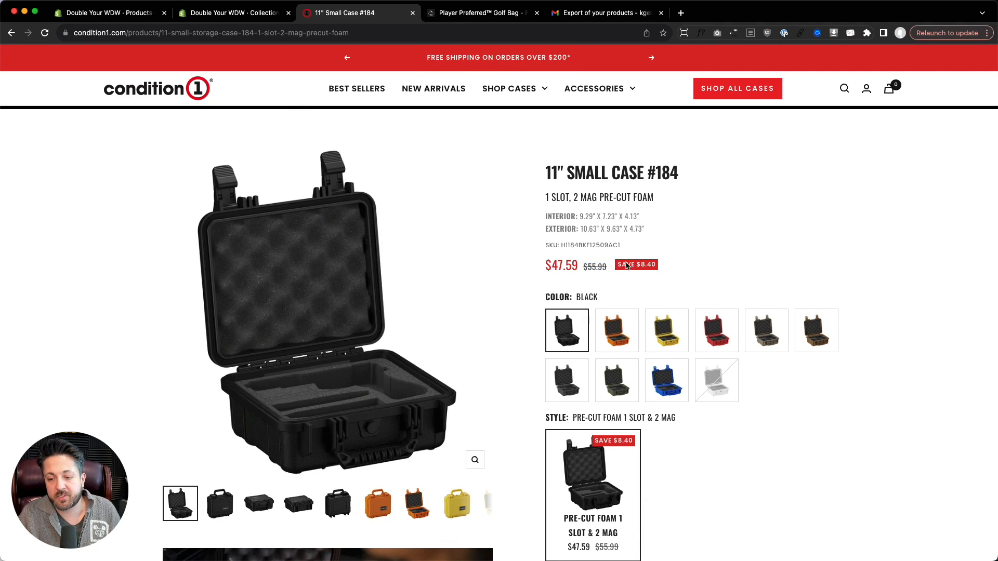
{"action": "mouse_move", "coordinate": [666, 269]}
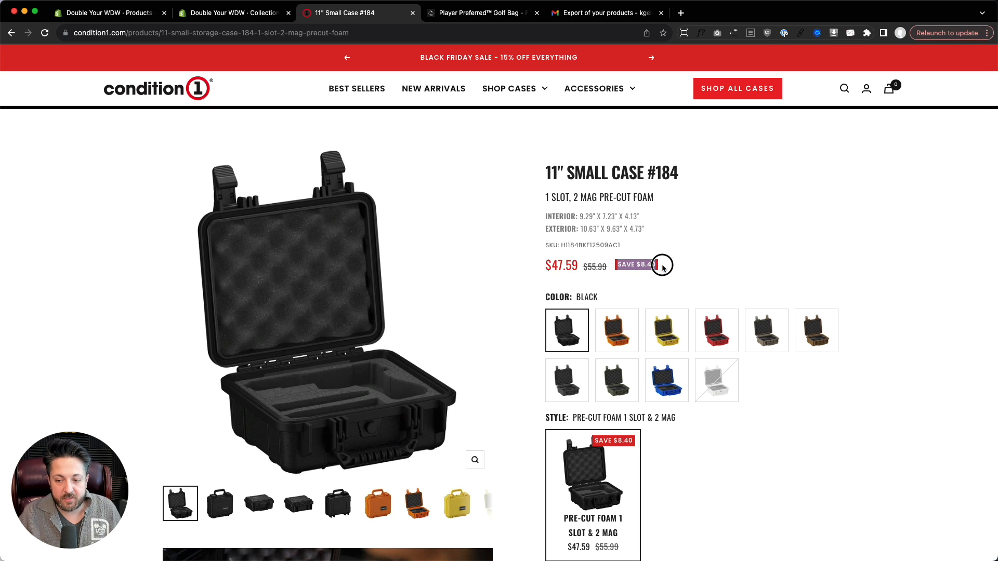
{"action": "mouse_move", "coordinate": [662, 266]}
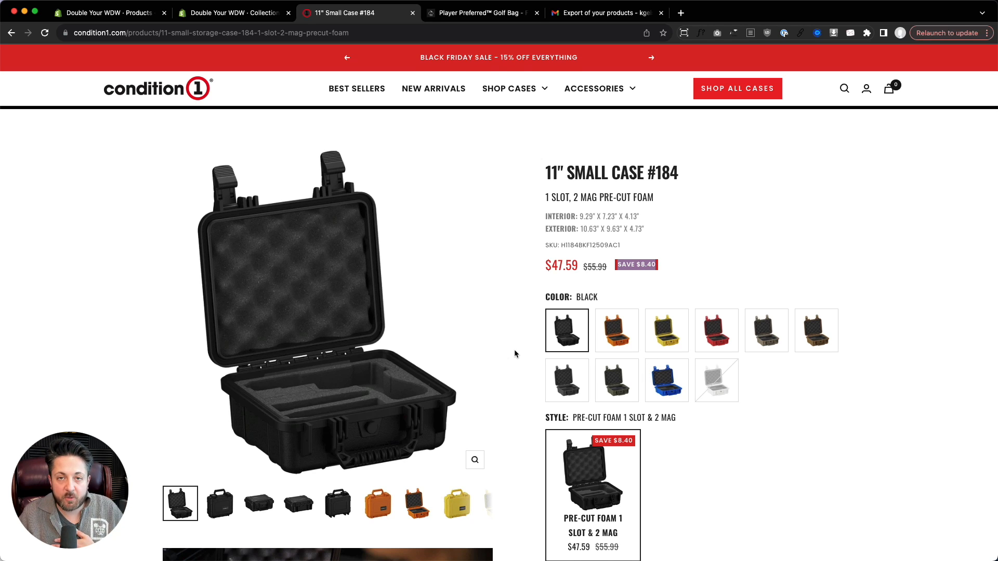
{"action": "mouse_move", "coordinate": [547, 524]}
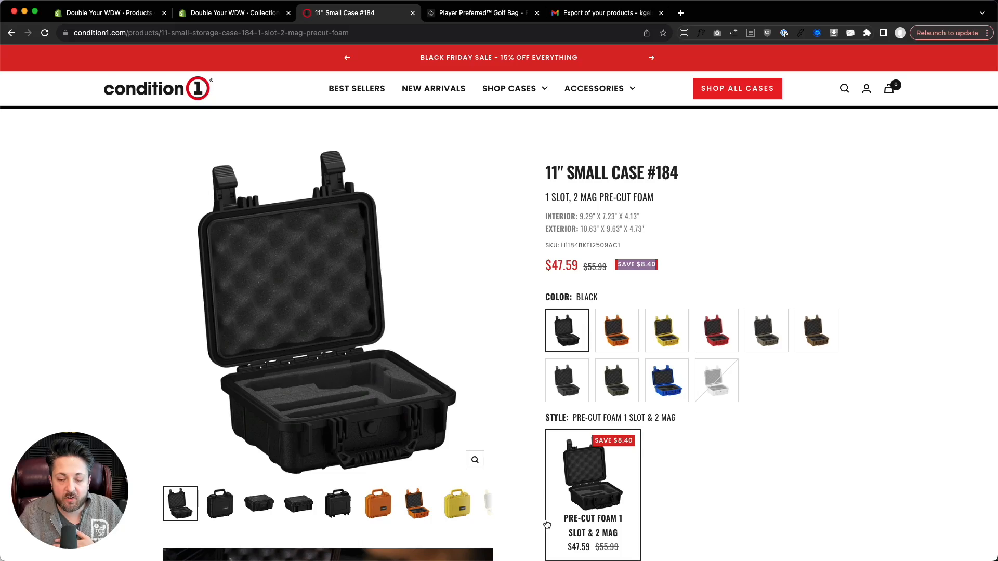